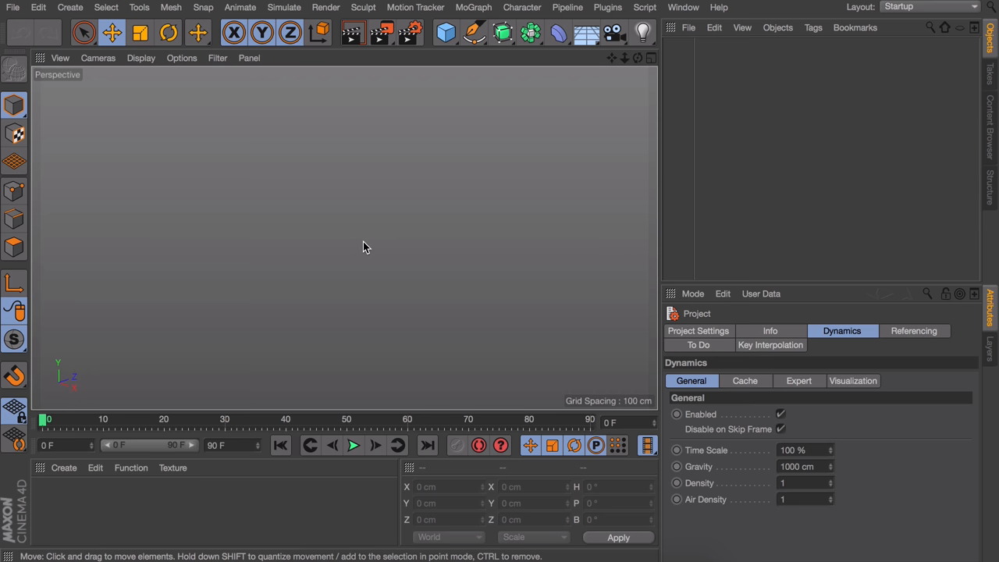
{"action": "mouse_move", "coordinate": [404, 159]}
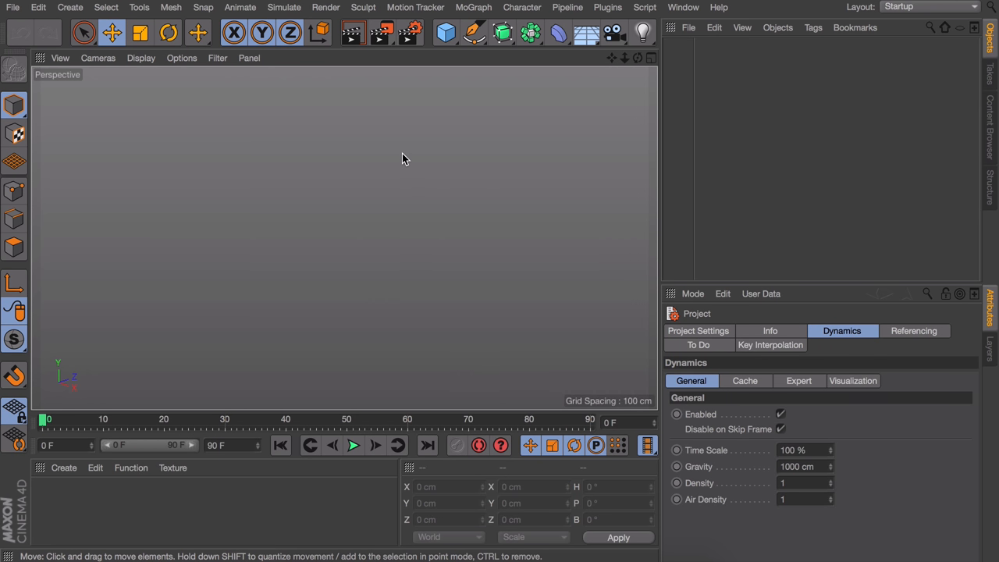
Step: Add a Figure primitive, 180 cm tall with 14 segments, from the primitives palette
{"action": "left_click", "coordinate": [445, 32]}
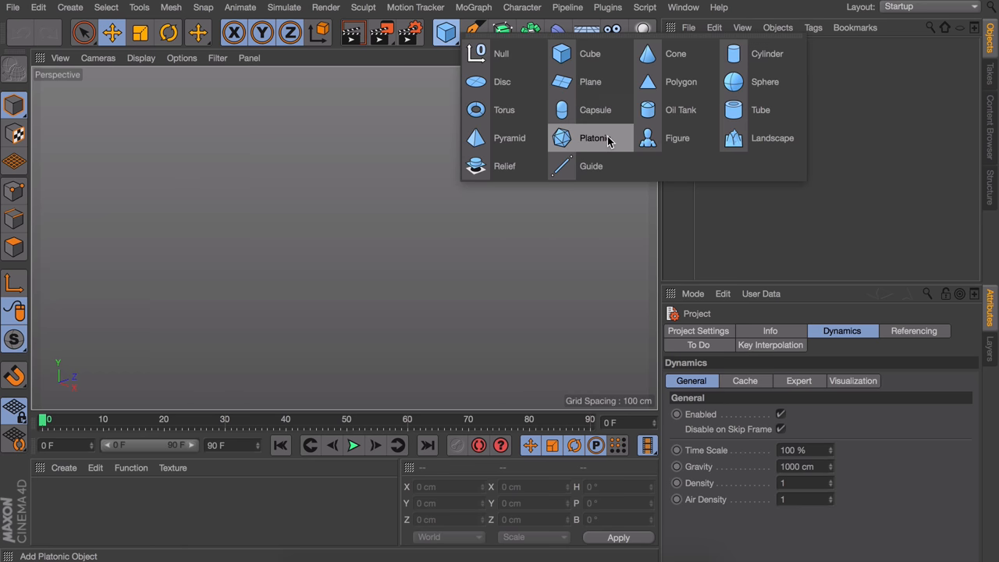
{"action": "left_click", "coordinate": [678, 137]}
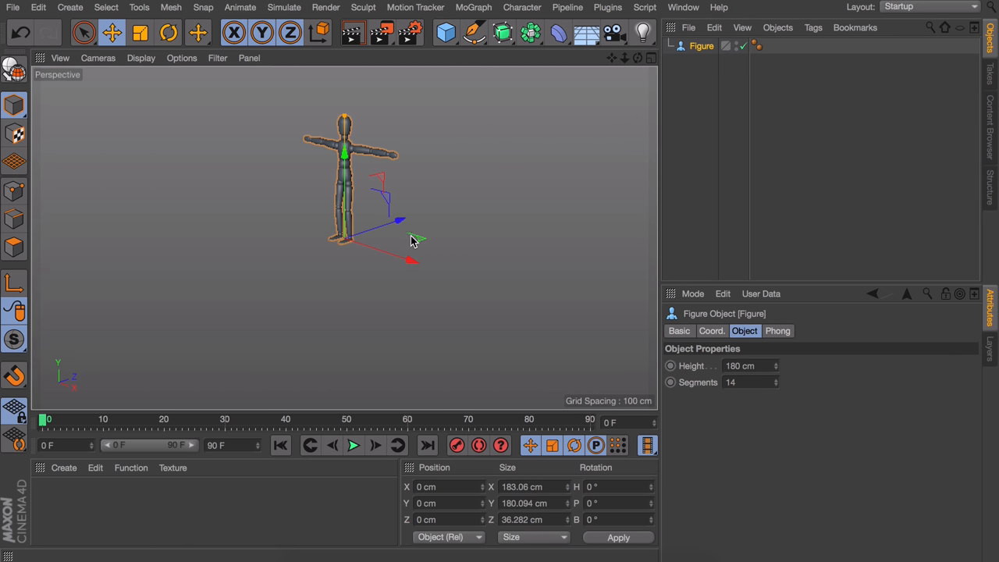
{"action": "mouse_move", "coordinate": [388, 164]}
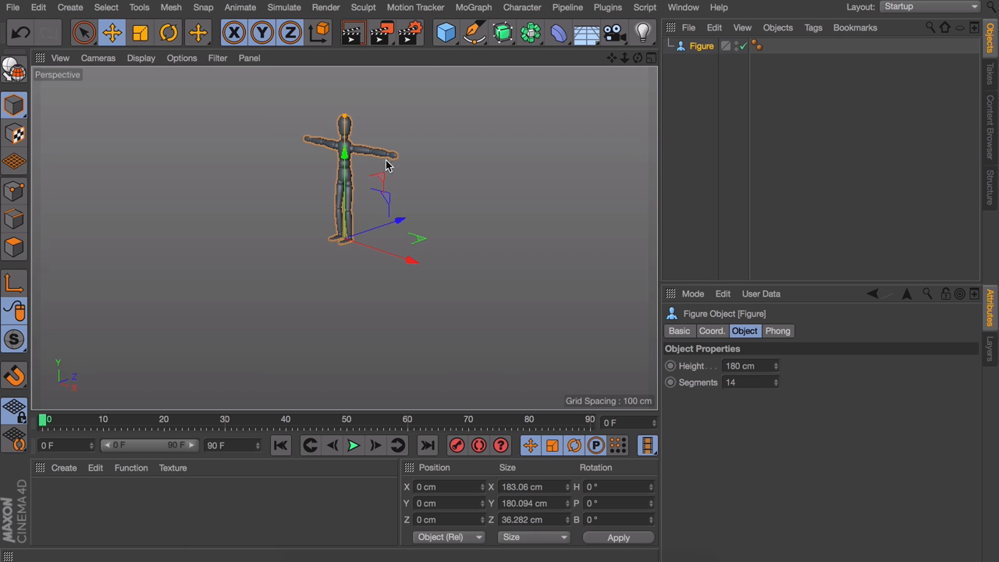
{"action": "mouse_move", "coordinate": [445, 33]}
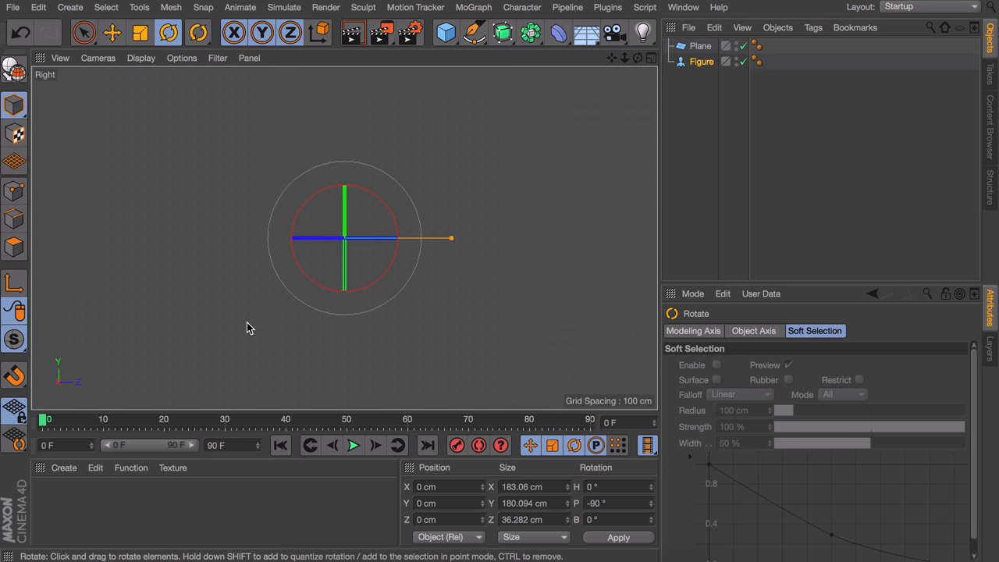
Step: Add a floor plane scaled to about 2490 cm and rotate the figure -90° in pitch
{"action": "left_click", "coordinate": [112, 32]}
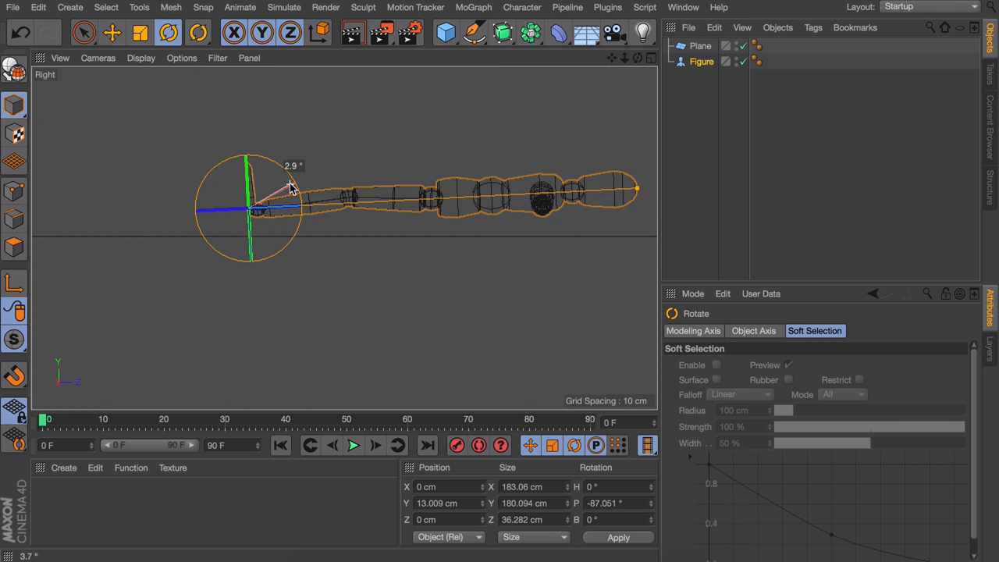
{"action": "left_click", "coordinate": [112, 32]}
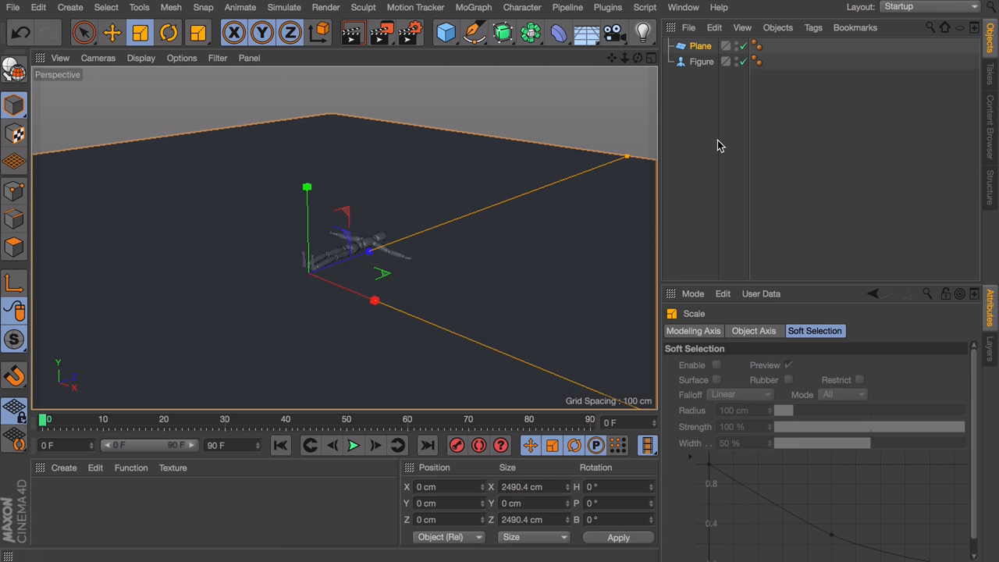
Step: Add a second plane and move it over the figure in Top view
{"action": "left_click", "coordinate": [445, 32]}
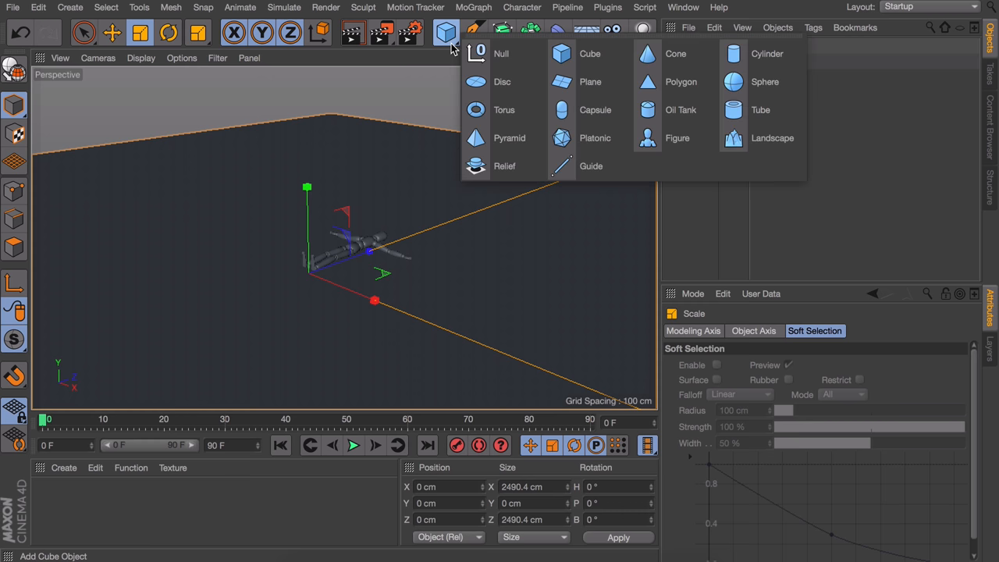
{"action": "left_click", "coordinate": [590, 81]}
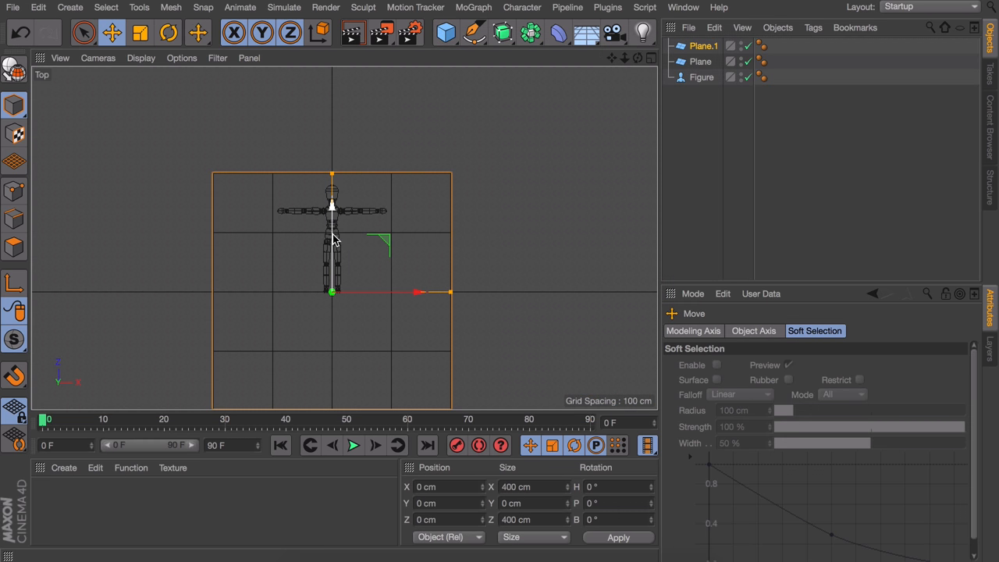
{"action": "left_click_drag", "start_coordinate": [331, 293], "coordinate": [332, 234]}
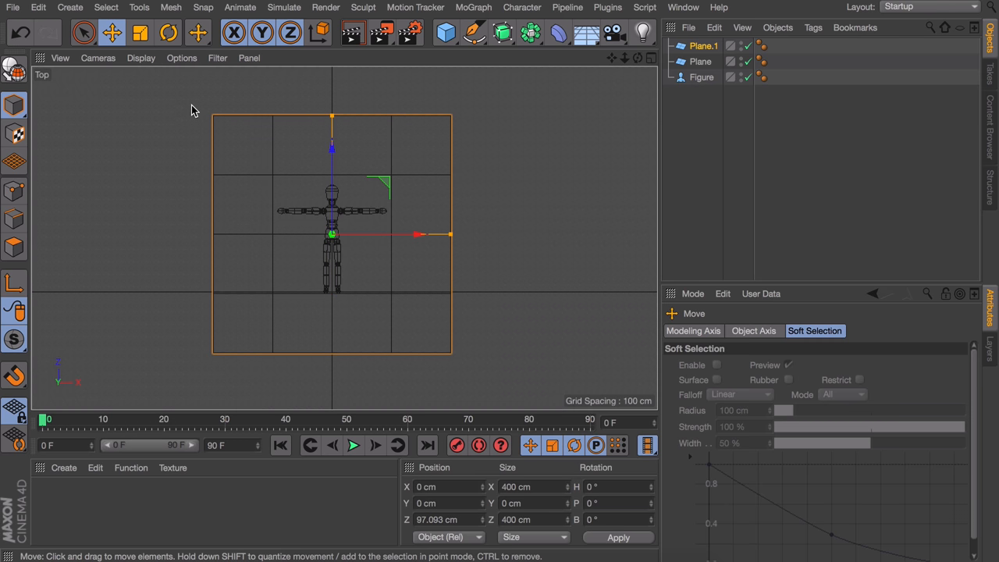
Step: Switch to Gouraud Shading (Lines), give the plane 50×50 segments and lower it
{"action": "left_click", "coordinate": [140, 58]}
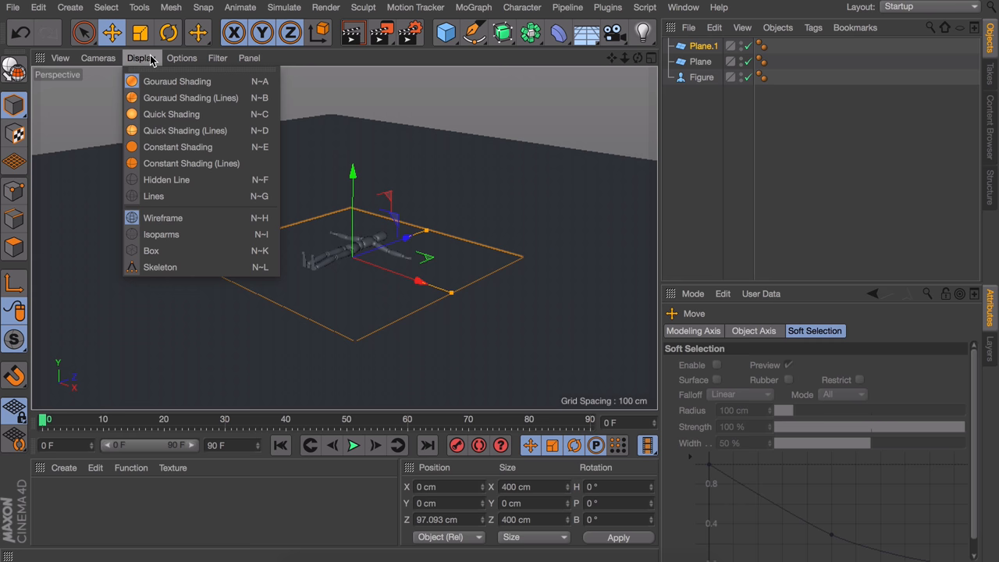
{"action": "left_click", "coordinate": [163, 217]}
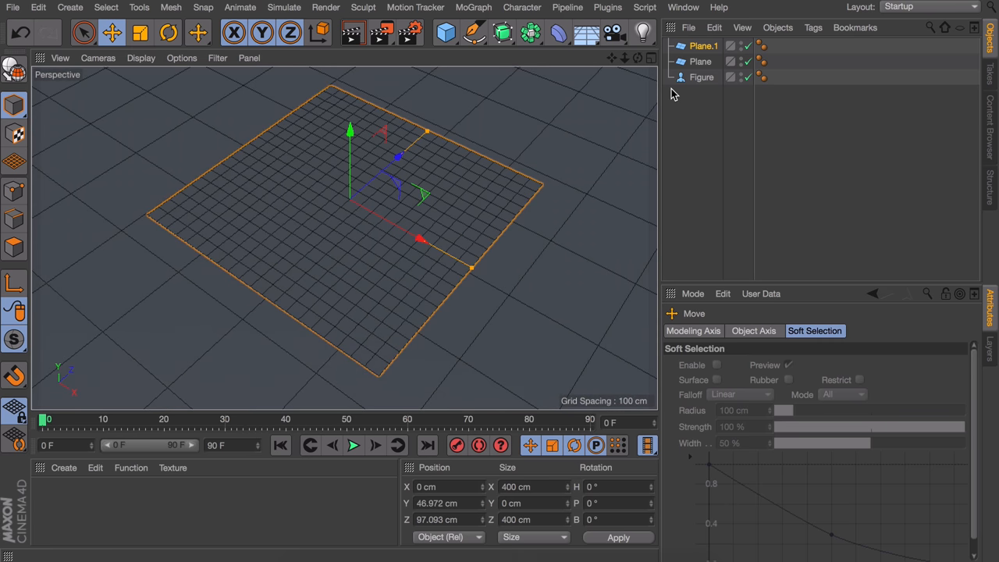
{"action": "left_click", "coordinate": [703, 46]}
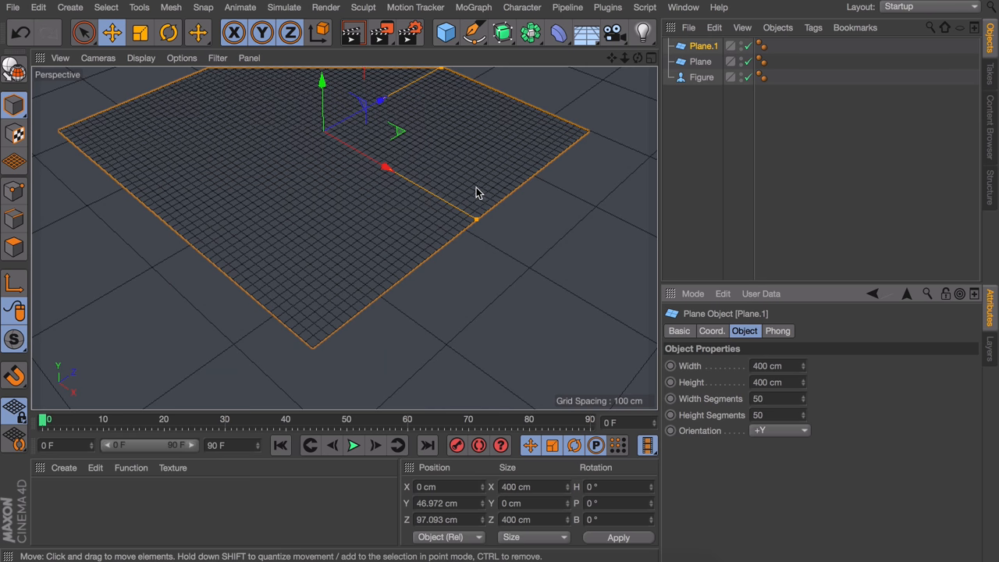
{"action": "left_click_drag", "start_coordinate": [478, 193], "coordinate": [391, 227]}
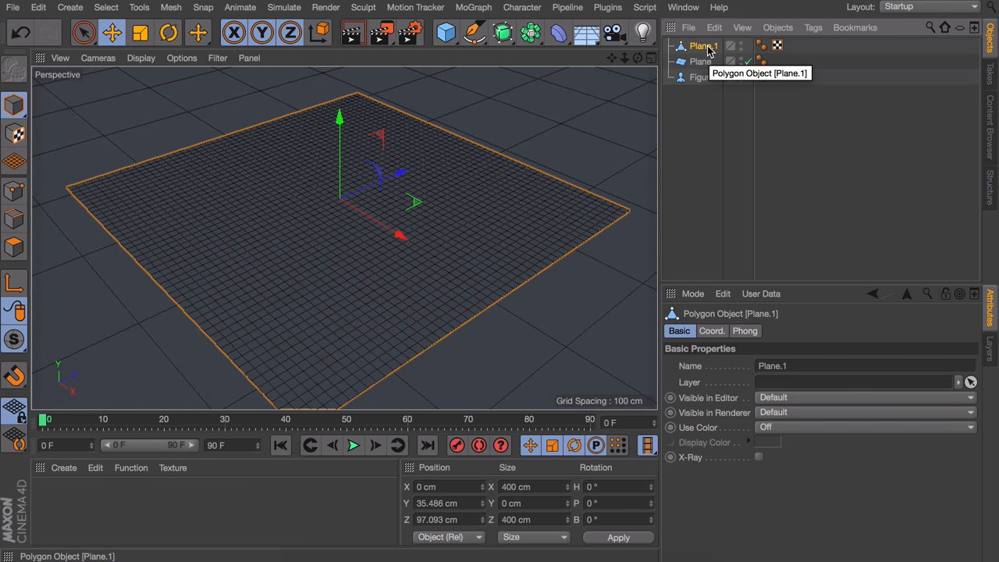
Step: Give Plane.1 a Cloth tag and the floor Plane and Figure Cloth Collider tags
{"action": "right_click", "coordinate": [699, 46]}
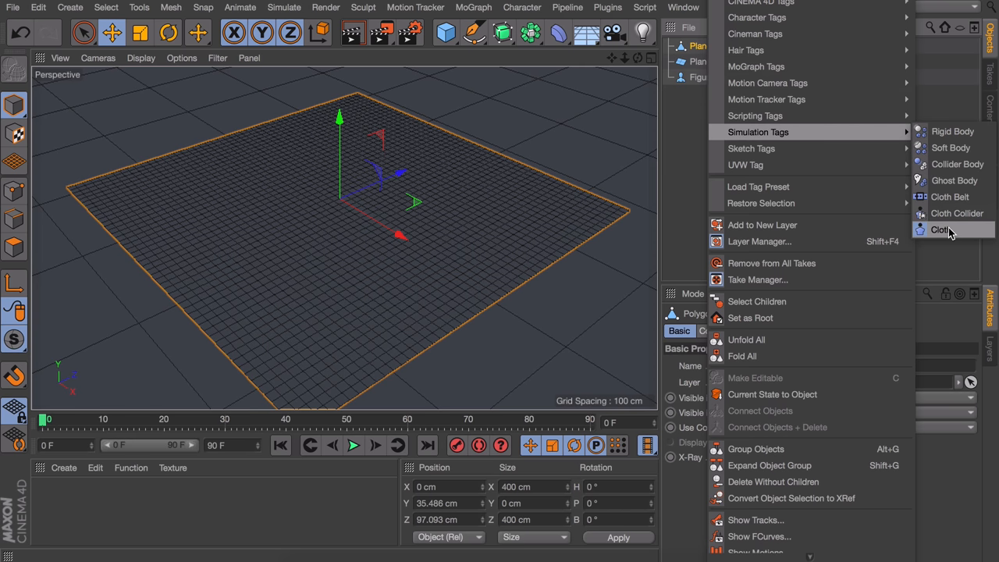
{"action": "left_click", "coordinate": [941, 229]}
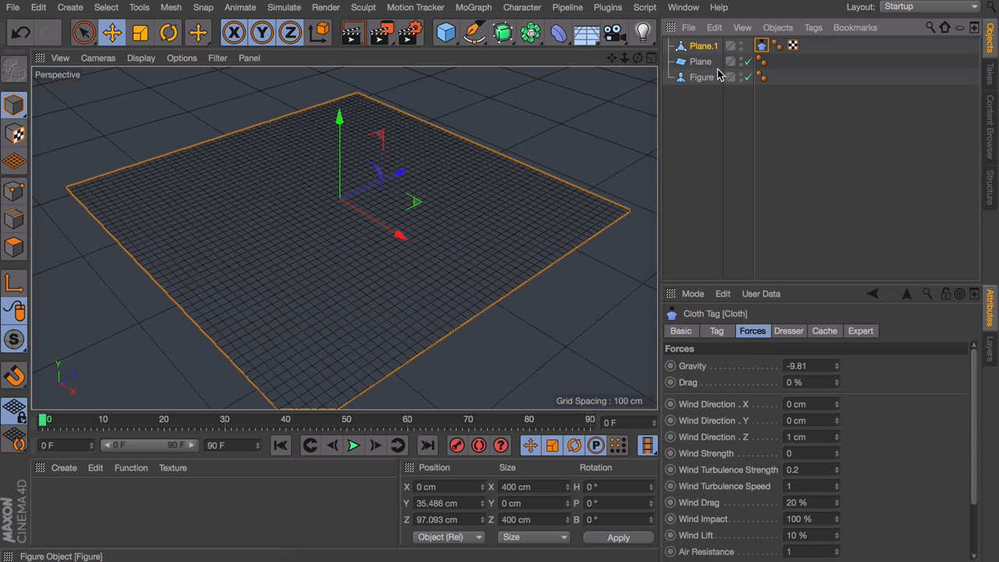
{"action": "left_click", "coordinate": [700, 61]}
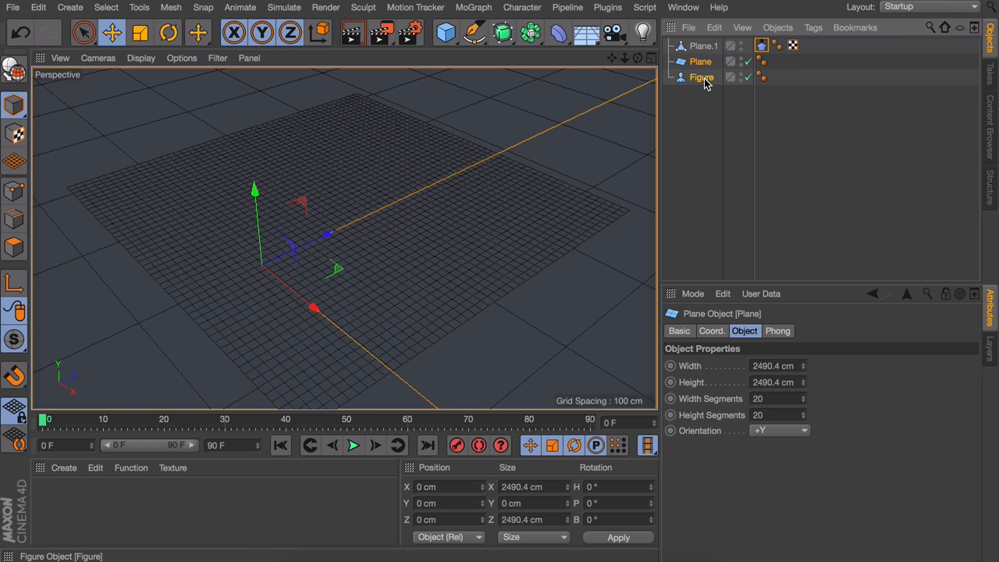
{"action": "left_click", "coordinate": [700, 62]}
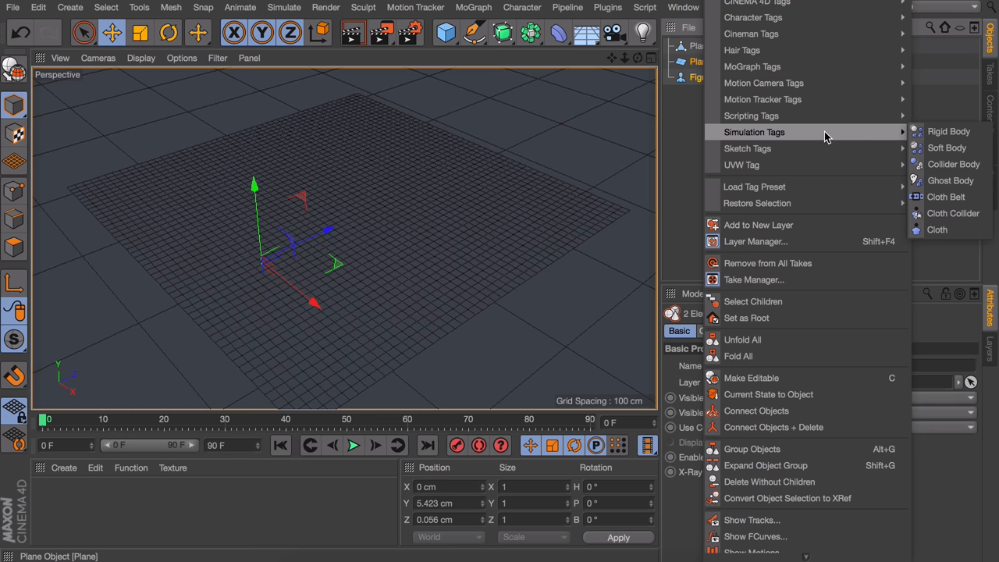
{"action": "mouse_move", "coordinate": [952, 213]}
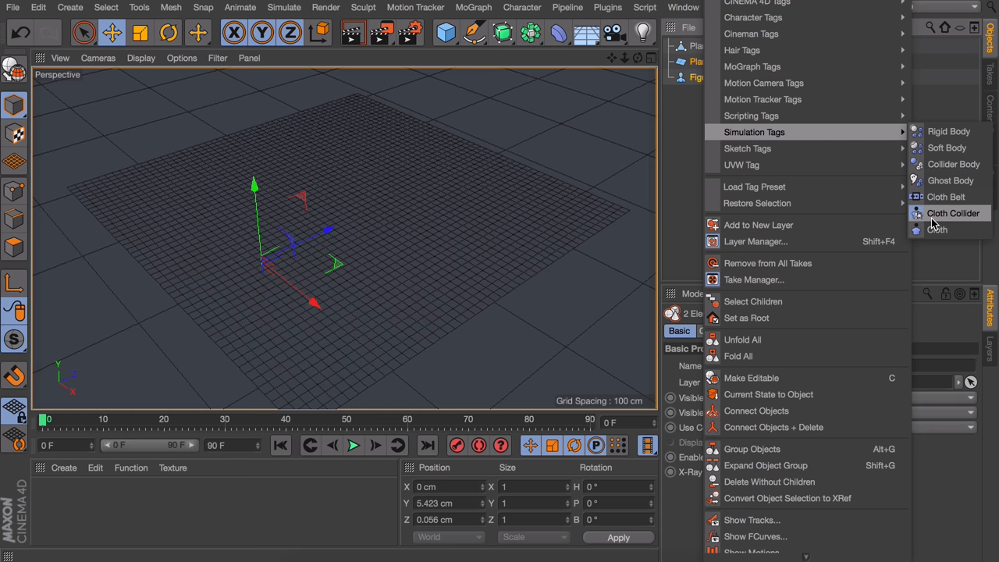
{"action": "left_click", "coordinate": [952, 213]}
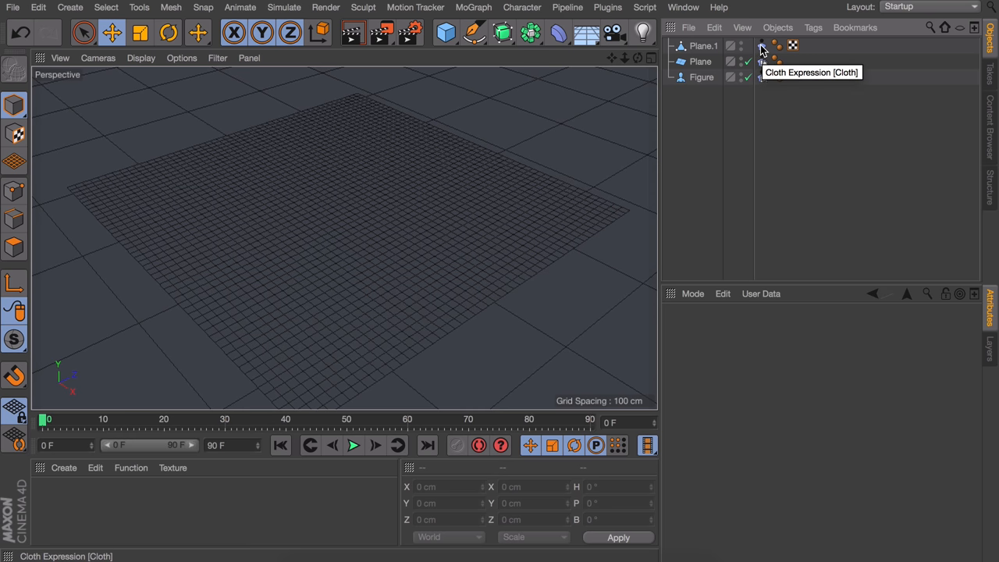
Step: Set the Cloth tag's gravity to -500, play then stop the simulation, and orbit to inspect
{"action": "left_click", "coordinate": [762, 45]}
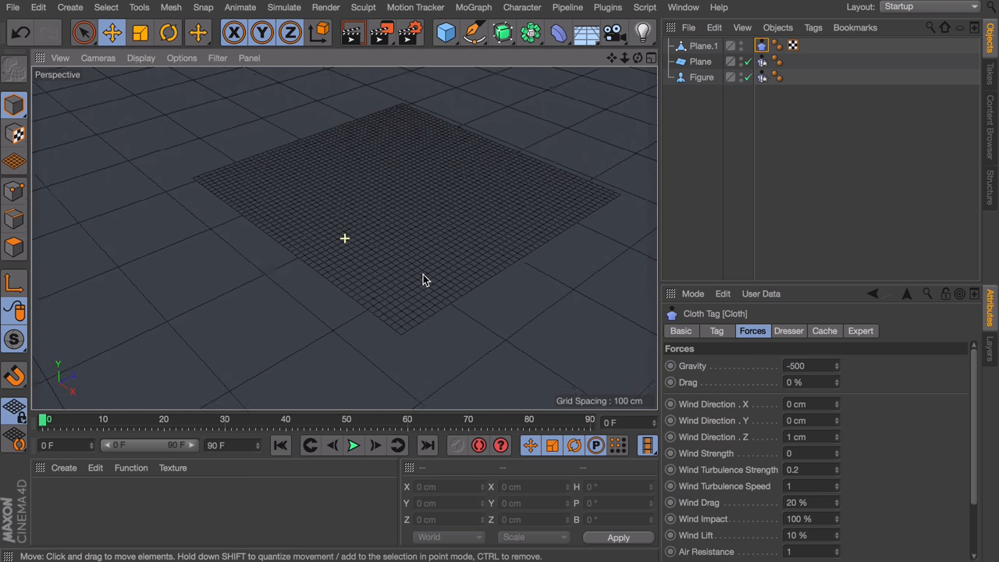
{"action": "left_click", "coordinate": [352, 445]}
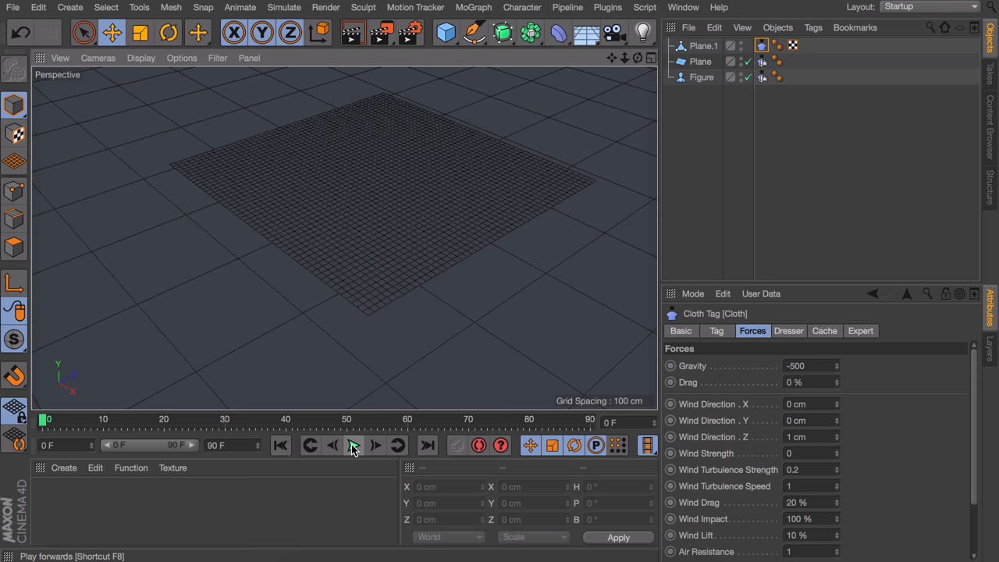
{"action": "left_click", "coordinate": [353, 445]}
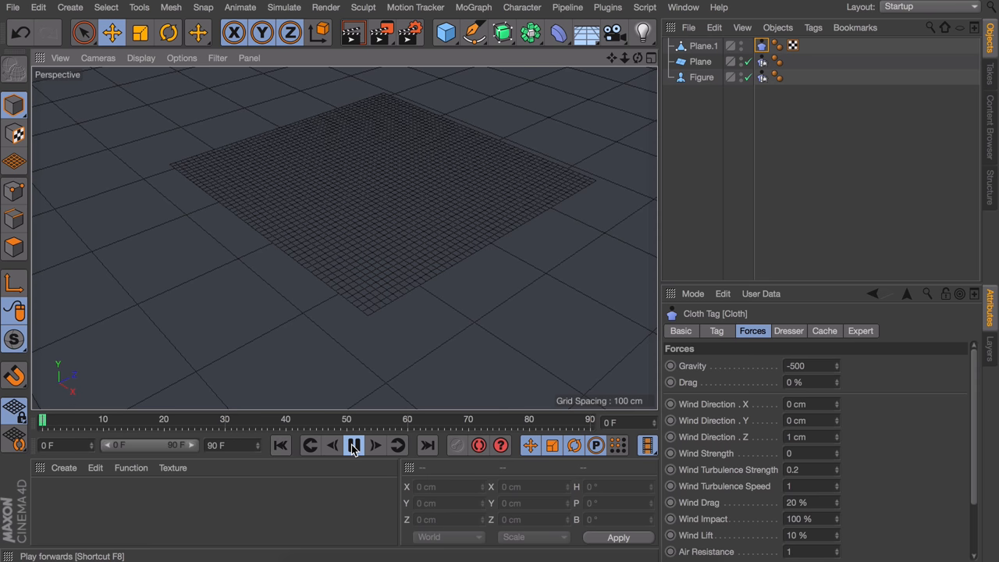
{"action": "left_click", "coordinate": [353, 445]}
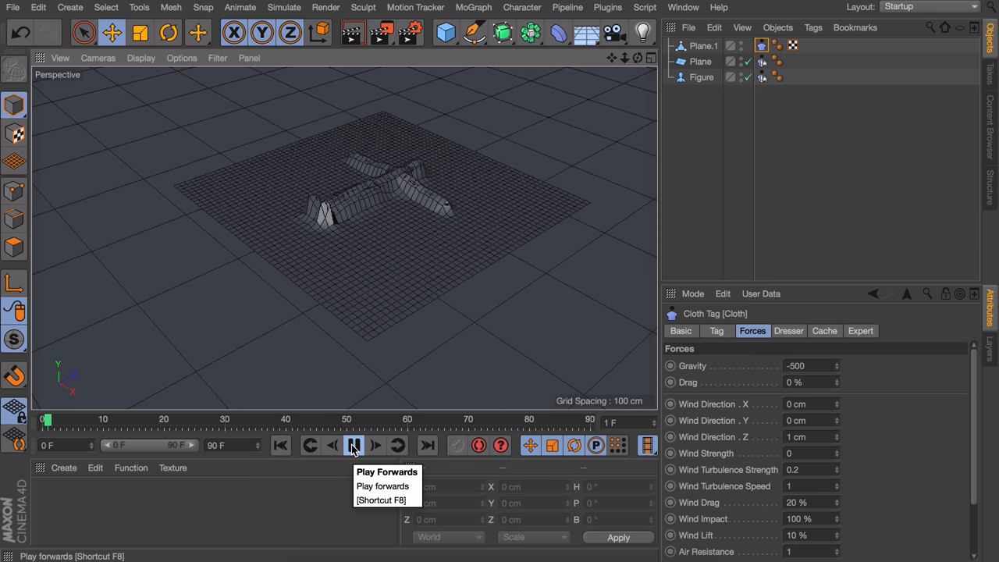
{"action": "left_click", "coordinate": [353, 444]}
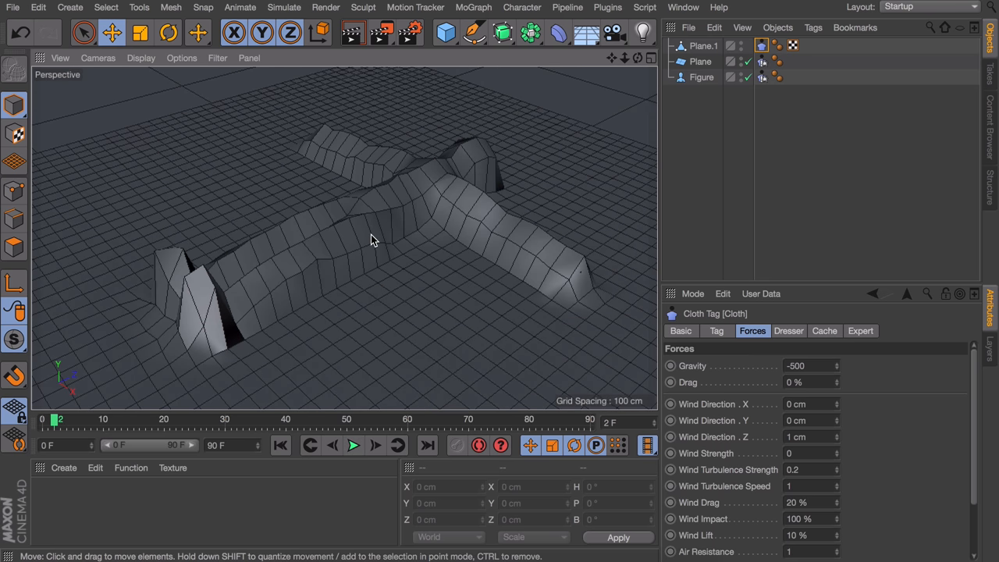
{"action": "left_click_drag", "start_coordinate": [371, 240], "coordinate": [421, 240]}
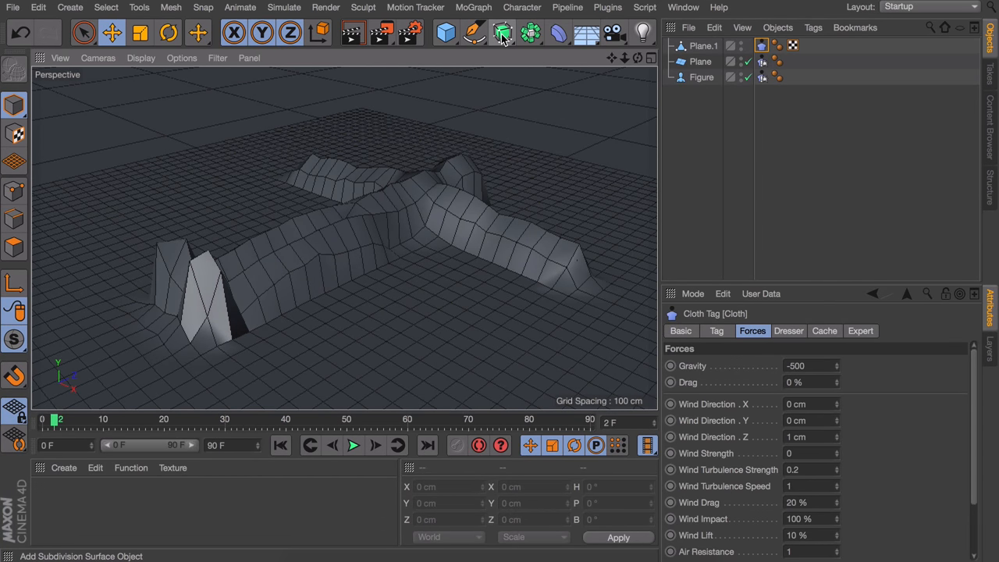
Step: Nest the cloth plane Plane.1 under a new Subdivision Surface and zoom in
{"action": "left_click", "coordinate": [502, 32]}
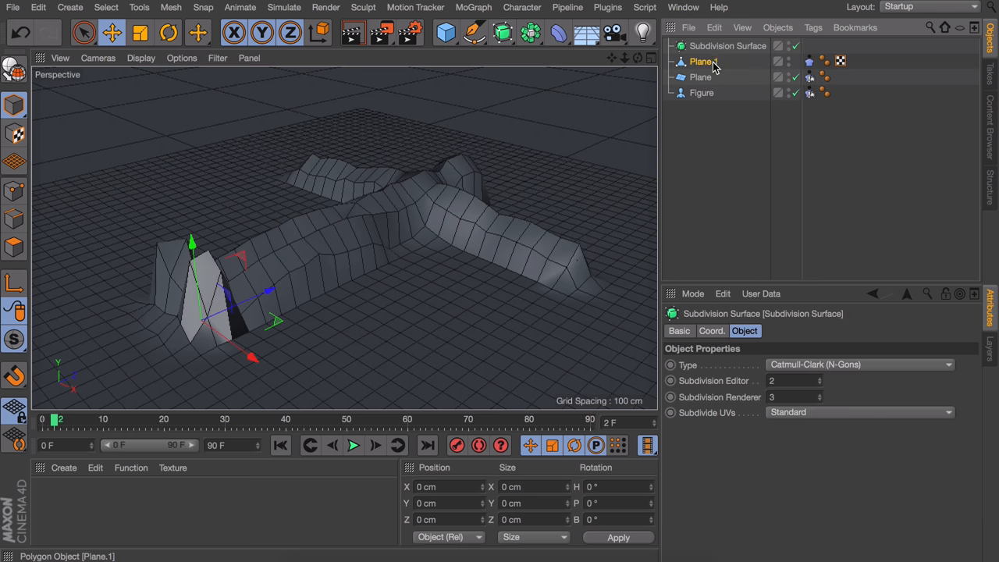
{"action": "left_click", "coordinate": [702, 61]}
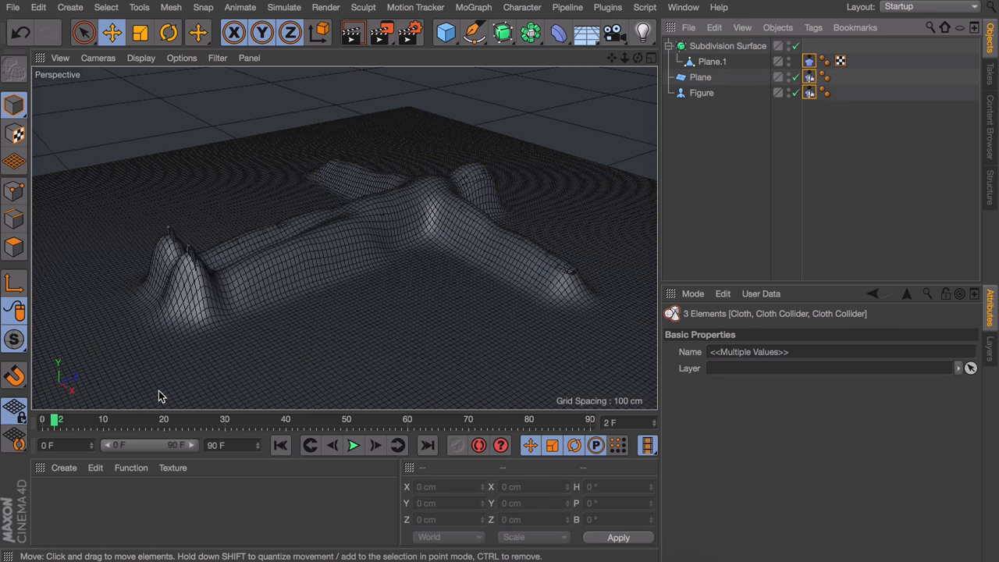
{"action": "mouse_move", "coordinate": [303, 244]}
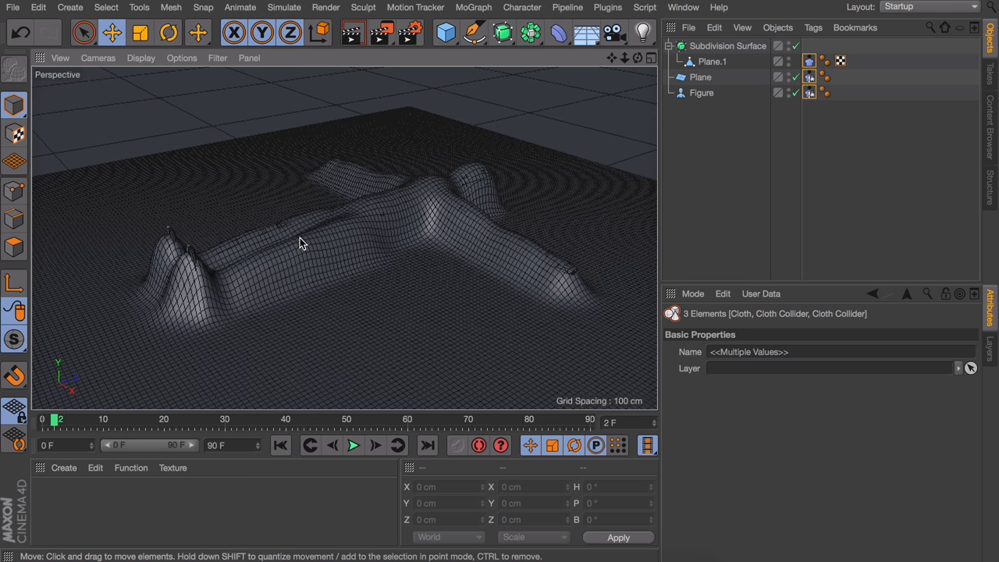
{"action": "mouse_move", "coordinate": [404, 231]}
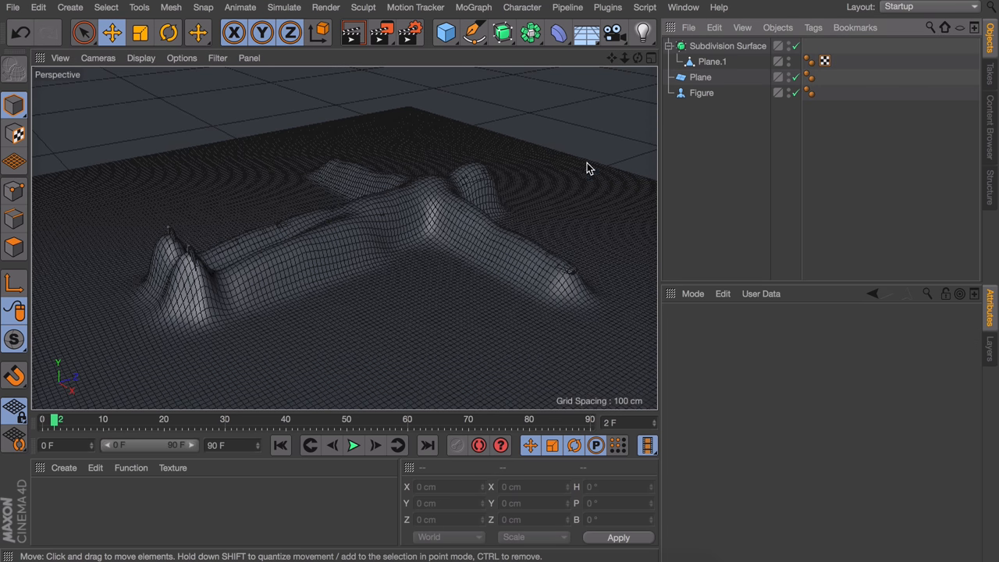
{"action": "scroll", "scroll_direction": "up", "scroll_amount": 3}
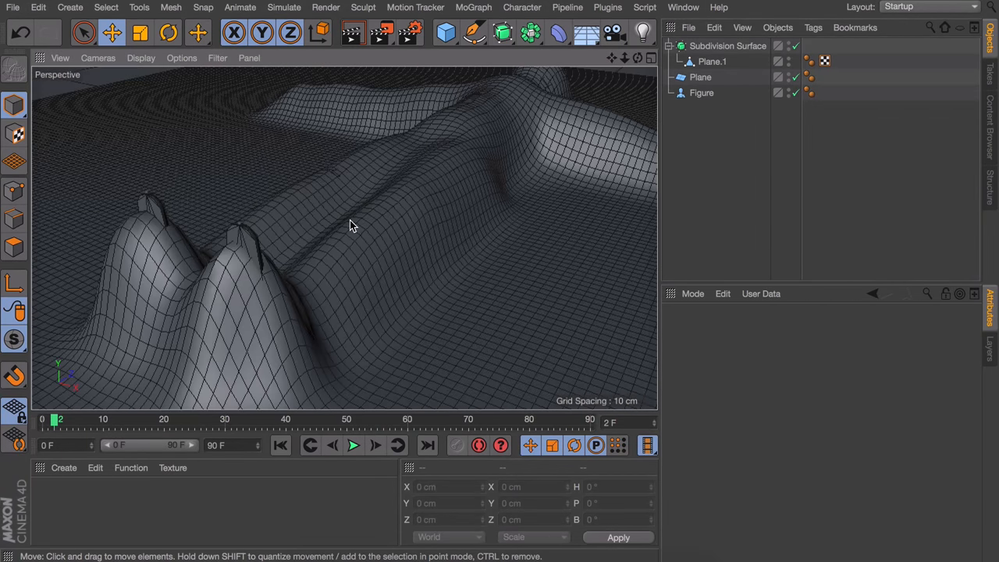
Step: Move polygon patches on Plane.1's peaks to reshape the folds
{"action": "left_click", "coordinate": [793, 45]}
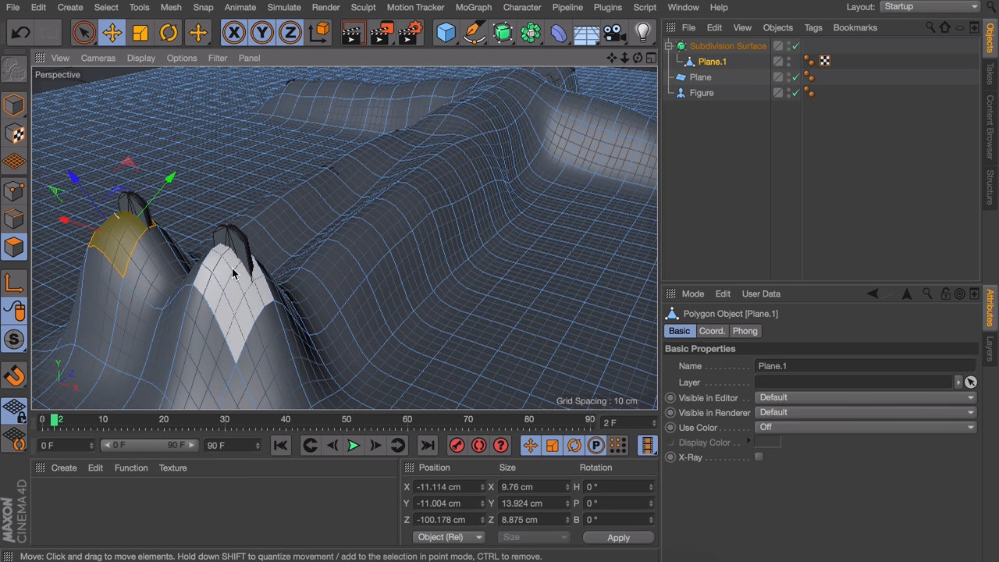
{"action": "left_click_drag", "start_coordinate": [234, 273], "coordinate": [242, 258]}
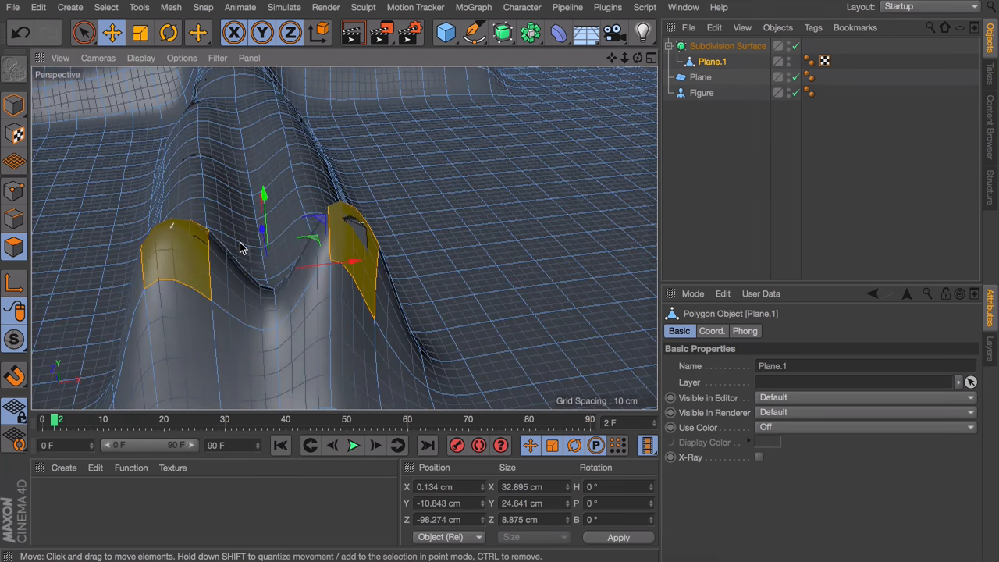
{"action": "left_click", "coordinate": [140, 32]}
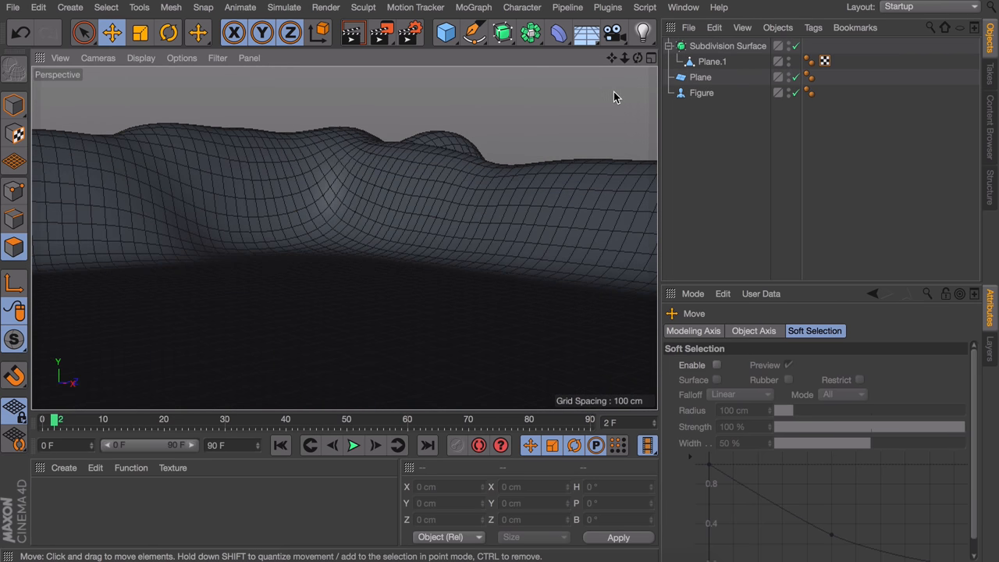
Step: Hide the floor Plane in the viewport, then select and deselect the Figure
{"action": "left_click", "coordinate": [701, 76]}
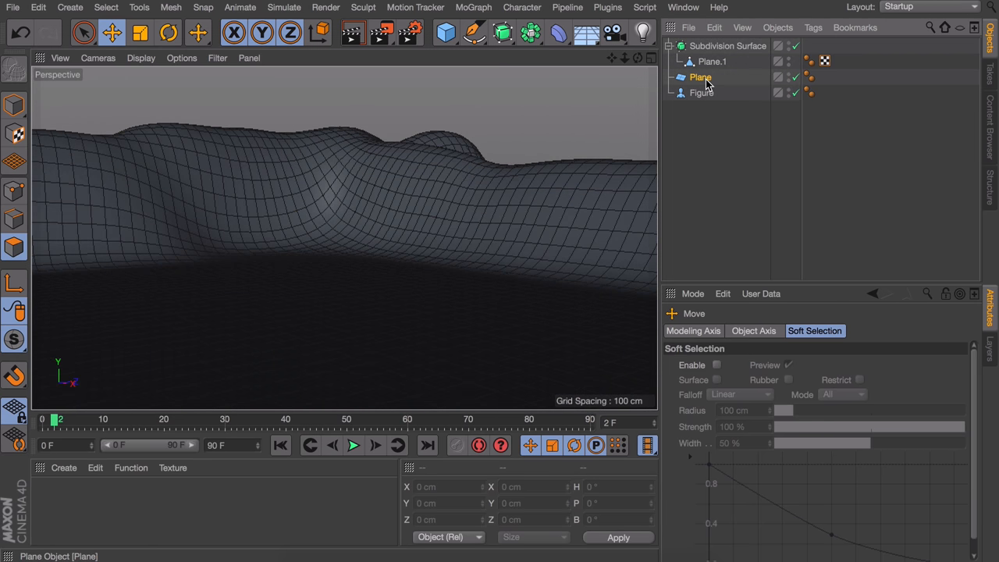
{"action": "left_click", "coordinate": [699, 76]}
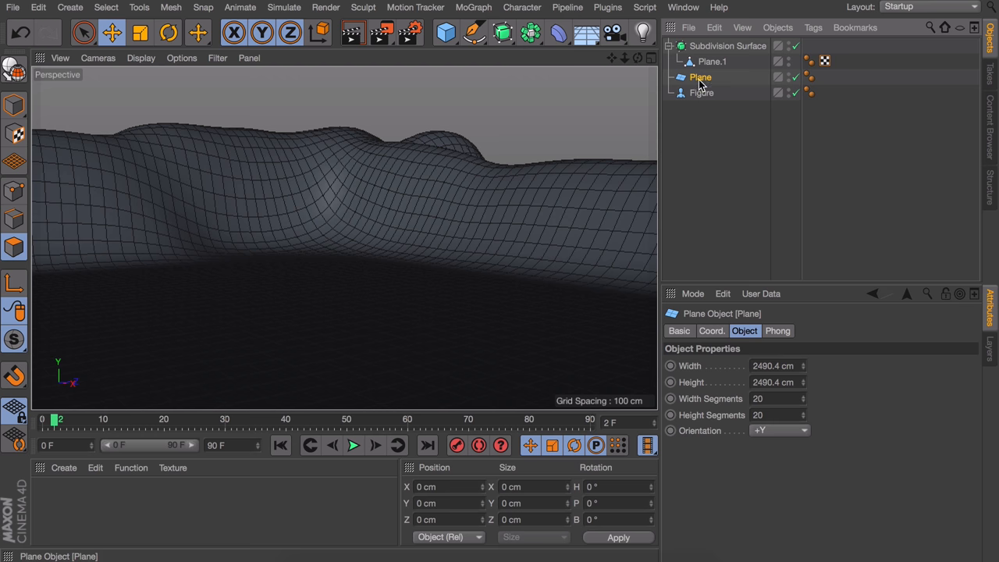
{"action": "left_click", "coordinate": [702, 92]}
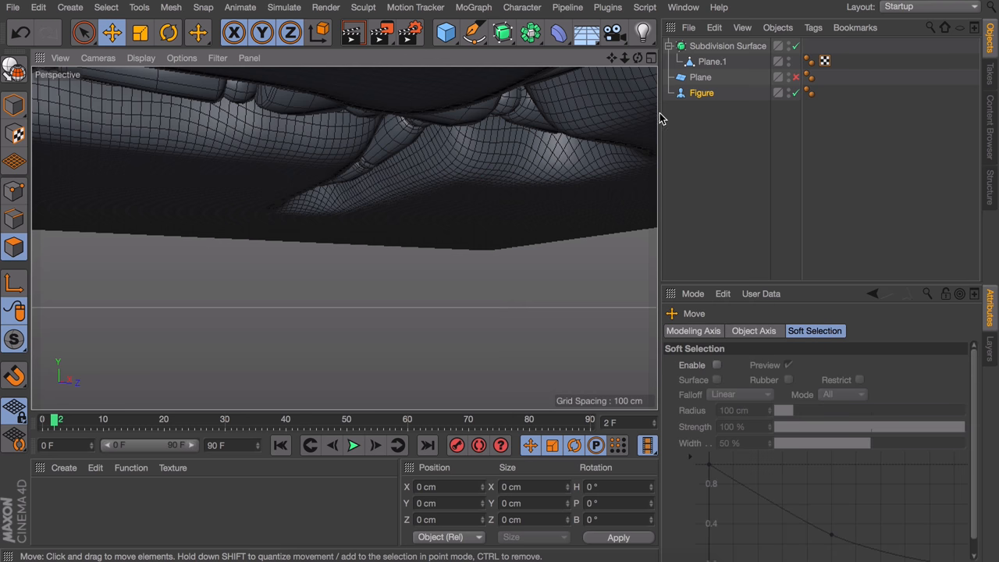
{"action": "left_click", "coordinate": [702, 92]}
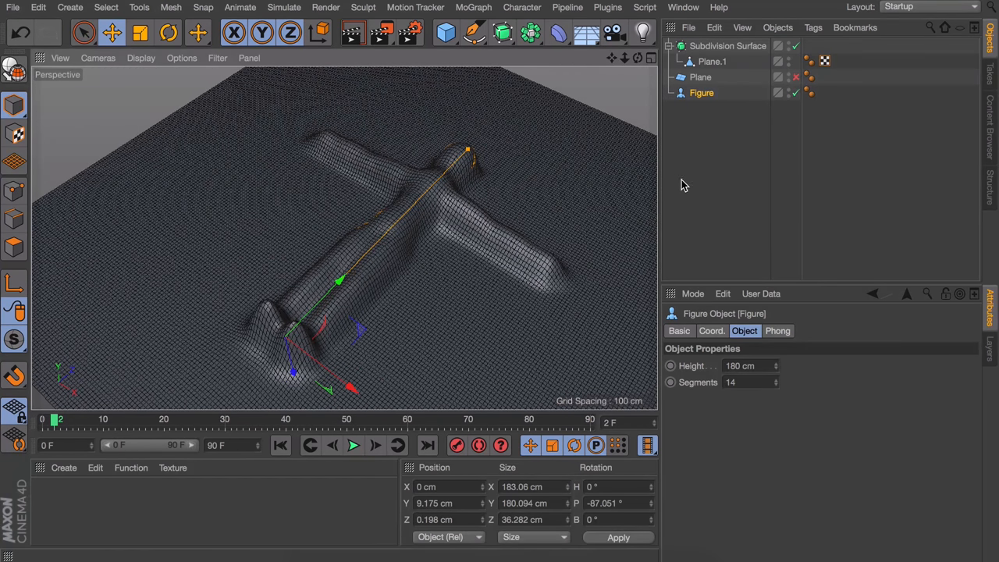
{"action": "left_click", "coordinate": [727, 45]}
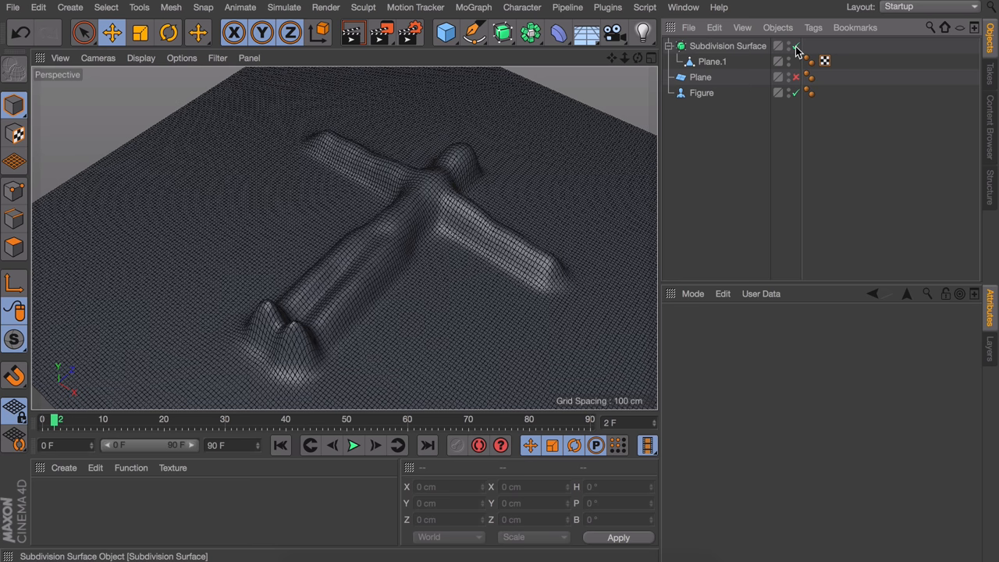
Step: Disable the Subdivision Surface to reveal the coarse polygon mesh
{"action": "left_click", "coordinate": [794, 45]}
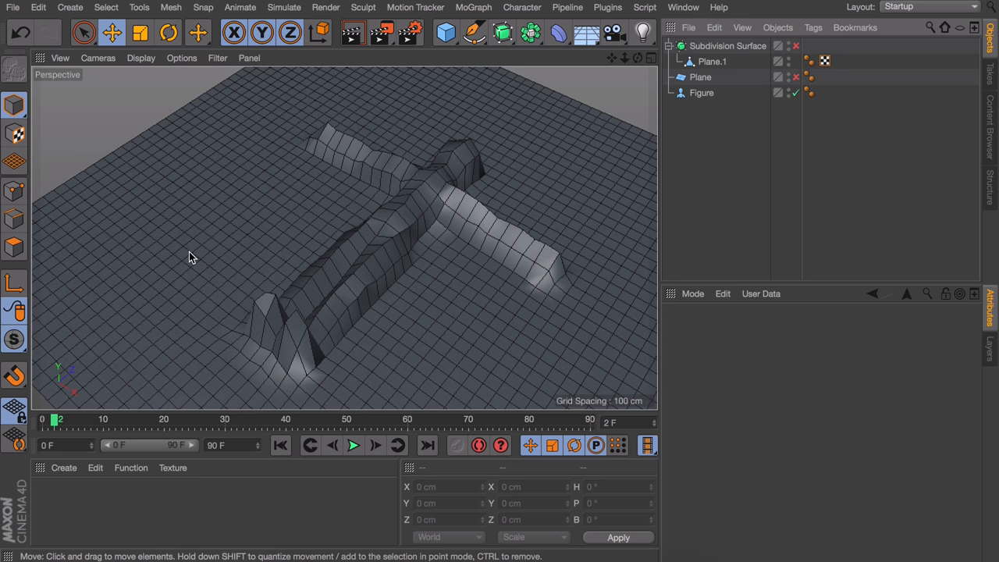
{"action": "mouse_move", "coordinate": [132, 241]}
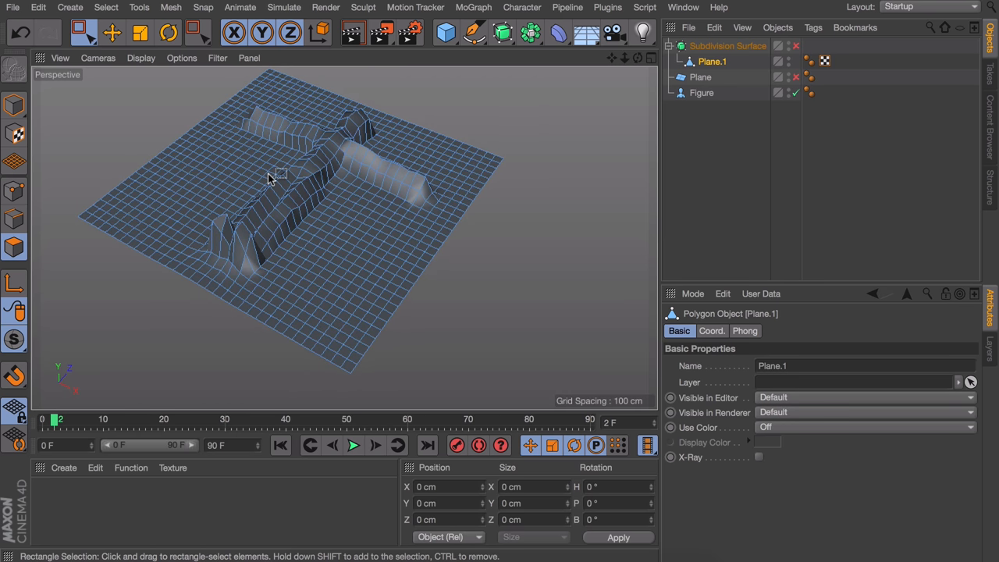
{"action": "mouse_move", "coordinate": [359, 234]}
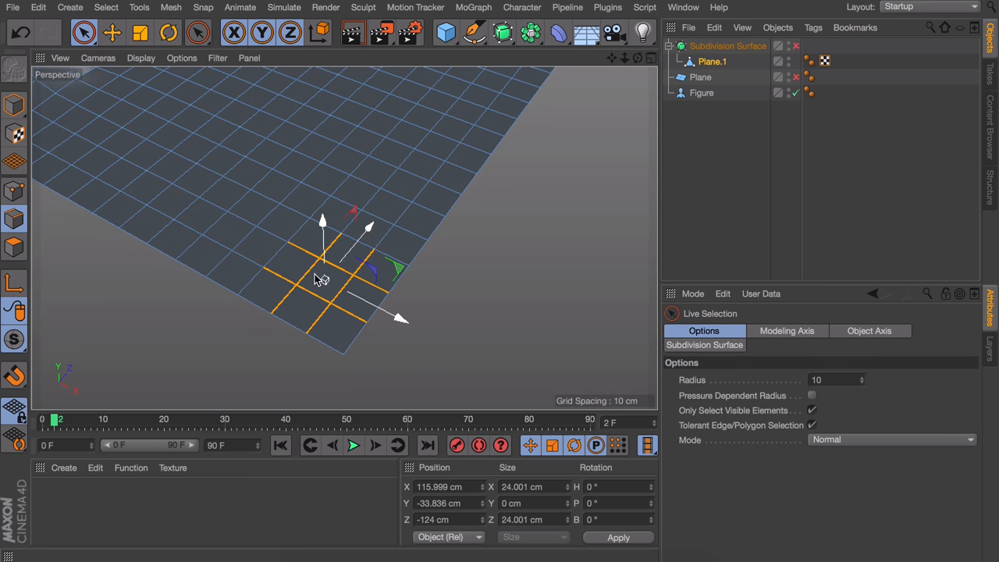
{"action": "mouse_move", "coordinate": [361, 306]}
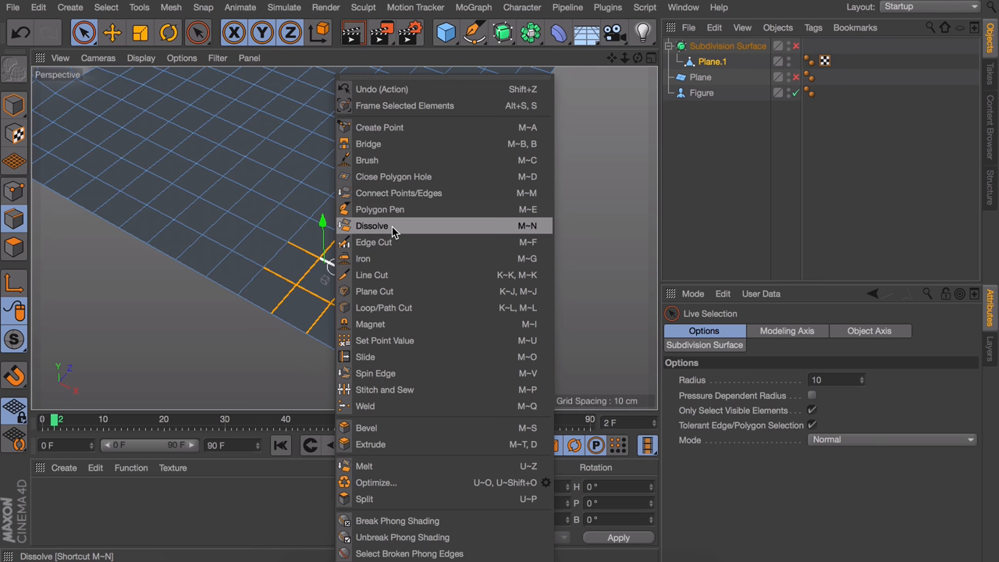
Step: Dissolve the four selected corner polygons into a single face
{"action": "left_click", "coordinate": [371, 226]}
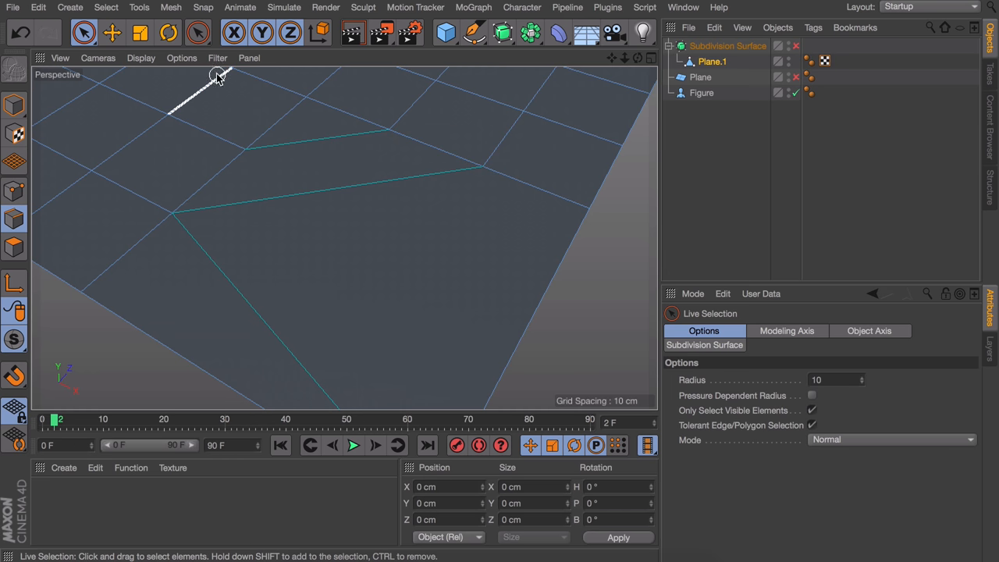
Step: Adjust the viewport Filter display, then pan and zoom out across the plane's corners
{"action": "left_click", "coordinate": [217, 58]}
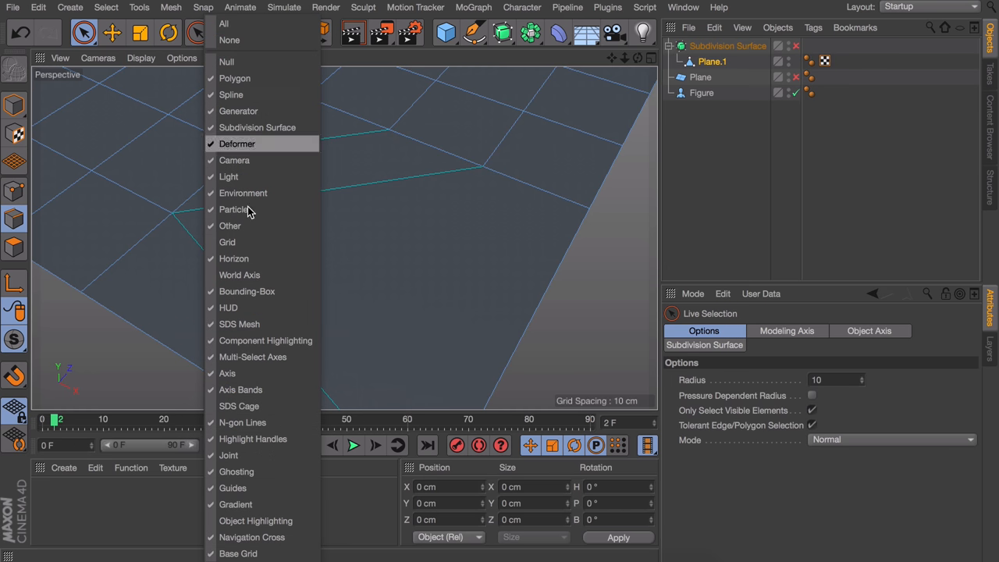
{"action": "mouse_move", "coordinate": [265, 422]}
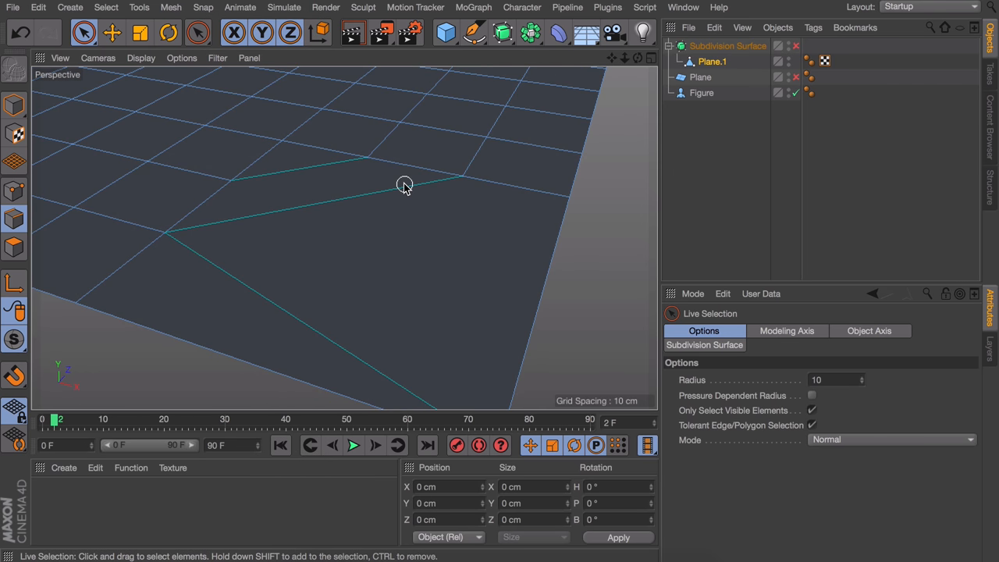
{"action": "mouse_move", "coordinate": [398, 197]}
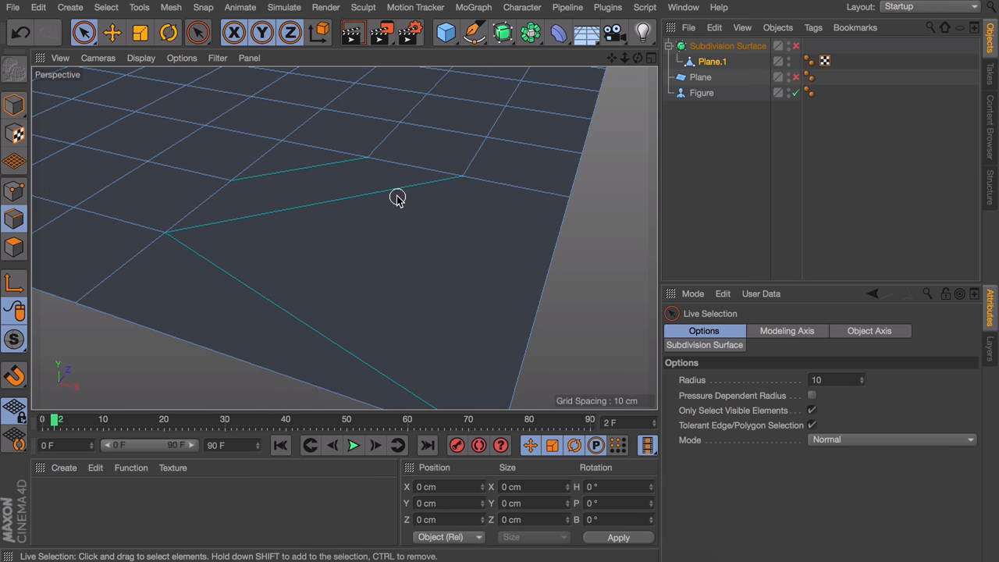
{"action": "mouse_move", "coordinate": [279, 201]}
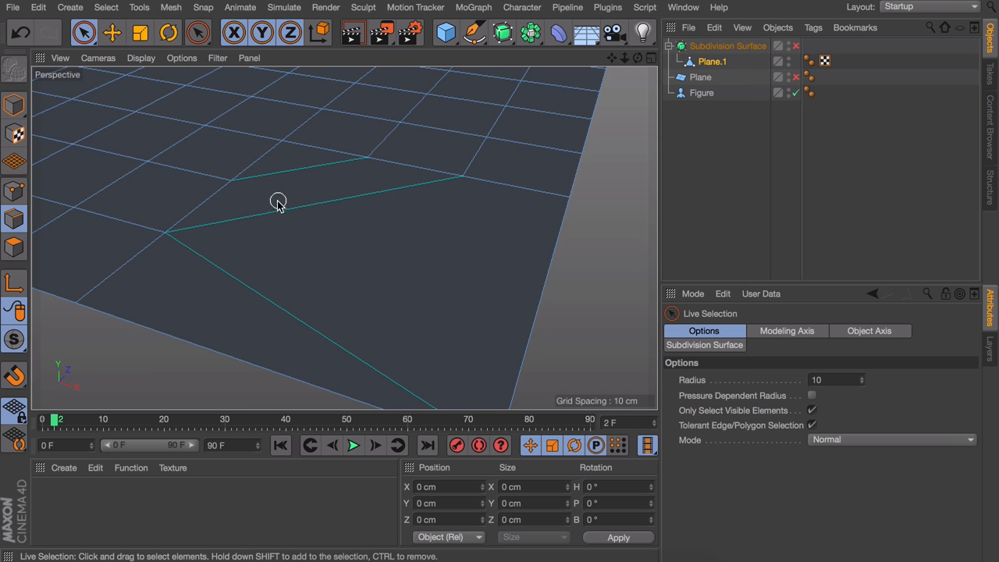
{"action": "left_click_drag", "start_coordinate": [278, 201], "coordinate": [218, 244]}
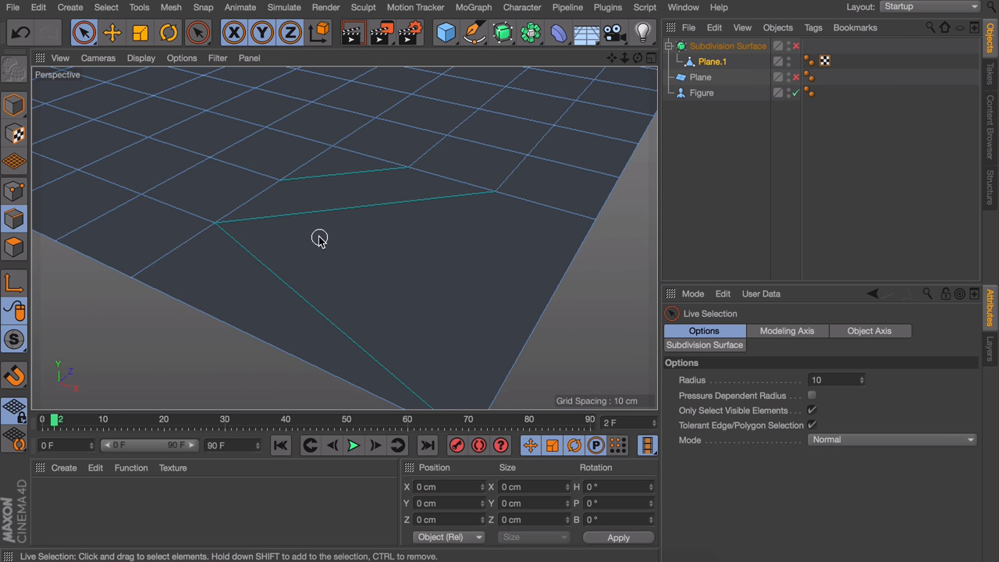
{"action": "mouse_move", "coordinate": [381, 215]}
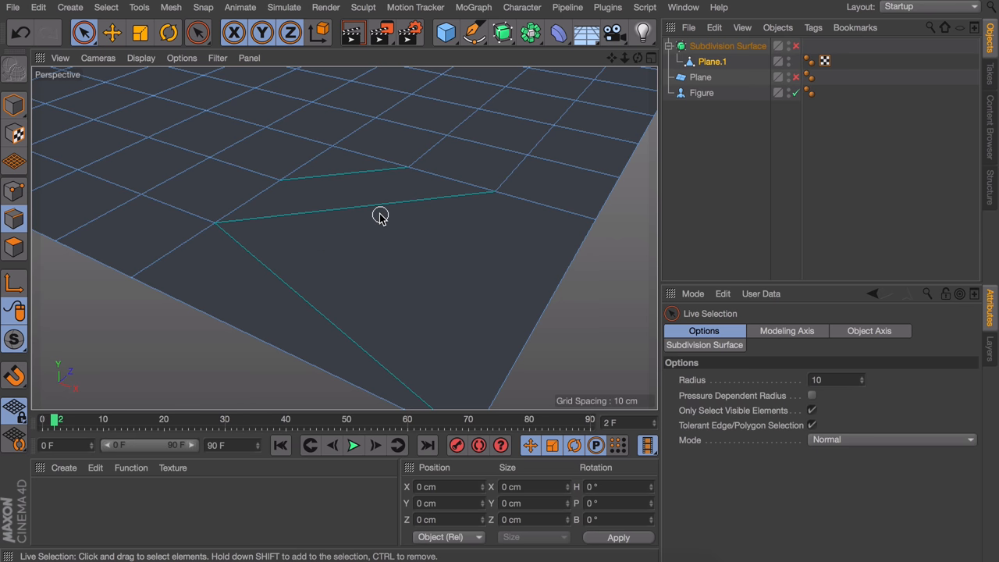
{"action": "left_click_drag", "start_coordinate": [380, 216], "coordinate": [304, 272]}
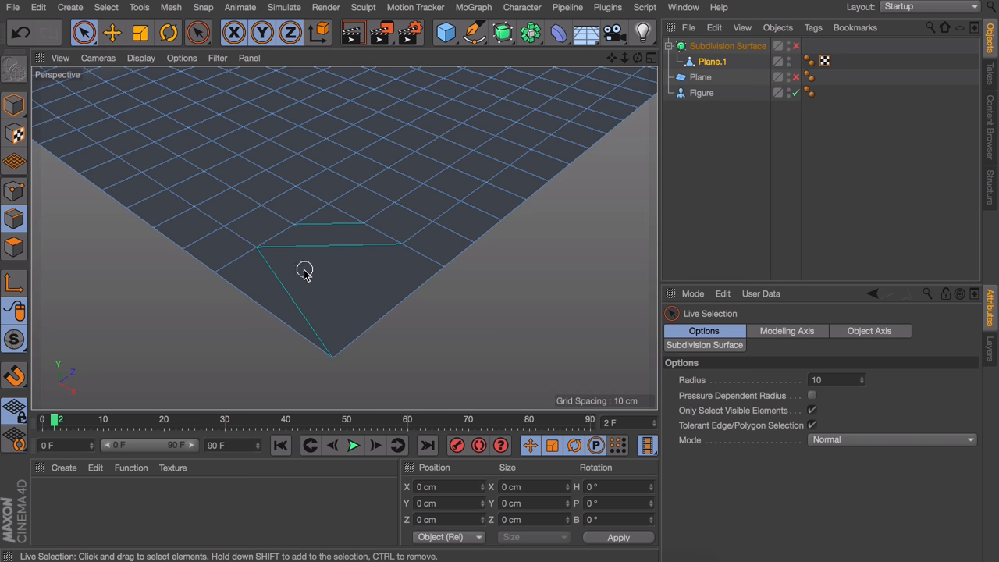
{"action": "left_click_drag", "start_coordinate": [304, 271], "coordinate": [394, 254]}
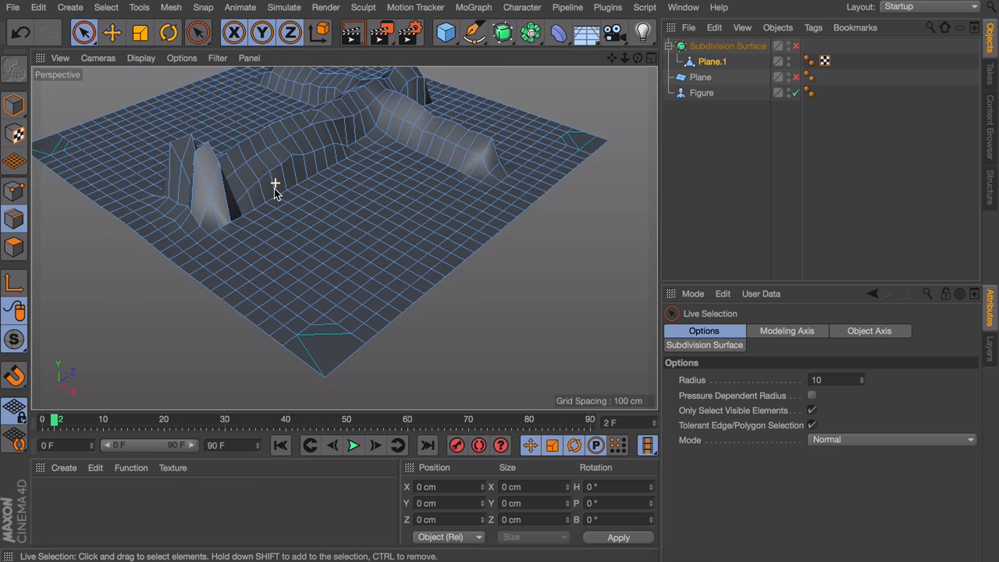
Step: Select the plane's outer border using Loop Selection with Select Boundary Loop enabled
{"action": "left_click", "coordinate": [197, 32]}
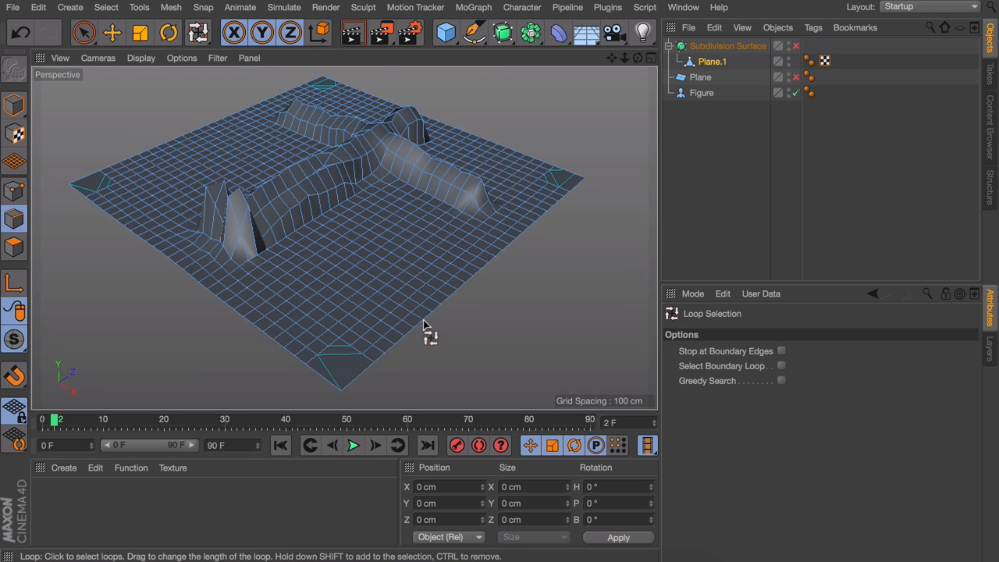
{"action": "left_click", "coordinate": [379, 351]}
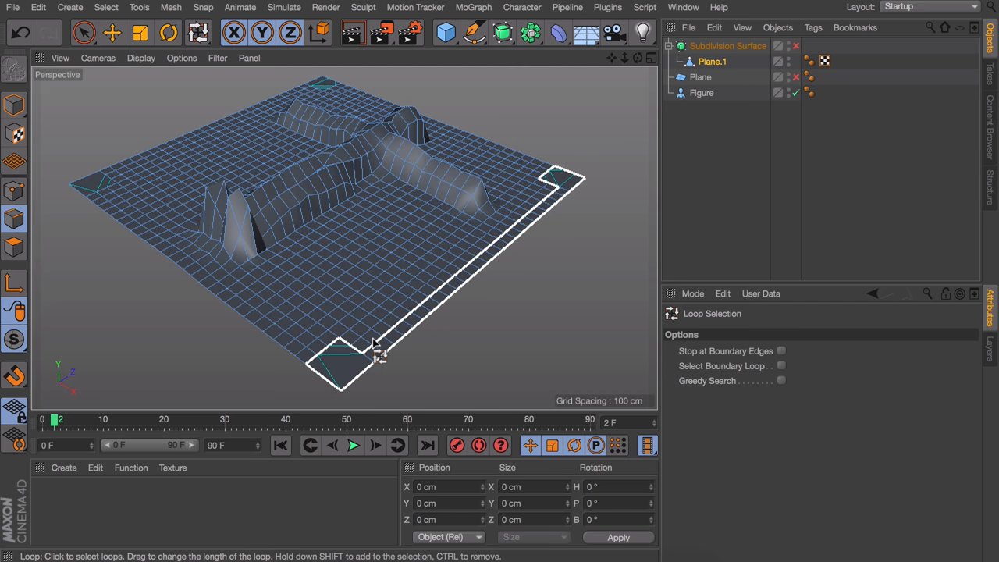
{"action": "mouse_move", "coordinate": [413, 324]}
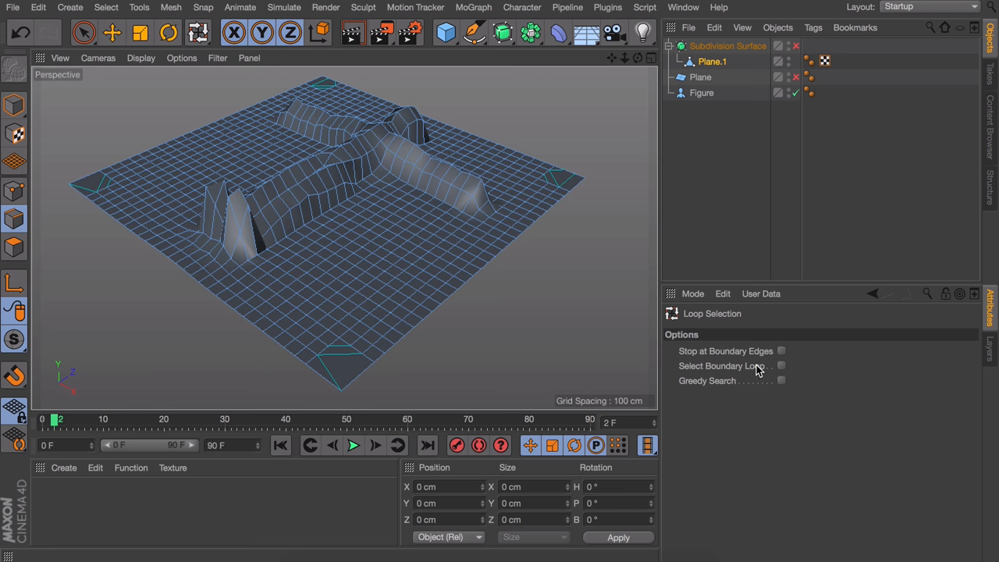
{"action": "left_click", "coordinate": [781, 365]}
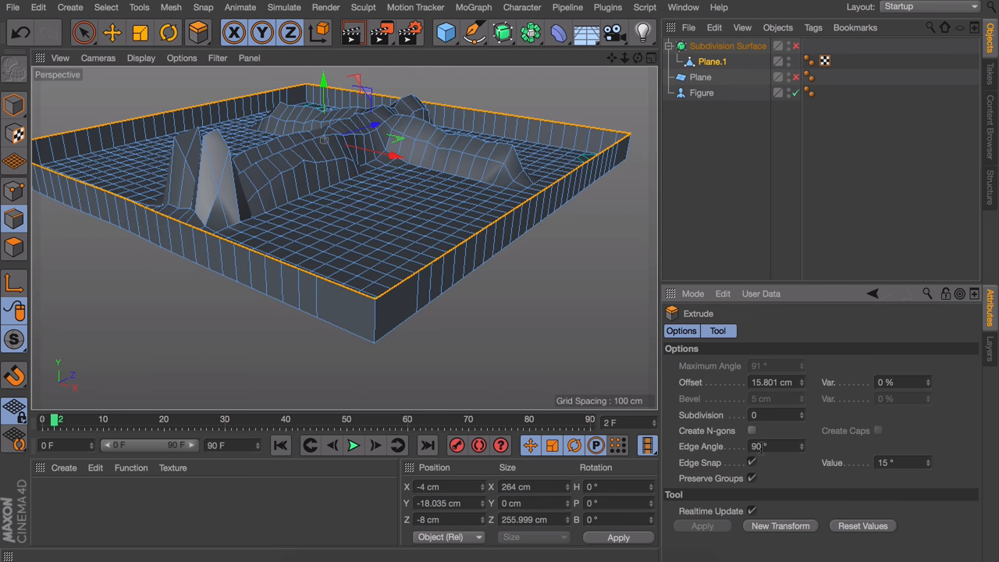
{"action": "mouse_move", "coordinate": [784, 438]}
{"action": "type", "text": "-90"}
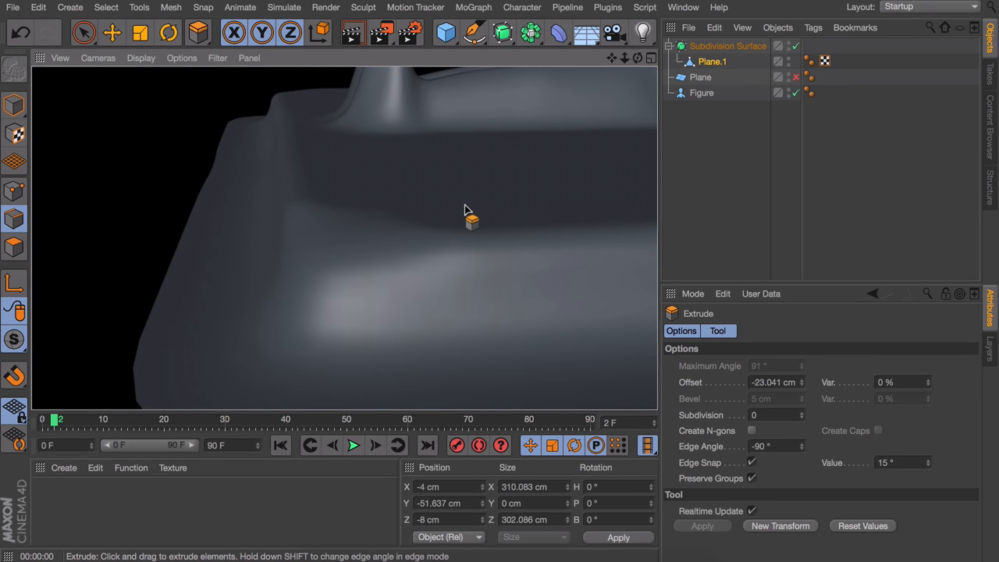
{"action": "mouse_move", "coordinate": [426, 273]}
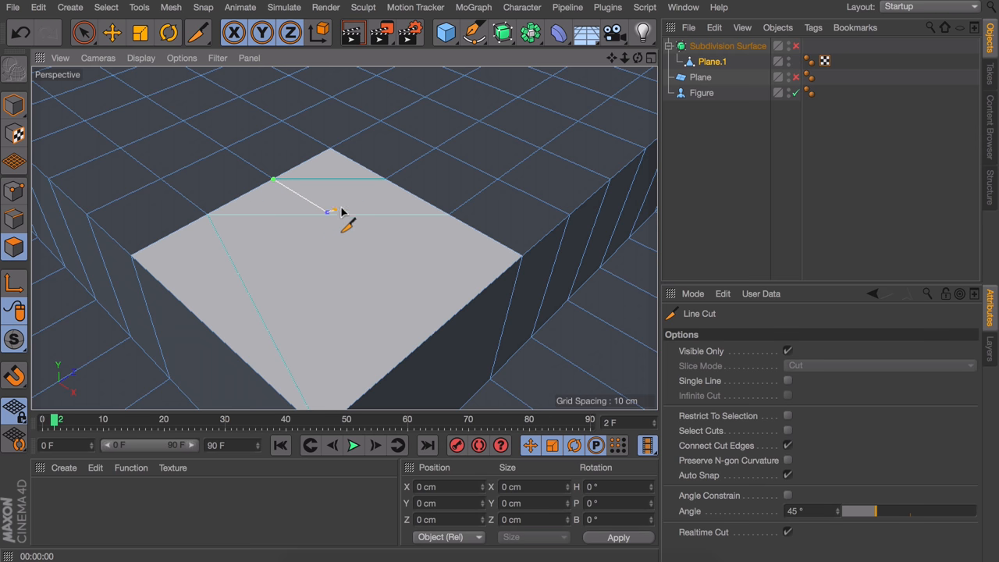
Step: Slice line cuts across a corner face and down the tray's corner wall
{"action": "left_click", "coordinate": [387, 182]}
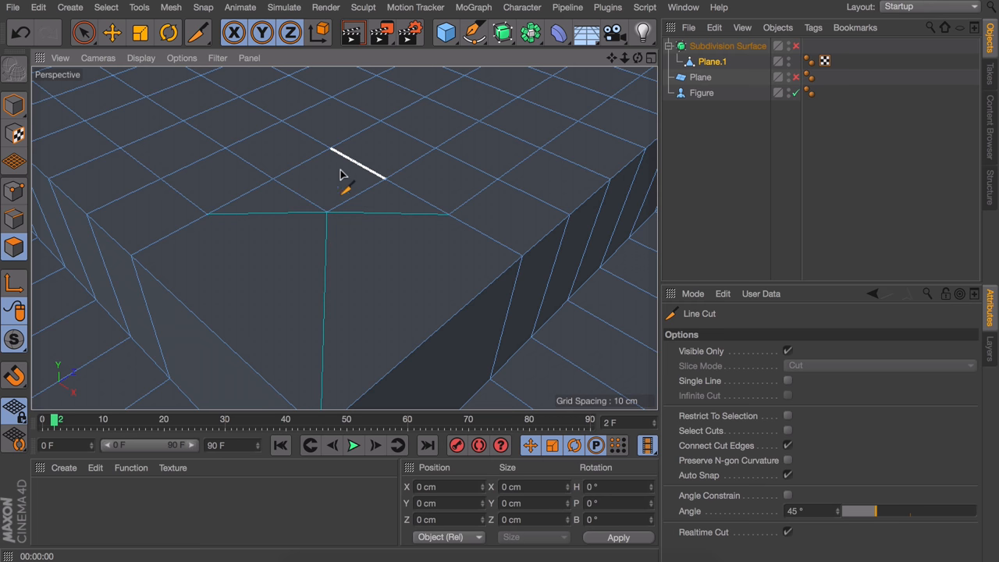
{"action": "mouse_move", "coordinate": [214, 220]}
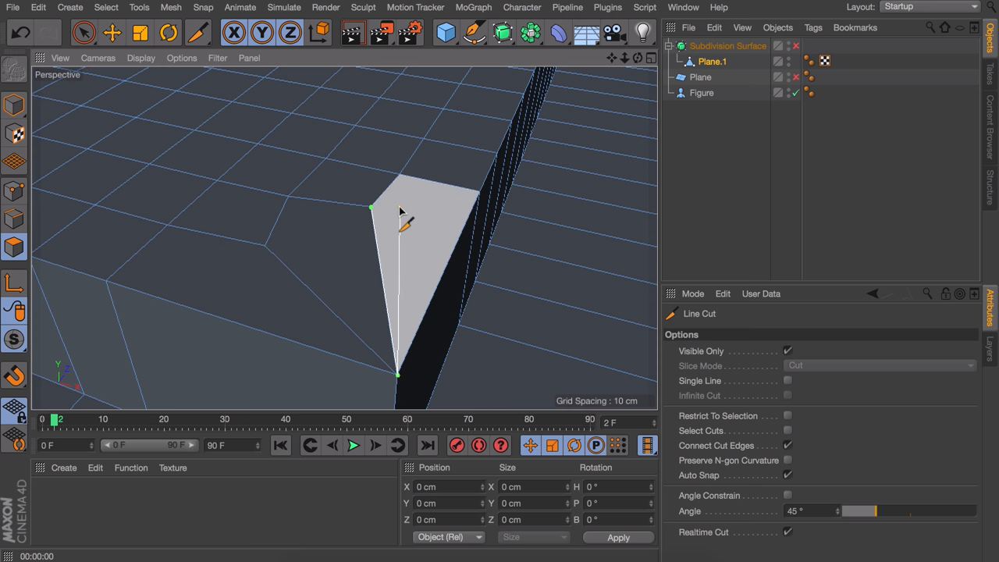
{"action": "left_click_drag", "start_coordinate": [398, 211], "coordinate": [327, 226]}
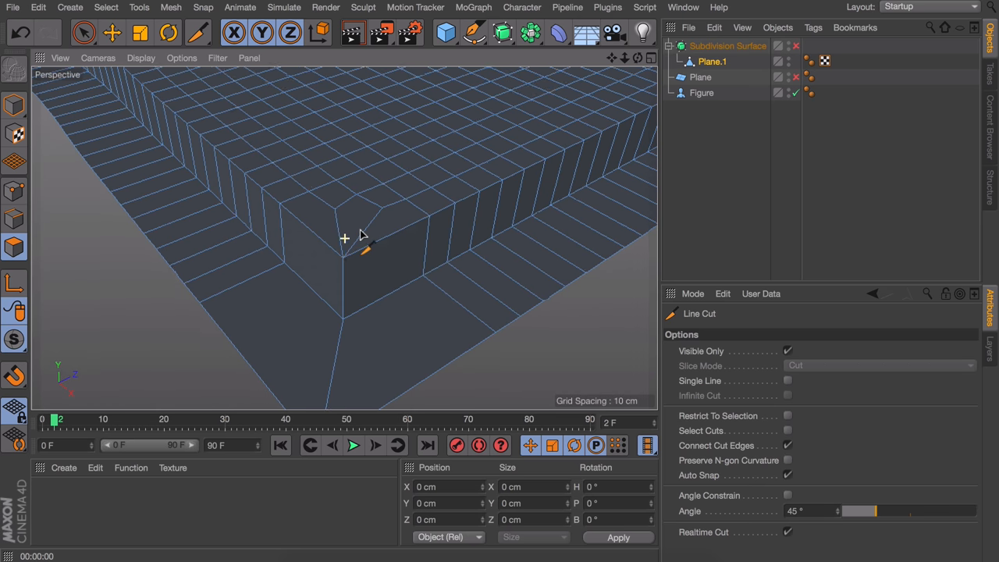
Step: Finish the corner cut, turn Subdivision Surface smoothing back on, and orbit to view the tray
{"action": "left_click", "coordinate": [795, 46]}
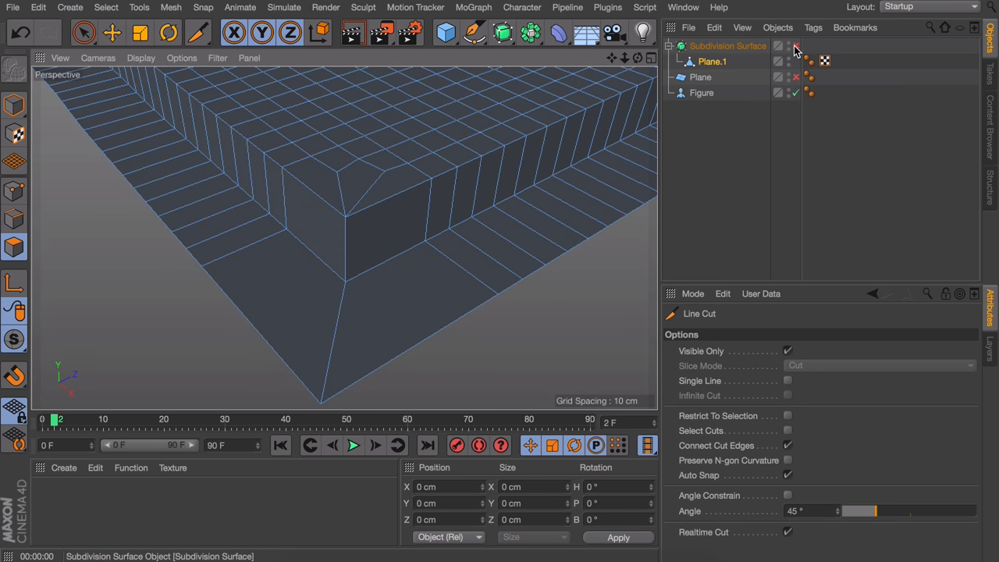
{"action": "left_click", "coordinate": [795, 45]}
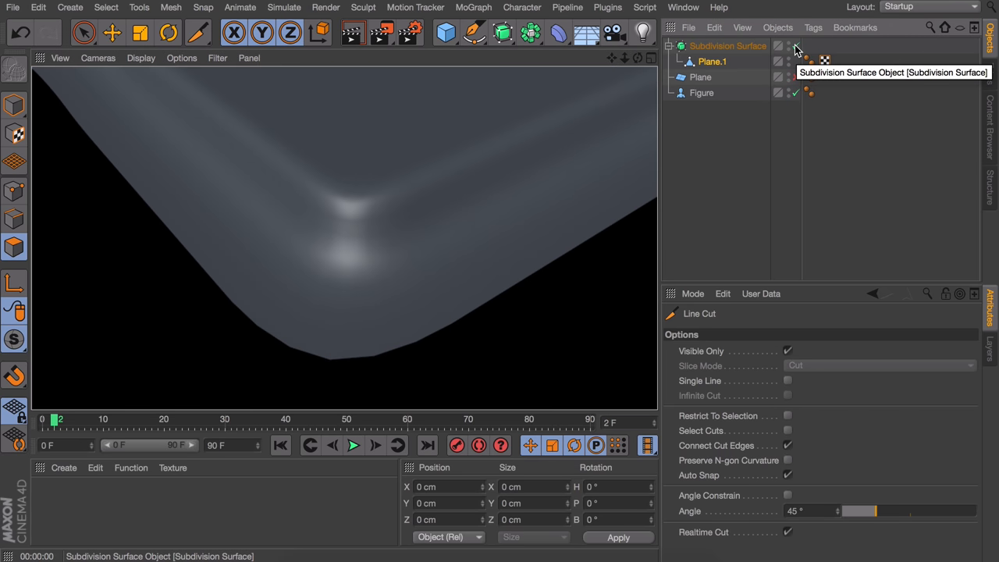
{"action": "left_click", "coordinate": [795, 45]}
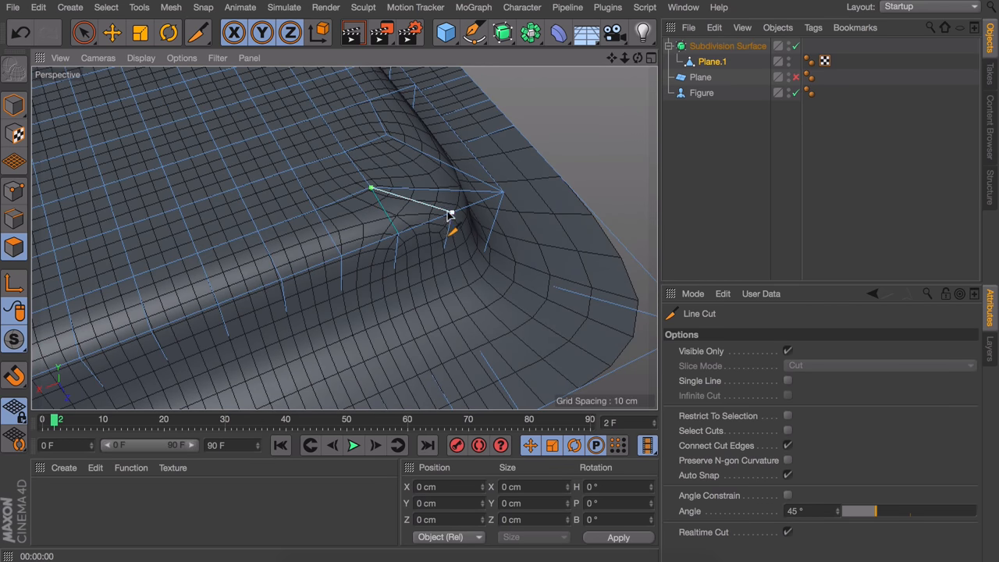
{"action": "mouse_move", "coordinate": [370, 191]}
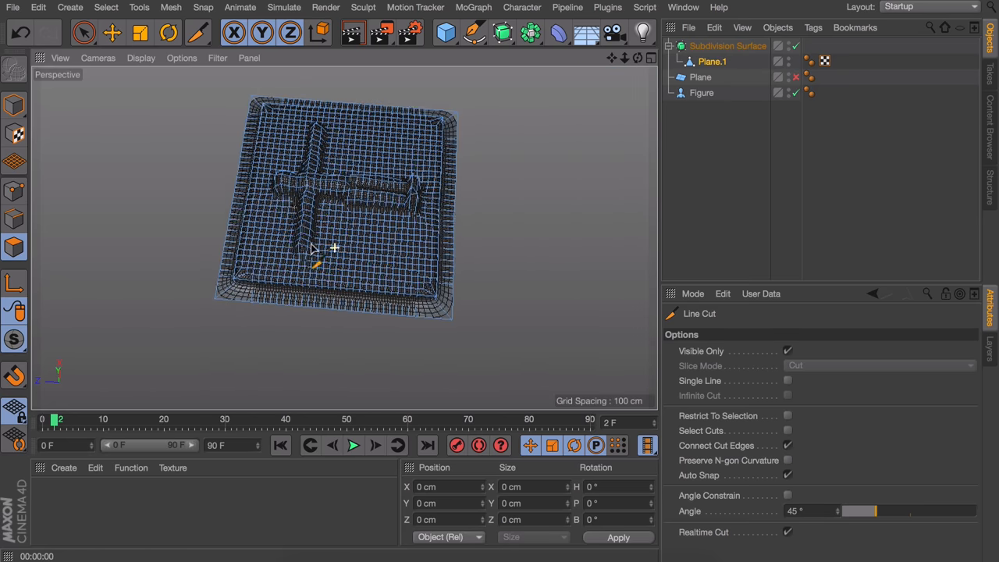
{"action": "left_click_drag", "start_coordinate": [336, 250], "coordinate": [218, 219]}
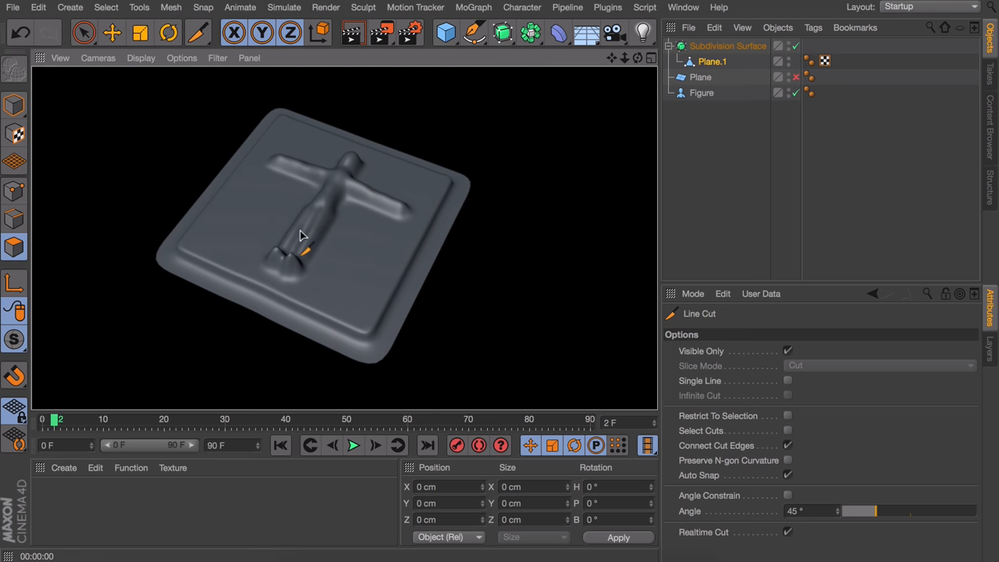
Step: Add a Rectangle spline with Rounding enabled around the tray, plus an Extrude object
{"action": "left_click", "coordinate": [112, 32]}
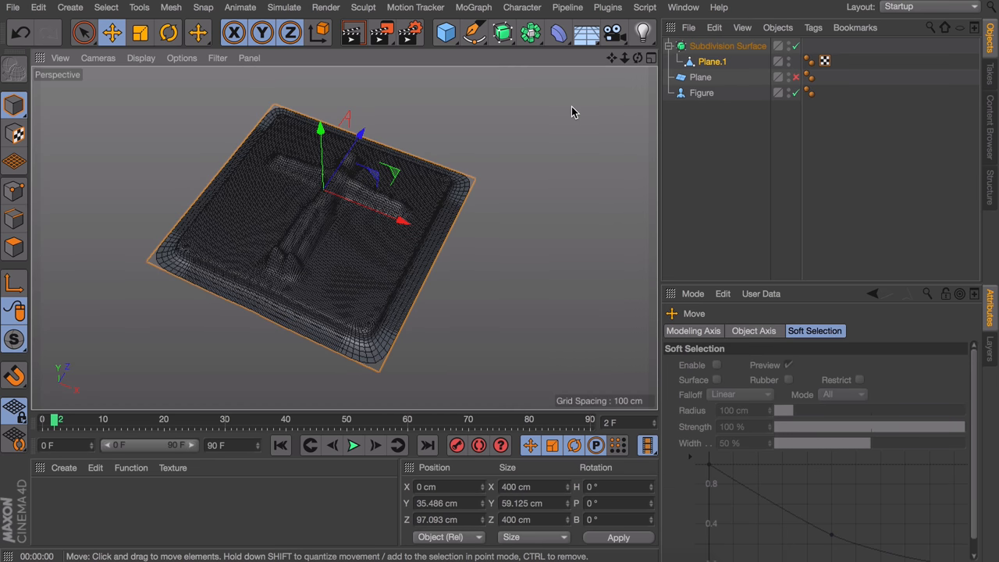
{"action": "mouse_move", "coordinate": [552, 114]}
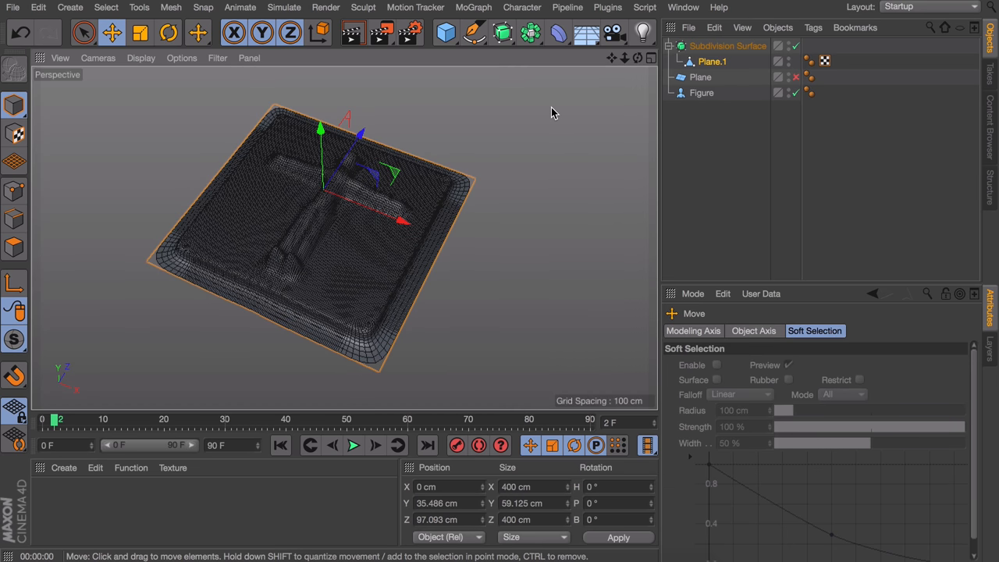
{"action": "mouse_move", "coordinate": [501, 32]}
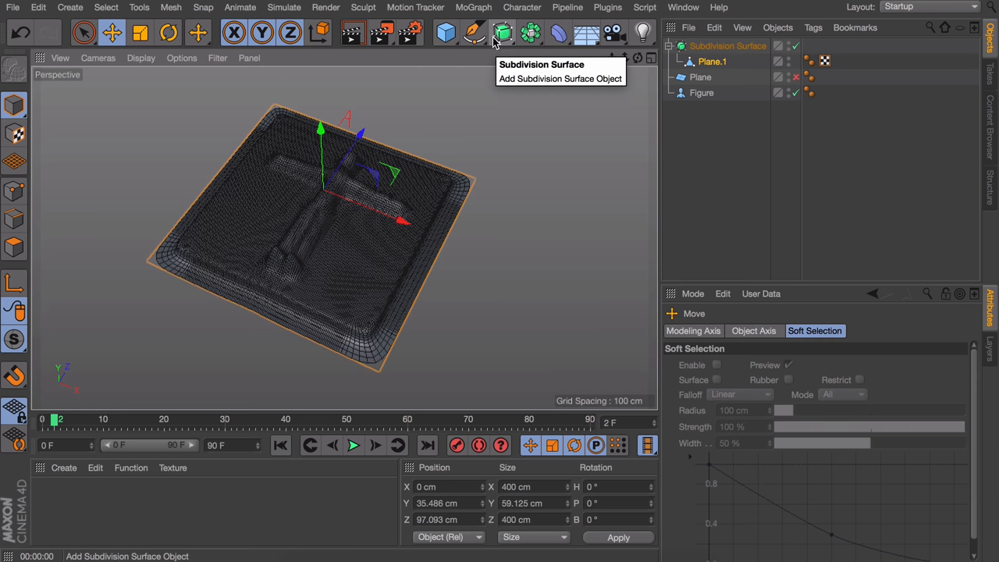
{"action": "mouse_move", "coordinate": [475, 32]}
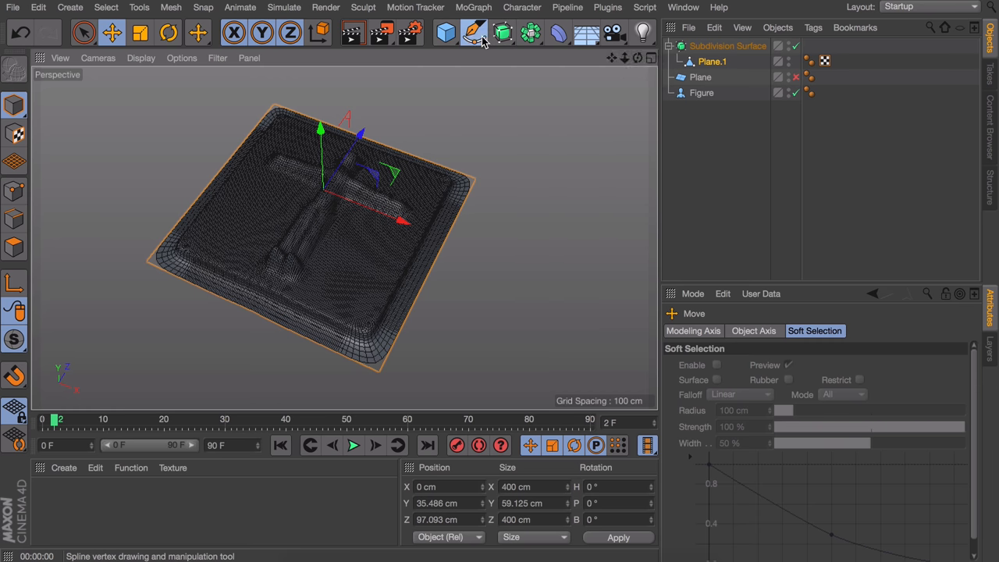
{"action": "left_click", "coordinate": [474, 32]}
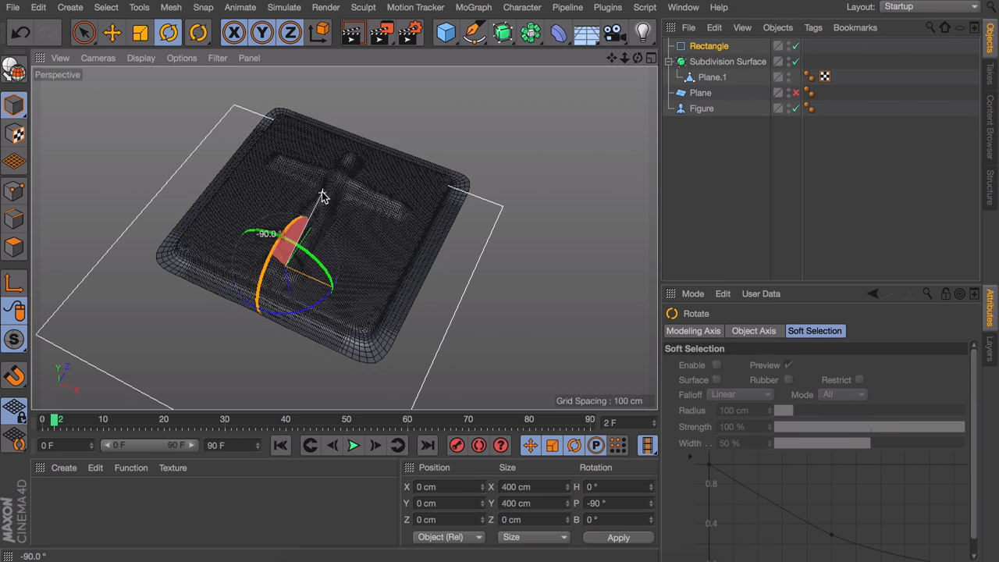
{"action": "left_click", "coordinate": [708, 45]}
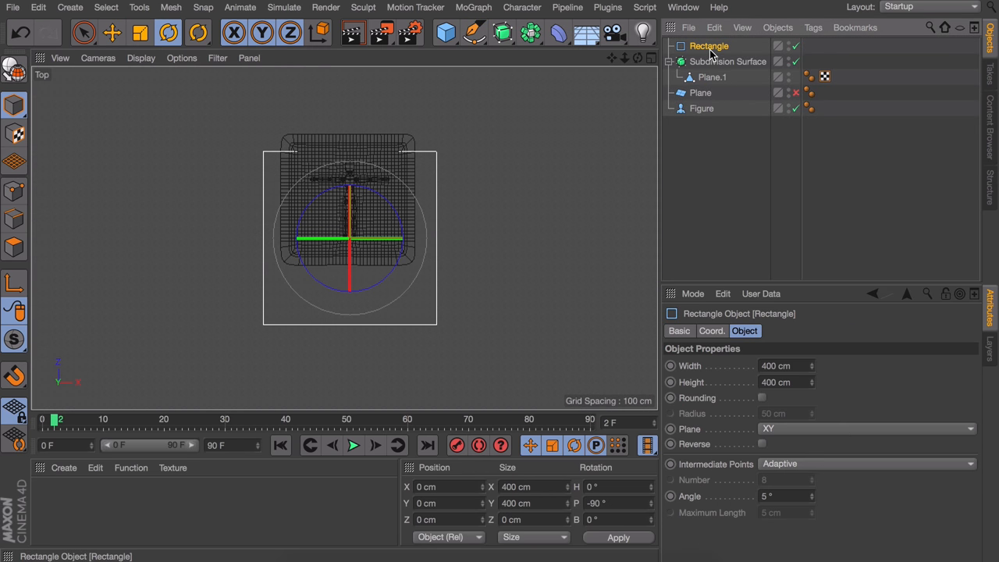
{"action": "mouse_move", "coordinate": [763, 405]}
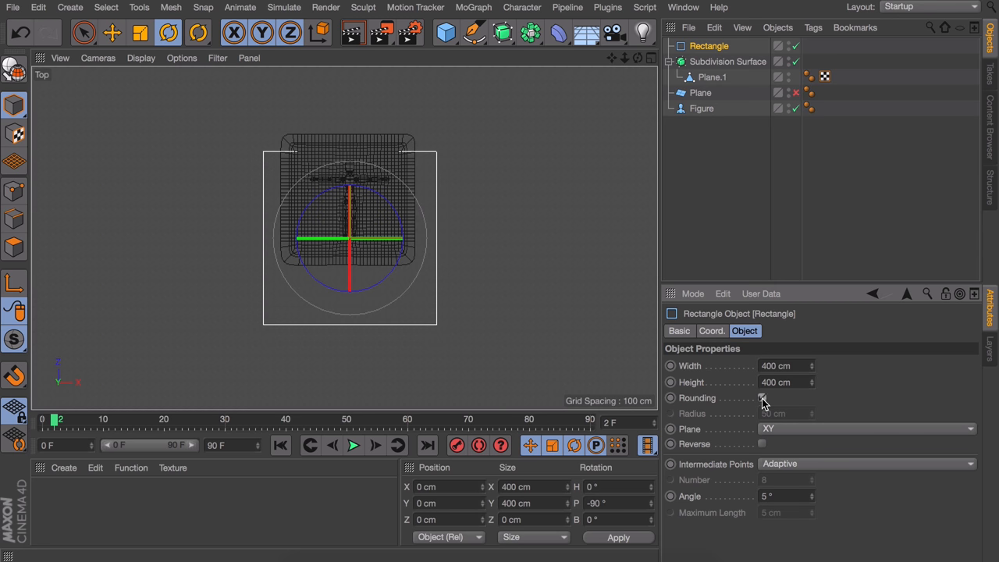
{"action": "left_click", "coordinate": [762, 398]}
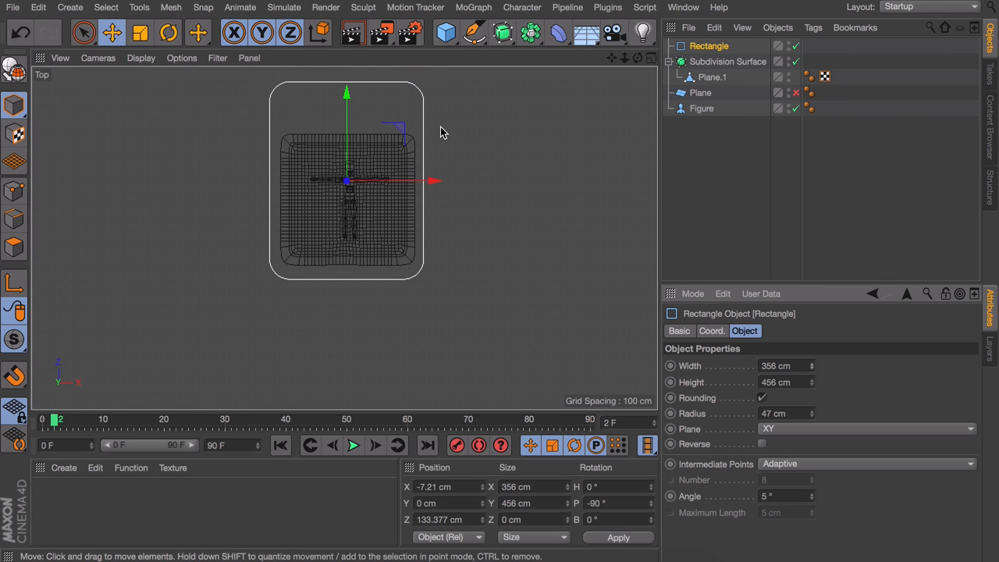
{"action": "left_click", "coordinate": [650, 57]}
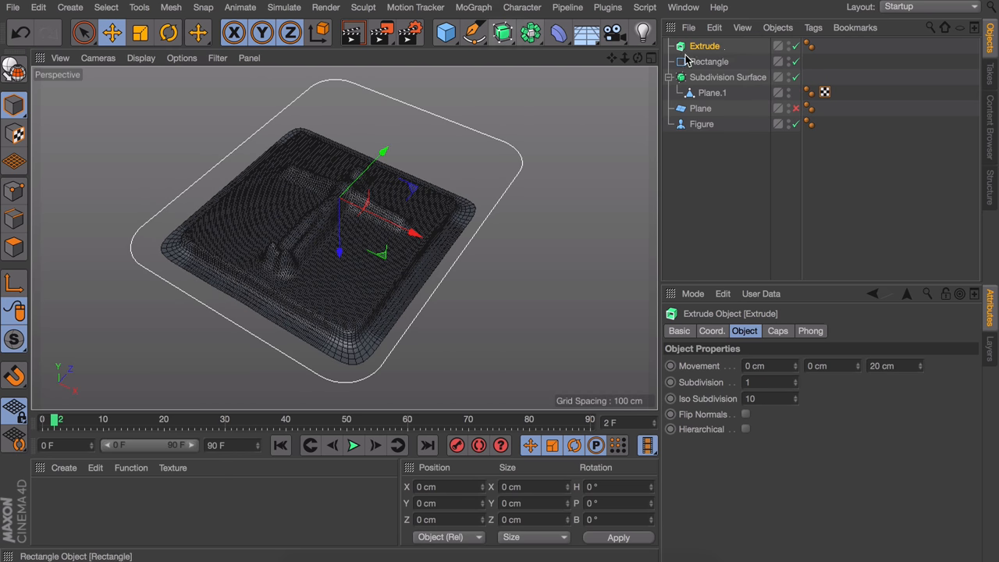
Step: Select the Rectangle spline to nest it under the Extrude object
{"action": "left_click", "coordinate": [707, 61]}
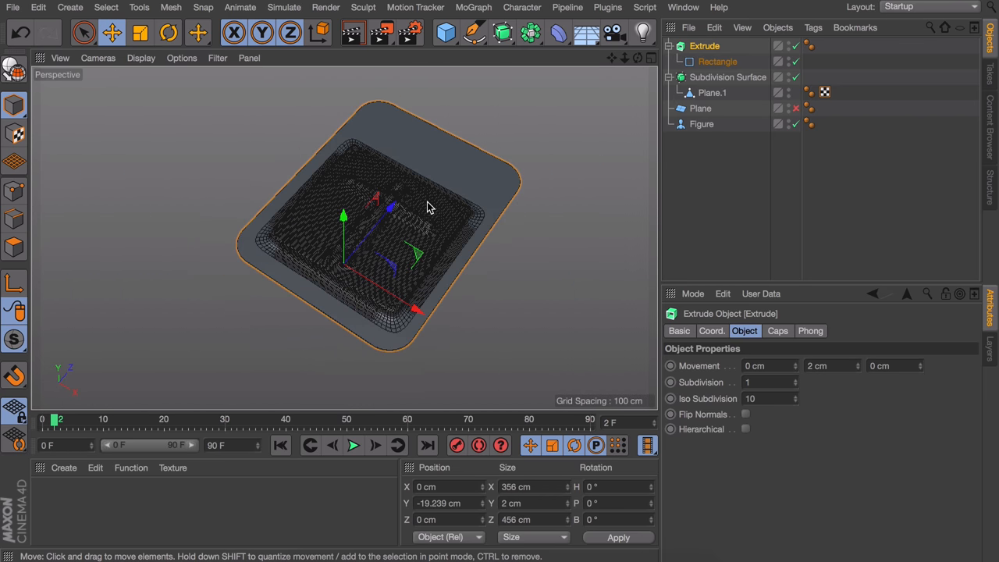
{"action": "mouse_move", "coordinate": [435, 160]}
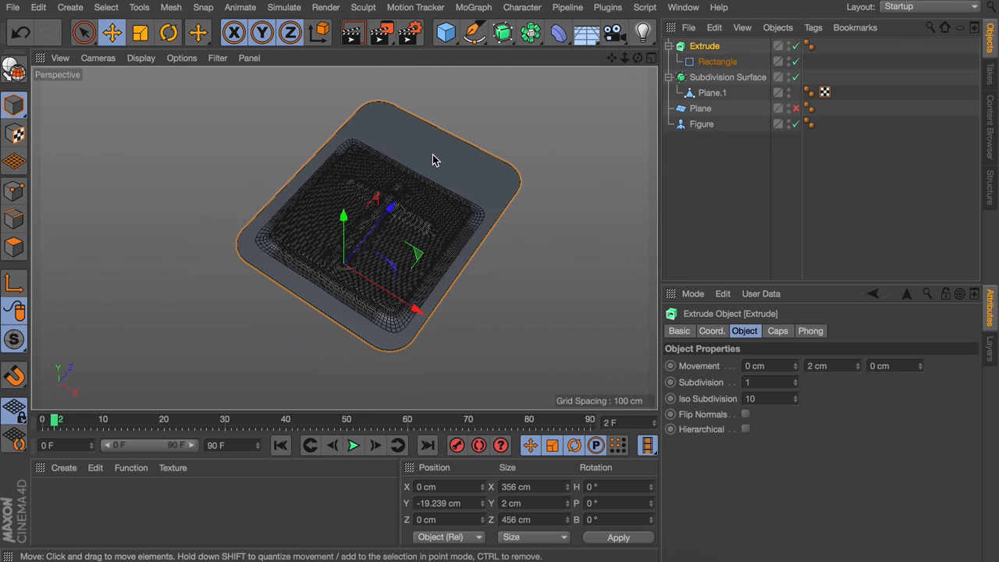
Step: Extrude the editable cube's faces outward into a wide block and select its vertical edges
{"action": "left_click_drag", "start_coordinate": [435, 160], "coordinate": [427, 180]}
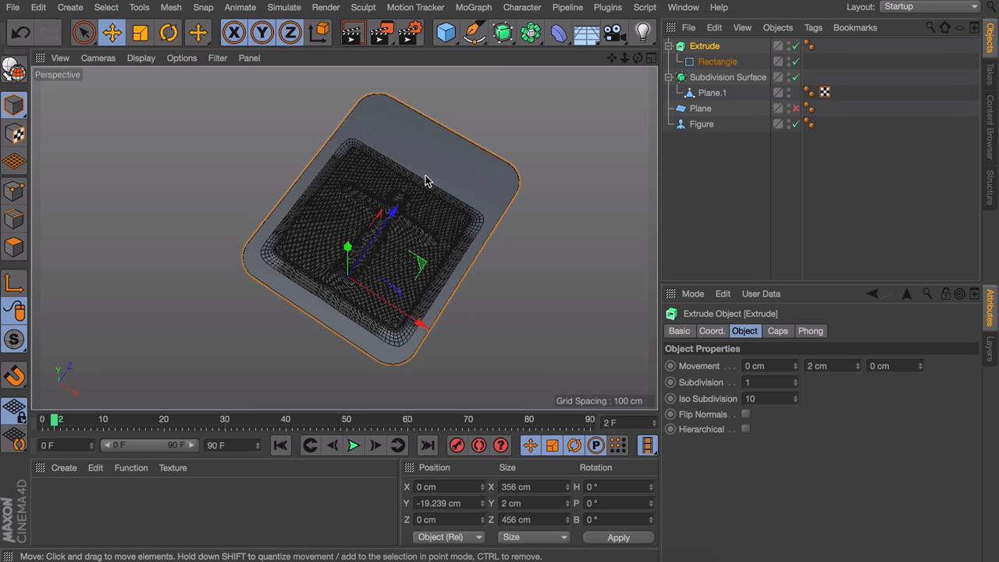
{"action": "left_click_drag", "start_coordinate": [426, 179], "coordinate": [382, 383]}
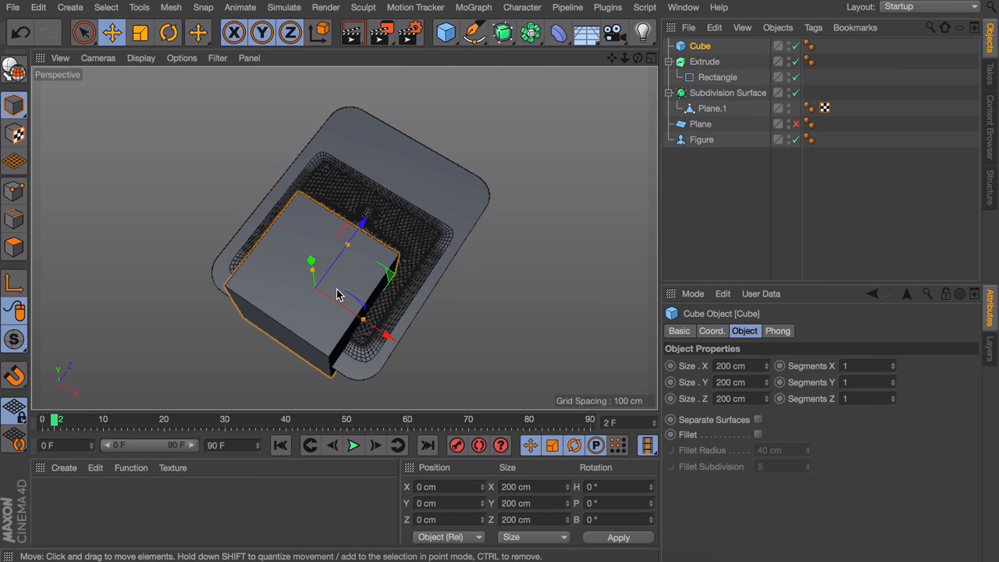
{"action": "left_click_drag", "start_coordinate": [340, 294], "coordinate": [339, 207]}
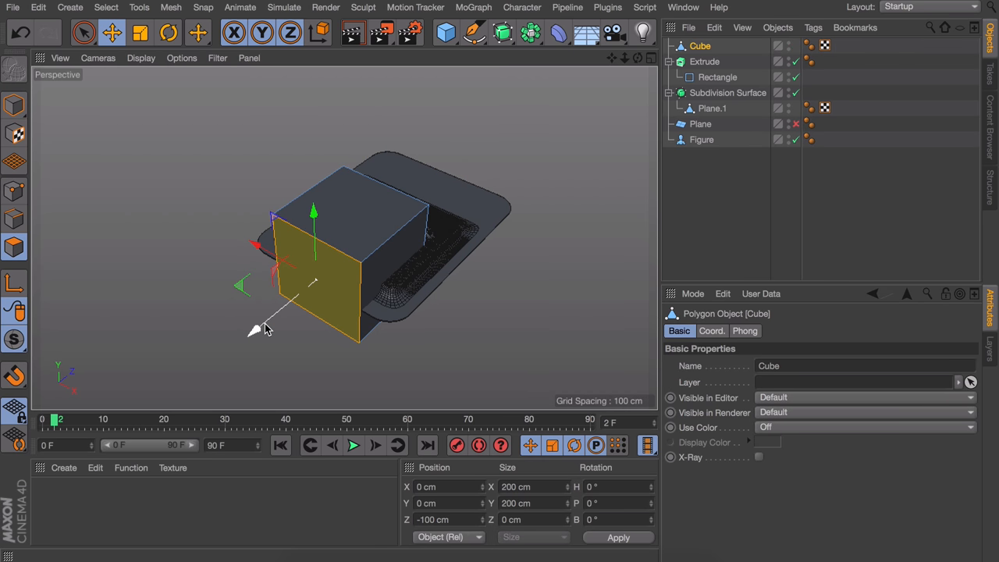
{"action": "left_click_drag", "start_coordinate": [270, 327], "coordinate": [180, 402]}
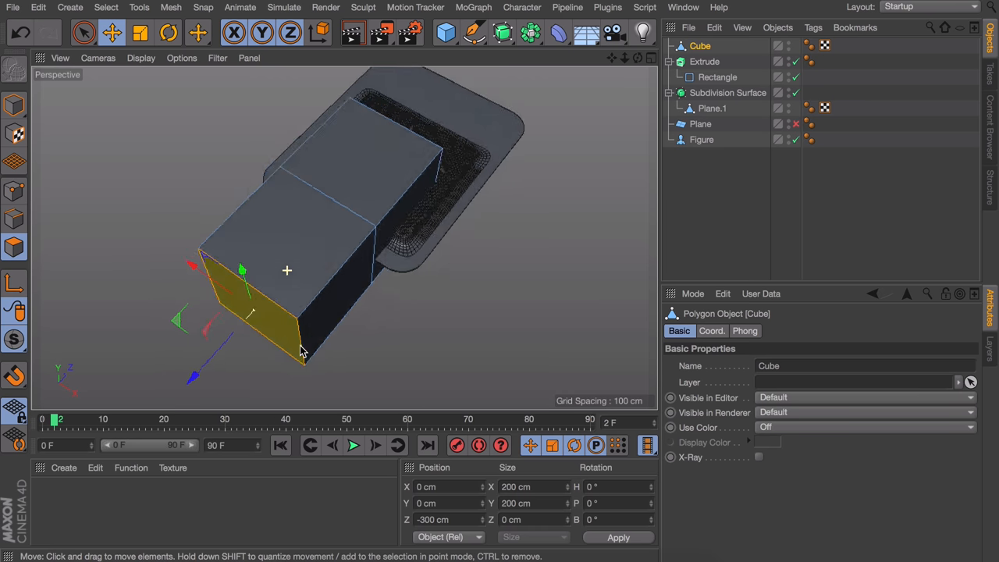
{"action": "left_click_drag", "start_coordinate": [301, 351], "coordinate": [326, 205]}
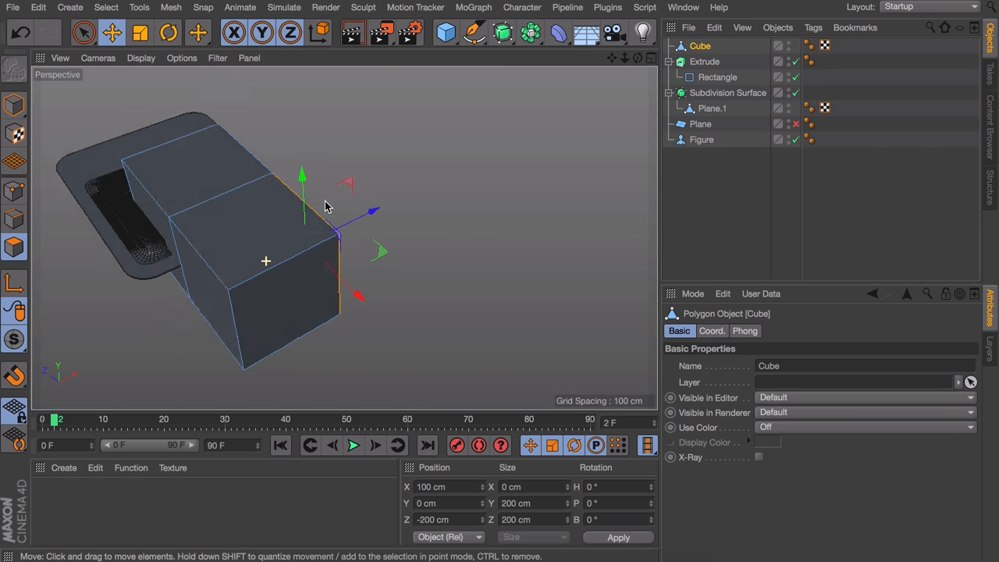
{"action": "left_click_drag", "start_coordinate": [326, 204], "coordinate": [262, 281]}
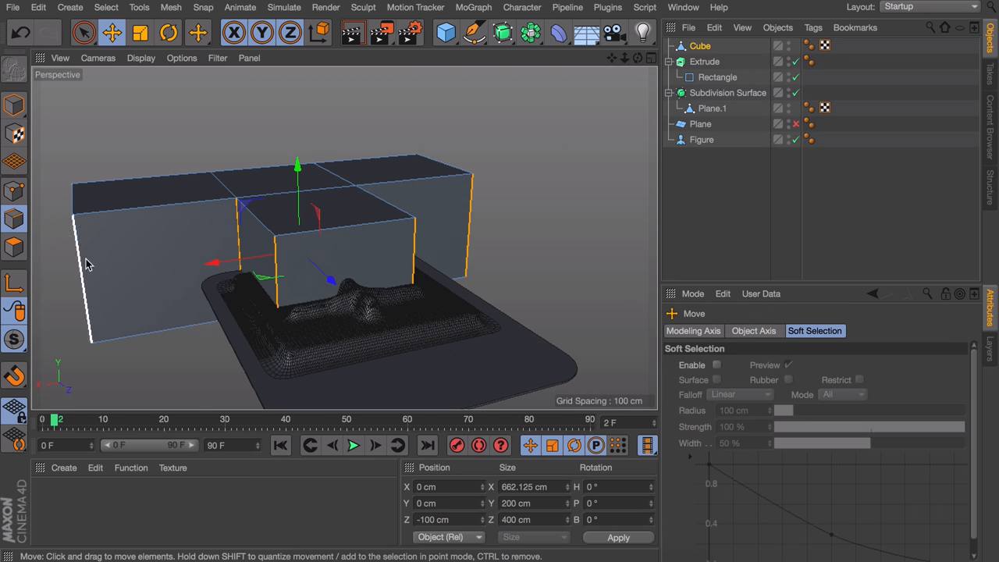
{"action": "left_click_drag", "start_coordinate": [88, 264], "coordinate": [262, 301]}
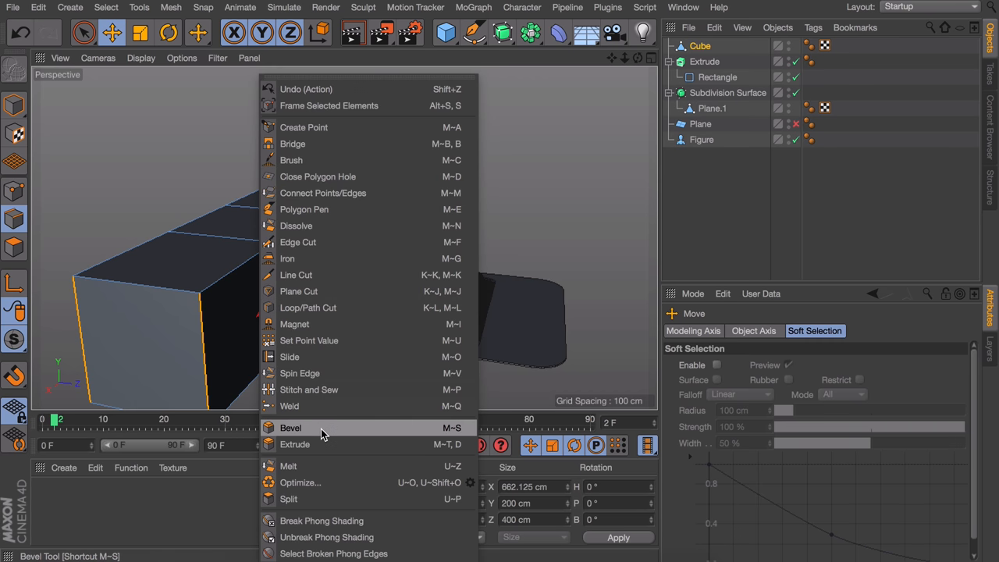
Step: Bevel the selected vertical edges, widening the rounding toward a 20 cm offset
{"action": "left_click", "coordinate": [290, 427]}
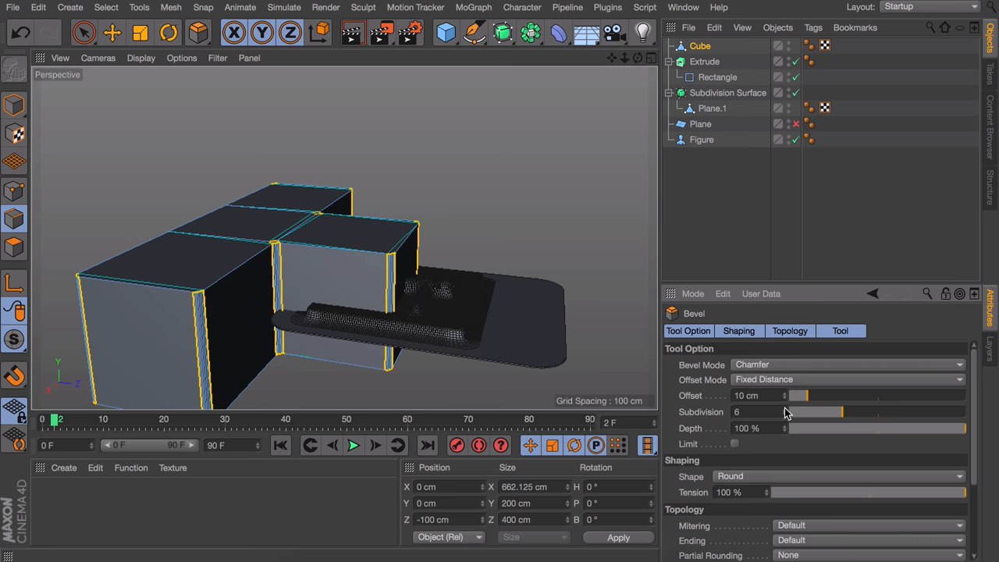
{"action": "left_click_drag", "start_coordinate": [800, 396], "coordinate": [827, 396]}
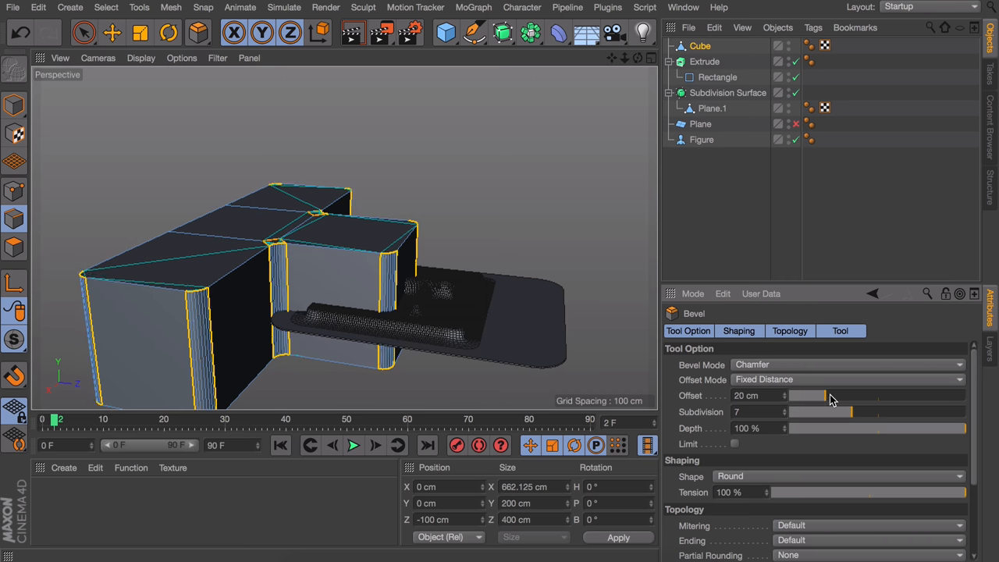
{"action": "left_click_drag", "start_coordinate": [824, 396], "coordinate": [964, 396]}
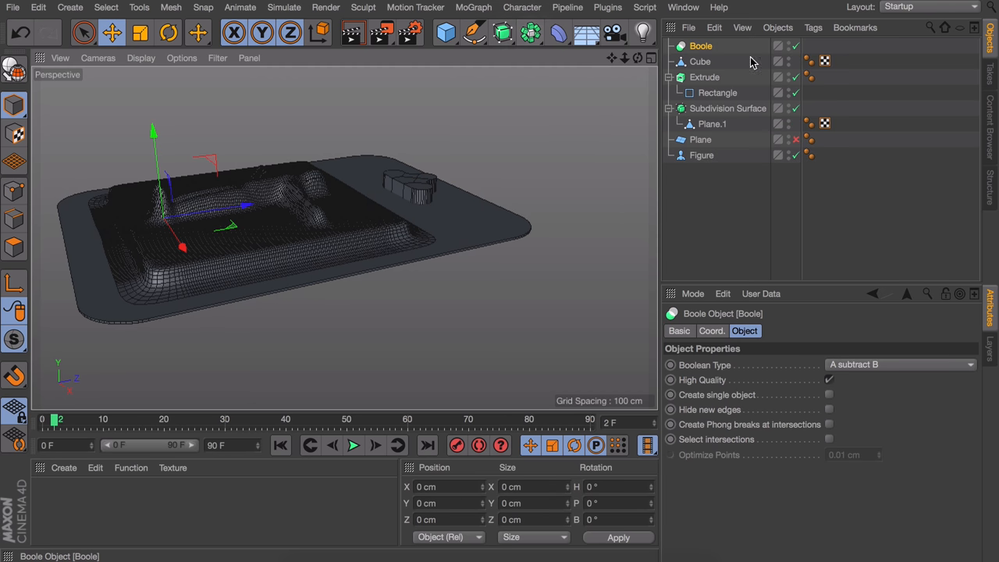
Step: Nest the extruded card and the beveled T-shaped cube under the subtract Boole
{"action": "left_click", "coordinate": [712, 61]}
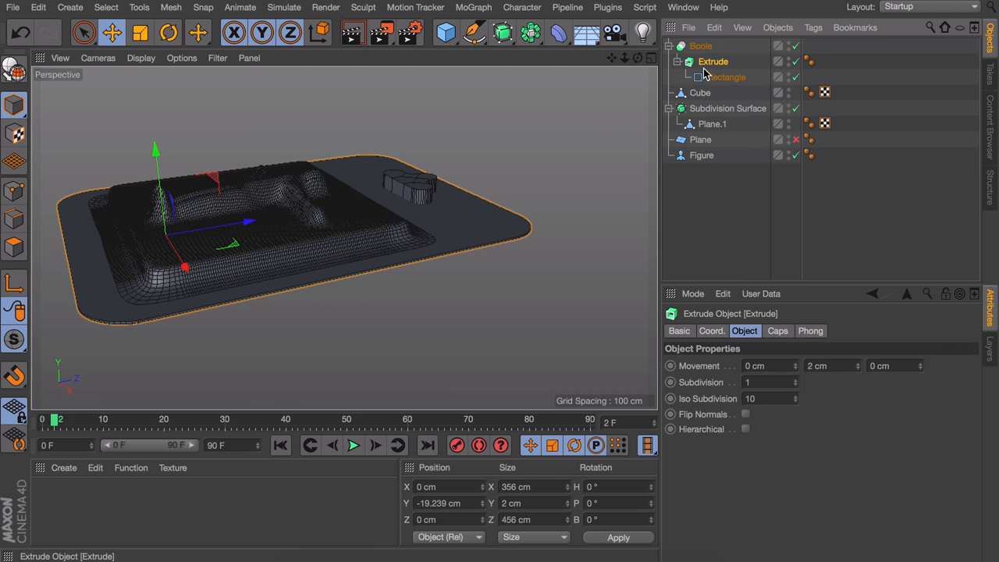
{"action": "left_click", "coordinate": [700, 92]}
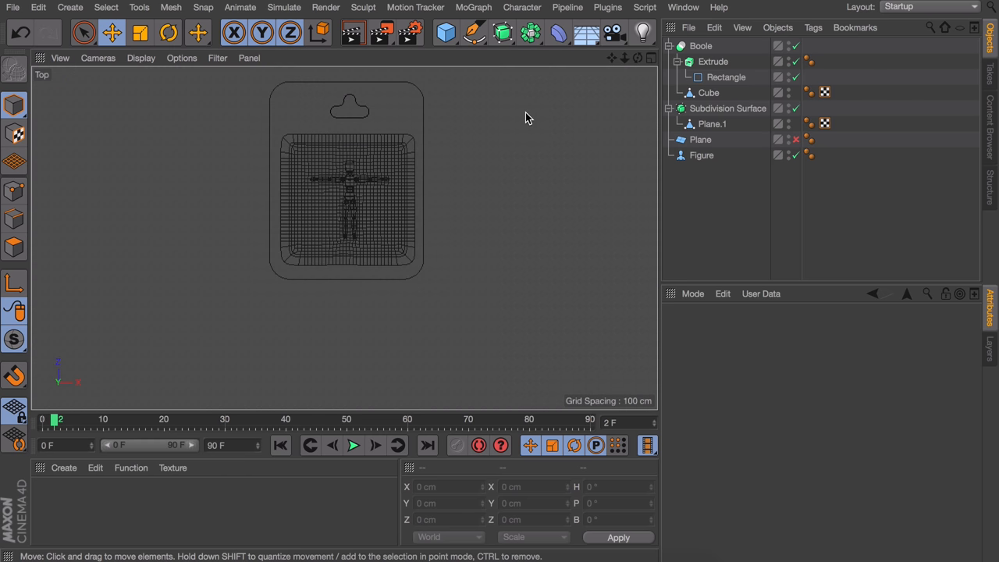
{"action": "left_click", "coordinate": [714, 61]}
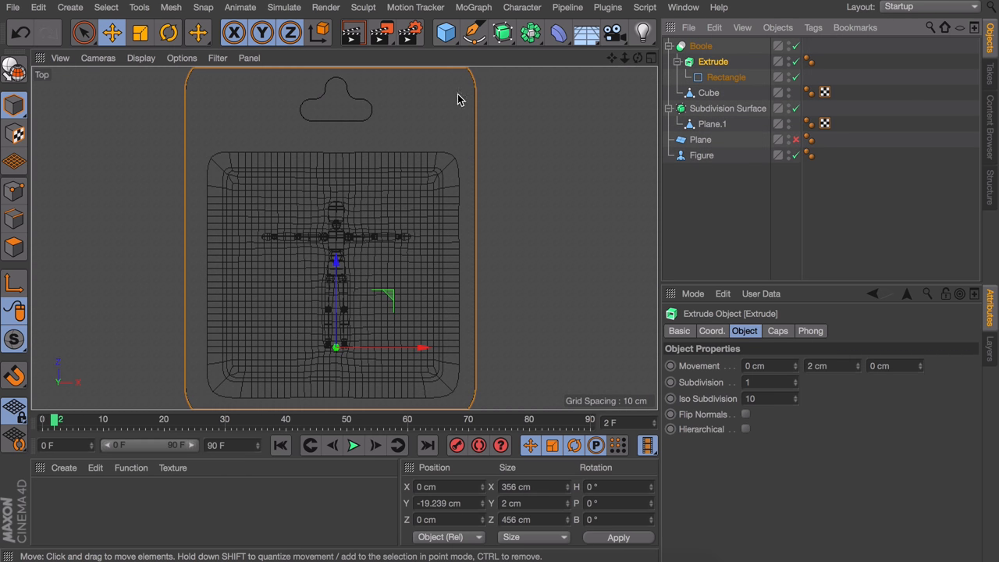
{"action": "left_click", "coordinate": [708, 92]}
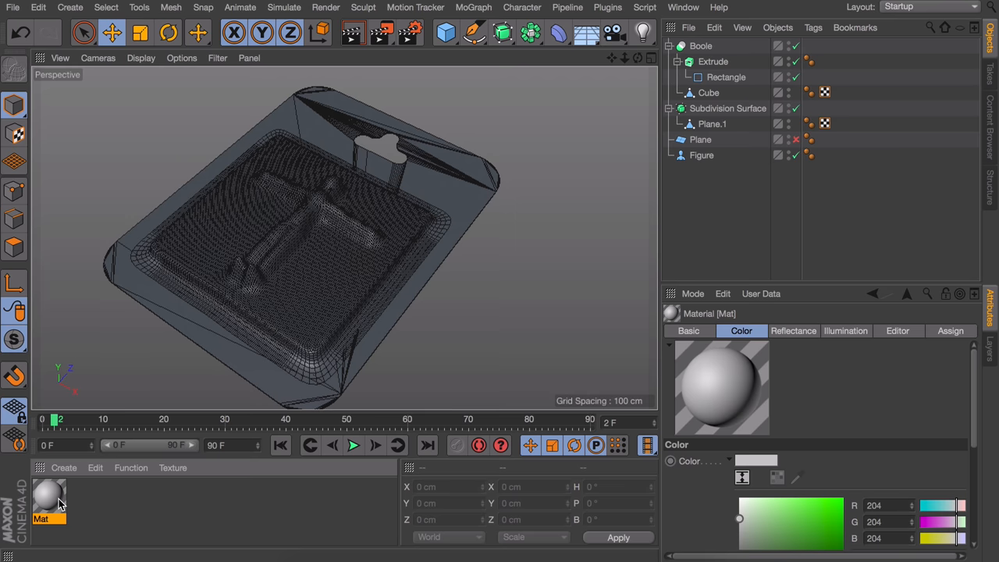
Step: Open Mat, disable its Color channel, and add a reflection layer at 30% strength
{"action": "double_click", "coordinate": [48, 493]}
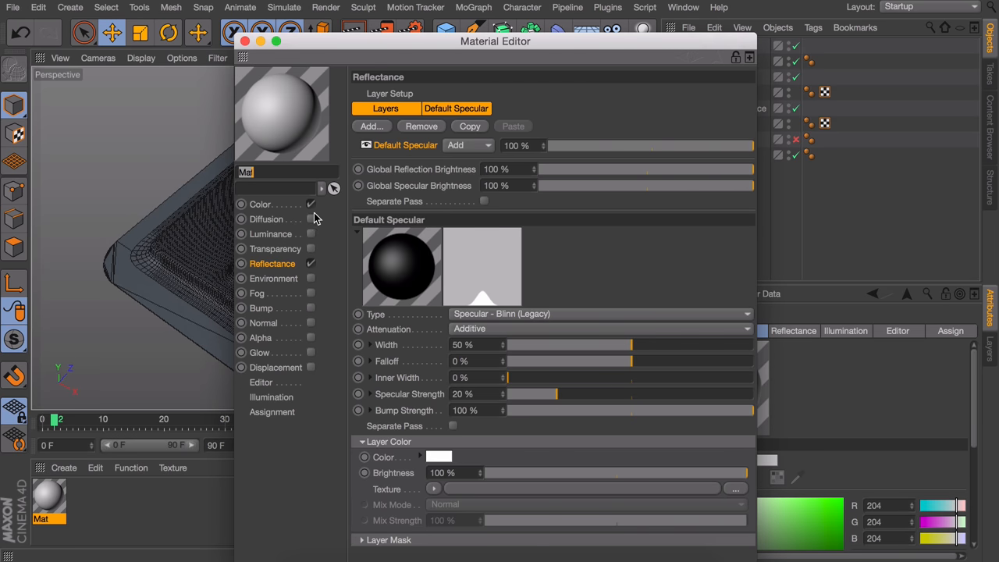
{"action": "left_click", "coordinate": [311, 204]}
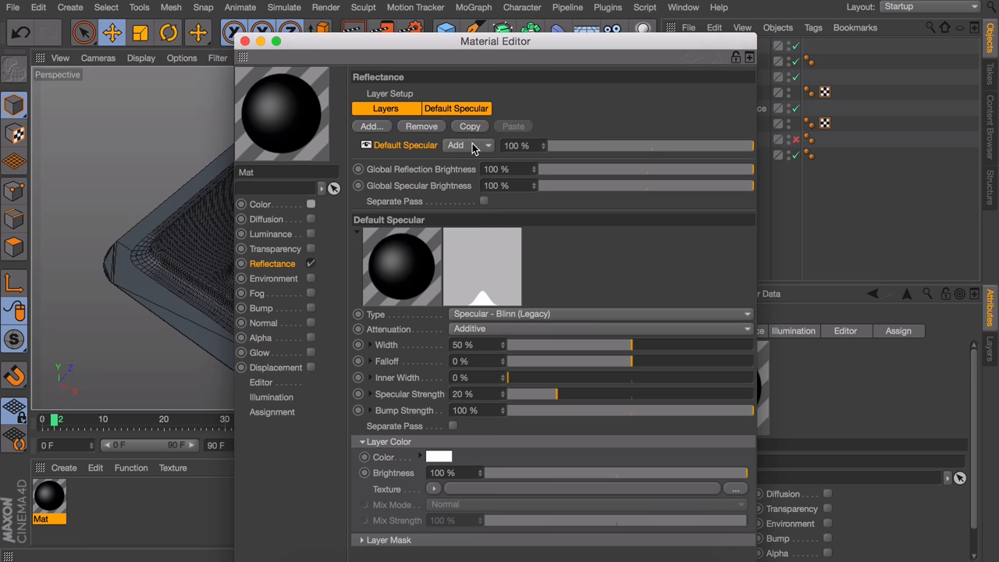
{"action": "mouse_move", "coordinate": [467, 151]}
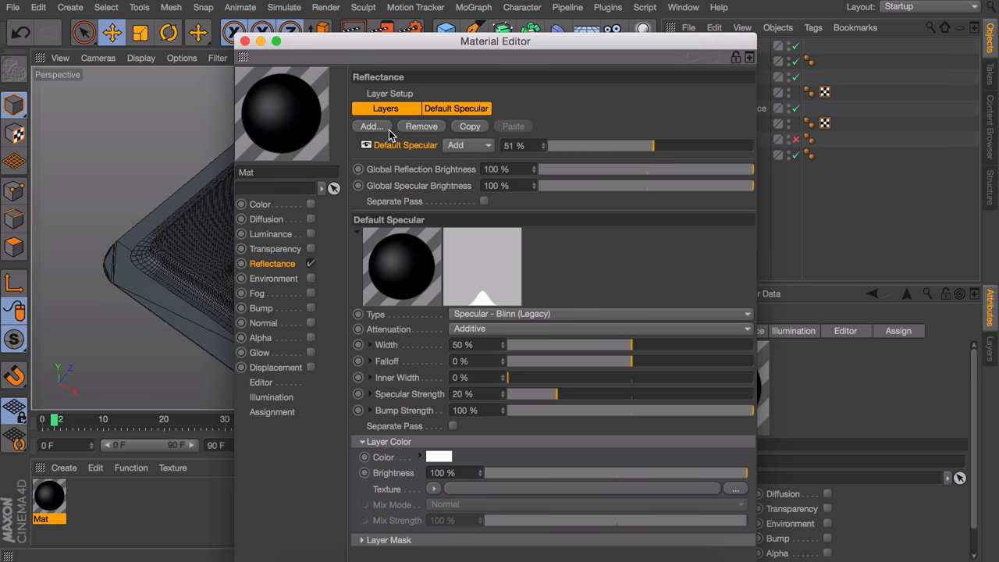
{"action": "left_click", "coordinate": [371, 126]}
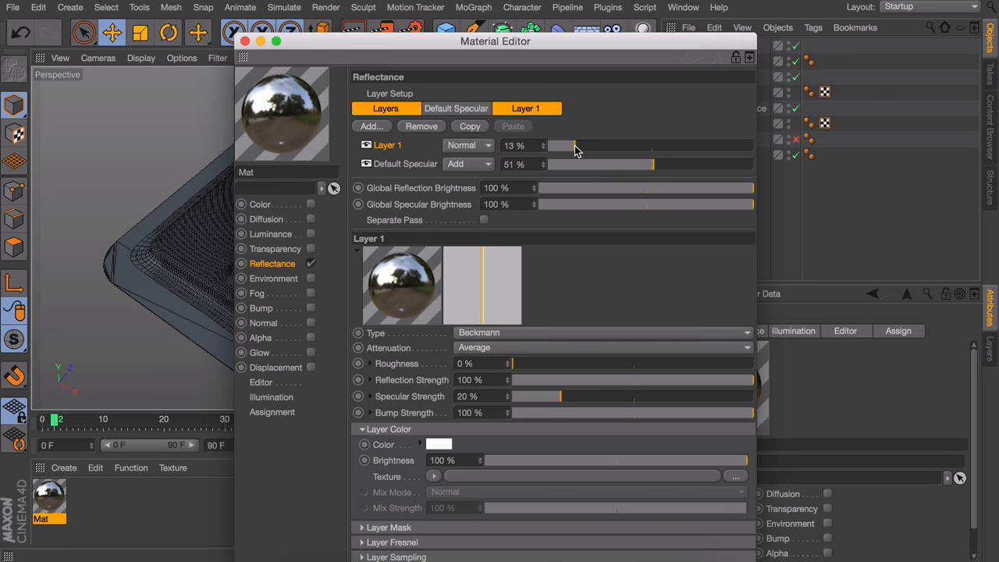
{"action": "left_click_drag", "start_coordinate": [562, 146], "coordinate": [577, 146]}
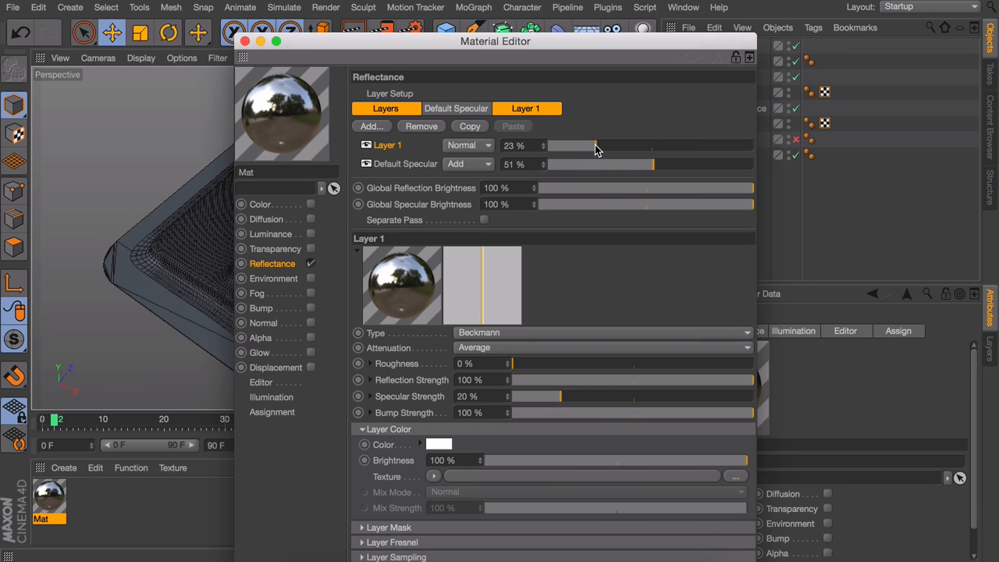
{"action": "left_click_drag", "start_coordinate": [574, 145], "coordinate": [609, 145]}
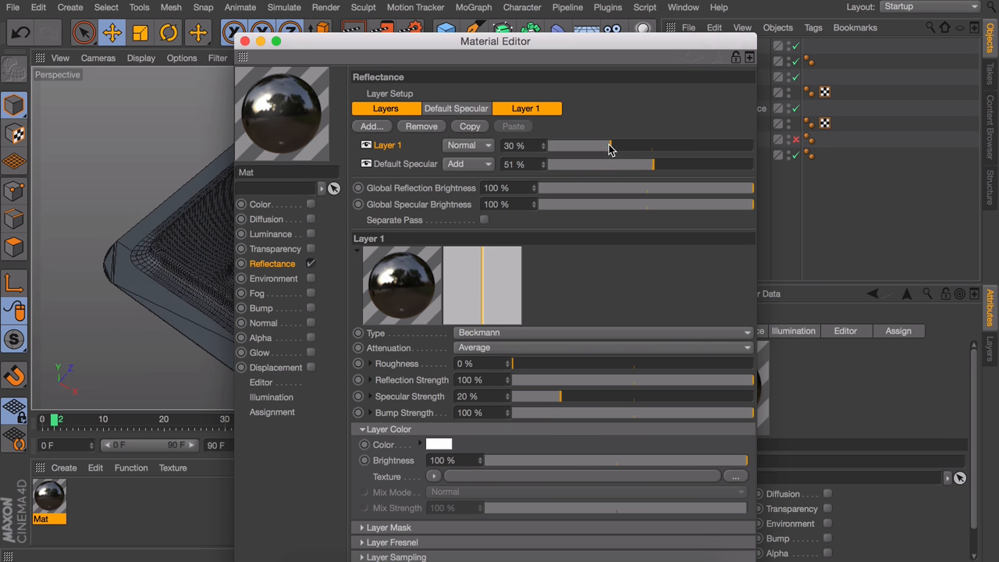
Step: Set reflection roughness to 8%, reflection strength to 77%, and load a Fresnel colour texture
{"action": "left_click_drag", "start_coordinate": [511, 362], "coordinate": [516, 363]}
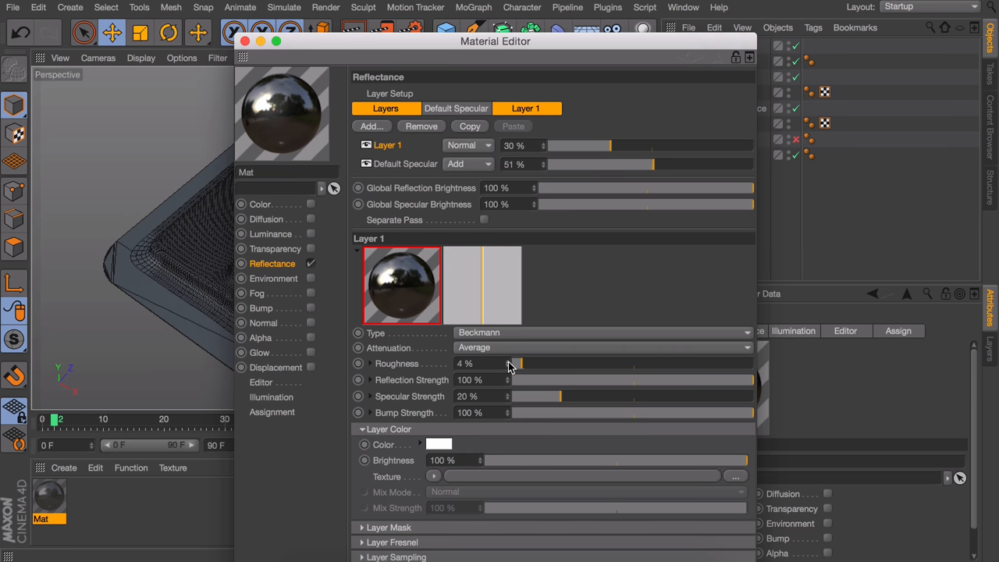
{"action": "left_click_drag", "start_coordinate": [514, 364], "coordinate": [525, 364]}
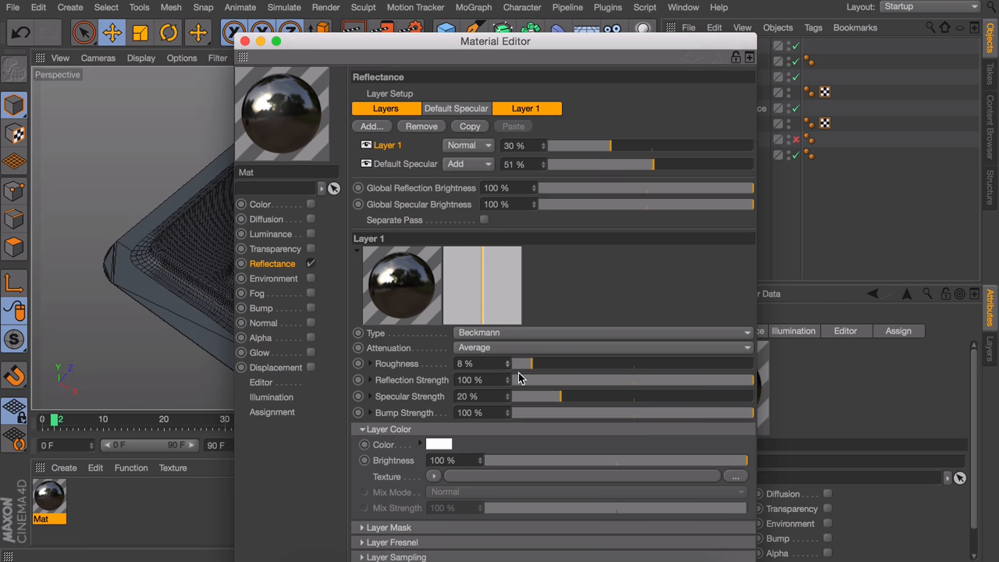
{"action": "left_click_drag", "start_coordinate": [752, 380], "coordinate": [690, 381]}
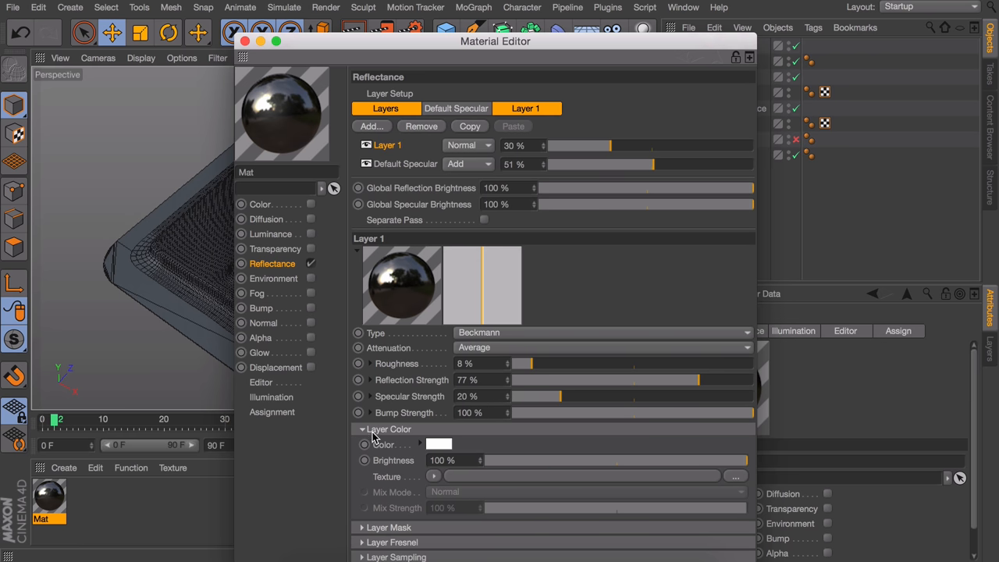
{"action": "mouse_move", "coordinate": [432, 479]}
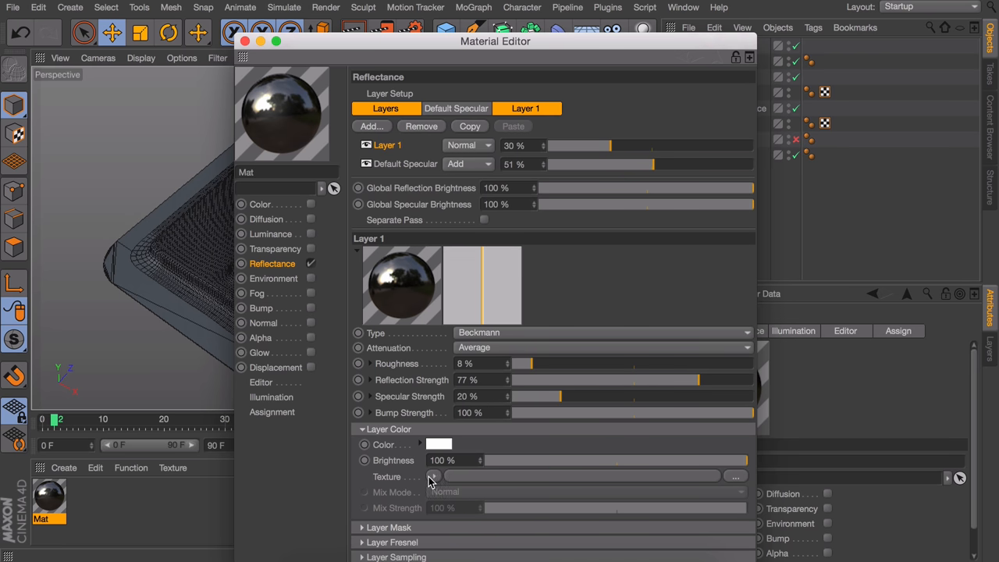
{"action": "left_click", "coordinate": [434, 476]}
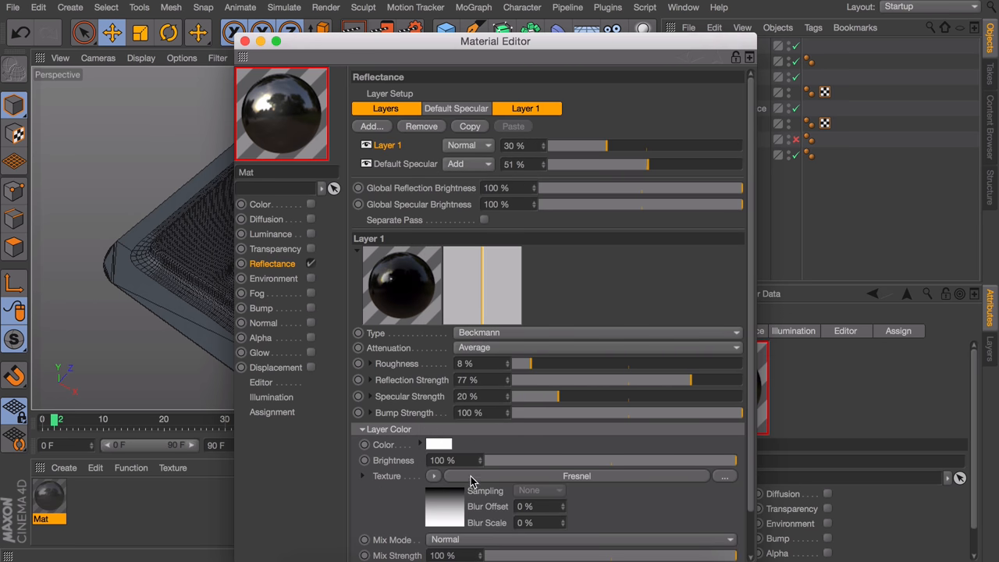
{"action": "scroll", "scroll_direction": "down", "scroll_amount": 3}
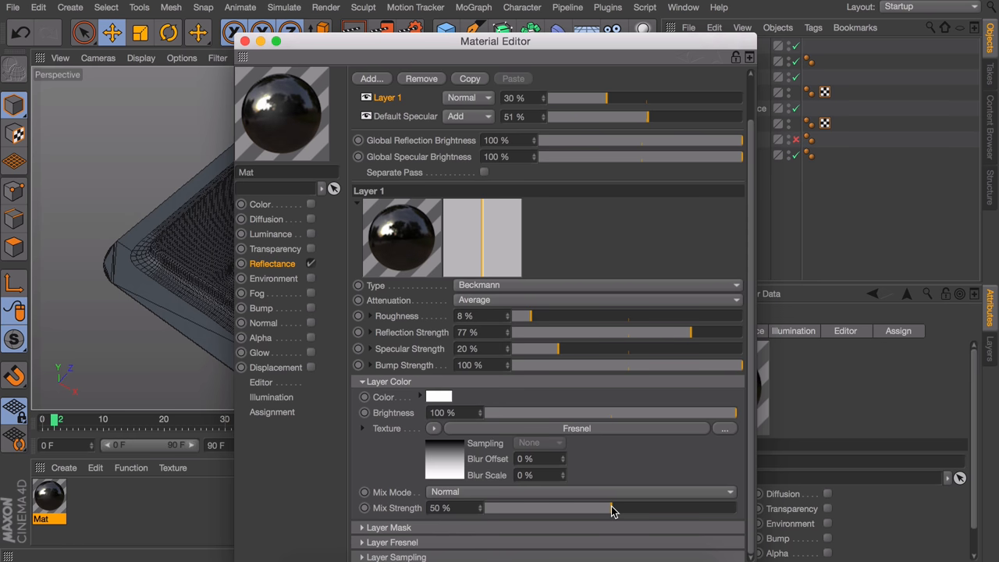
{"action": "mouse_move", "coordinate": [319, 316]}
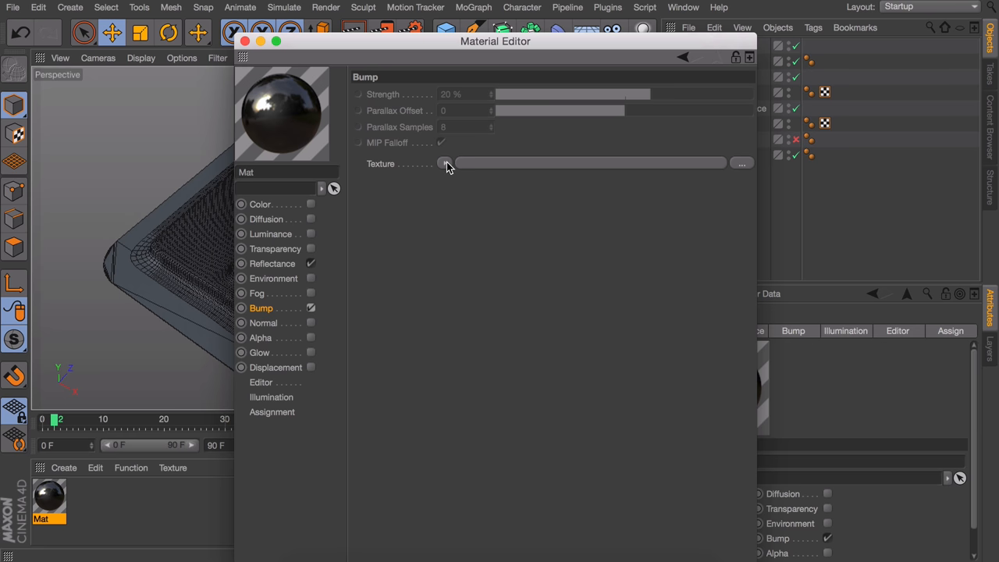
Step: Give Mat's bump channel a Noise texture at 9% strength, then close the Material Editor
{"action": "left_click", "coordinate": [445, 163]}
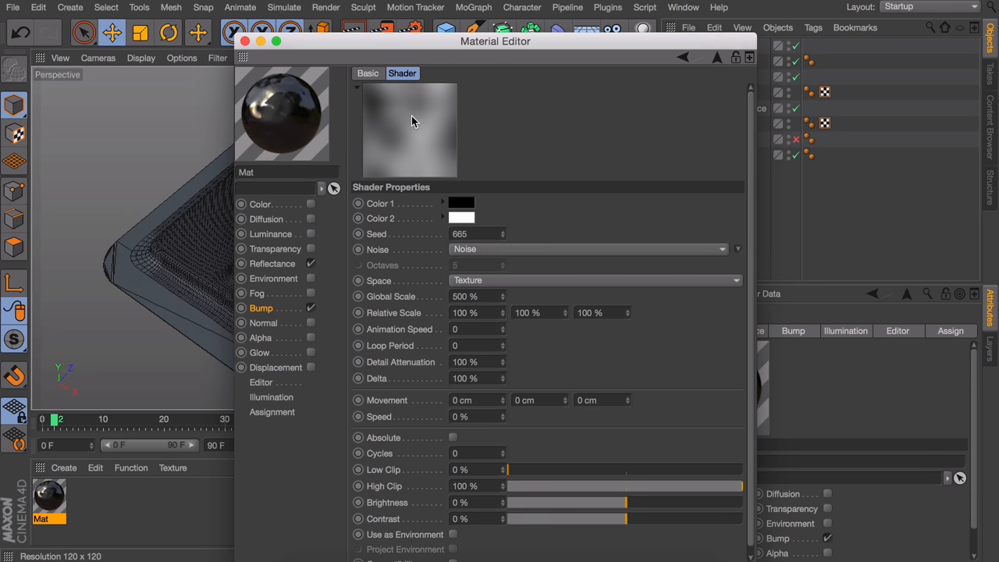
{"action": "left_click", "coordinate": [261, 307]}
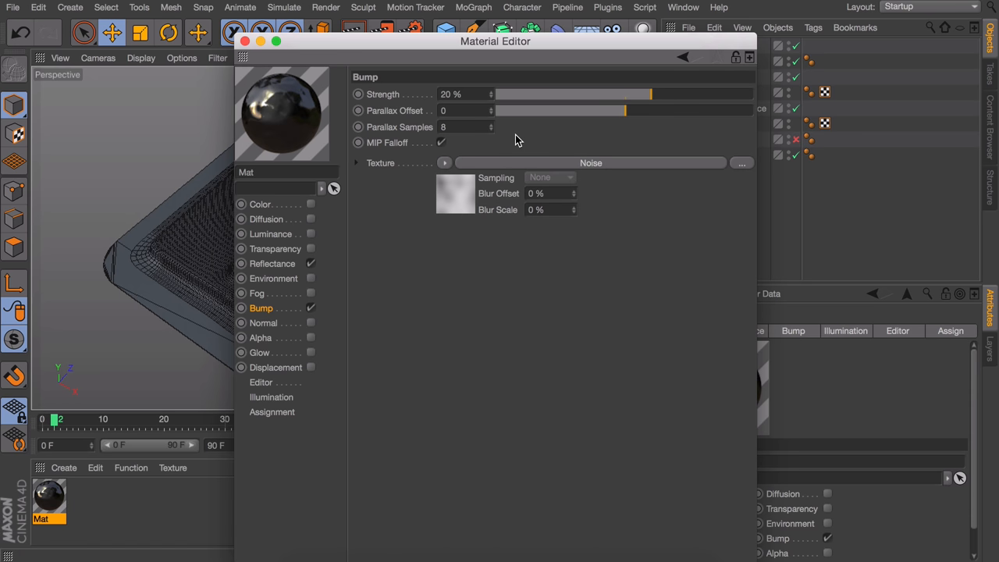
{"action": "left_click_drag", "start_coordinate": [650, 94], "coordinate": [644, 94]}
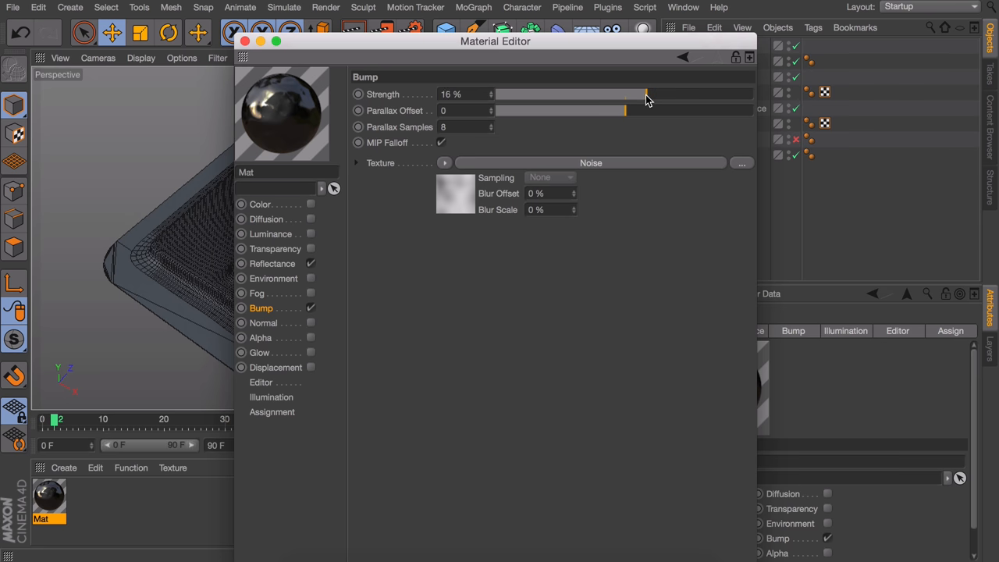
{"action": "left_click_drag", "start_coordinate": [646, 94], "coordinate": [640, 94]}
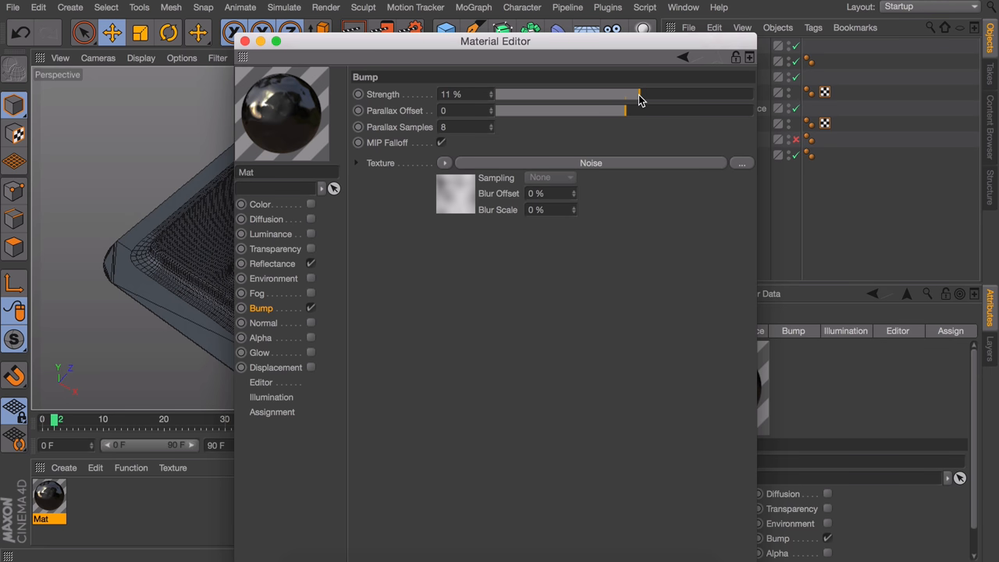
{"action": "left_click_drag", "start_coordinate": [640, 93], "coordinate": [636, 94]}
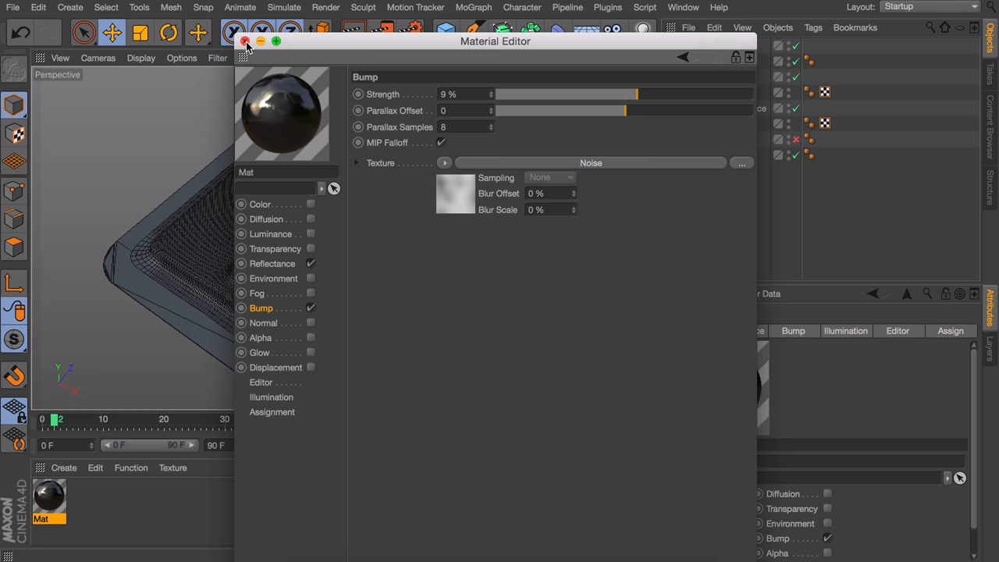
{"action": "left_click", "coordinate": [246, 41]}
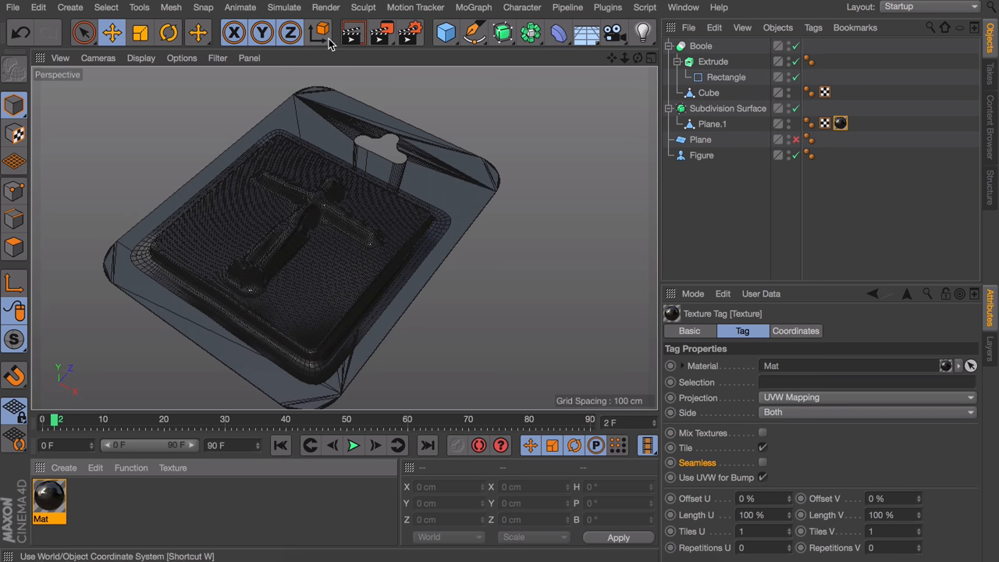
Step: Render the view, give Mat the PET transparency preset at 83%, then disable transparency
{"action": "left_click", "coordinate": [352, 32]}
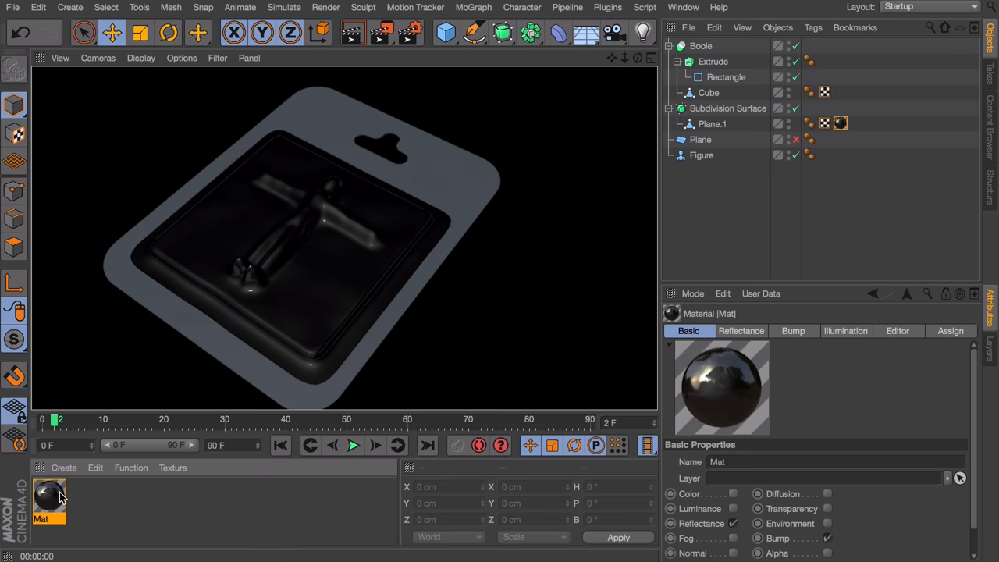
{"action": "double_click", "coordinate": [48, 499]}
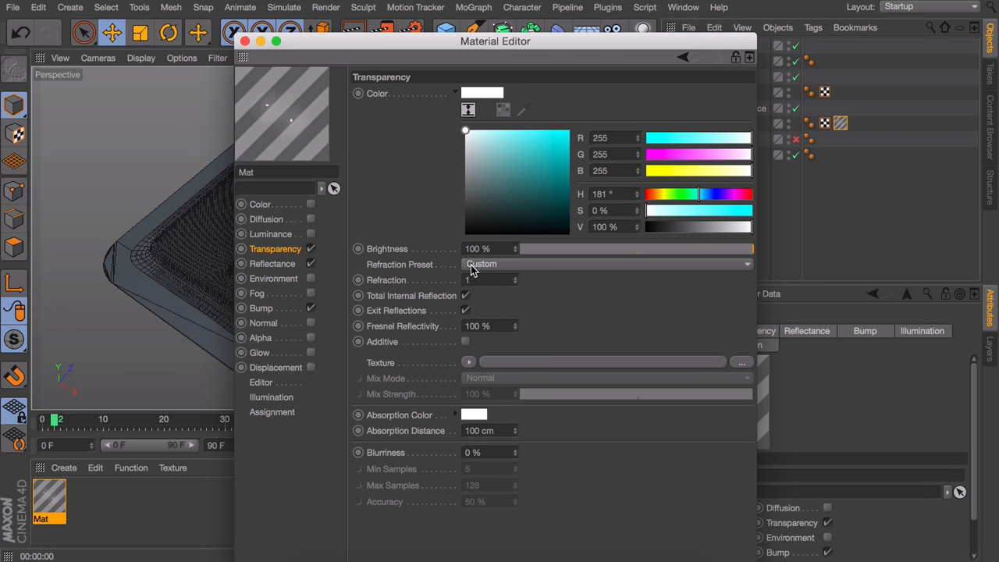
{"action": "left_click", "coordinate": [608, 263]}
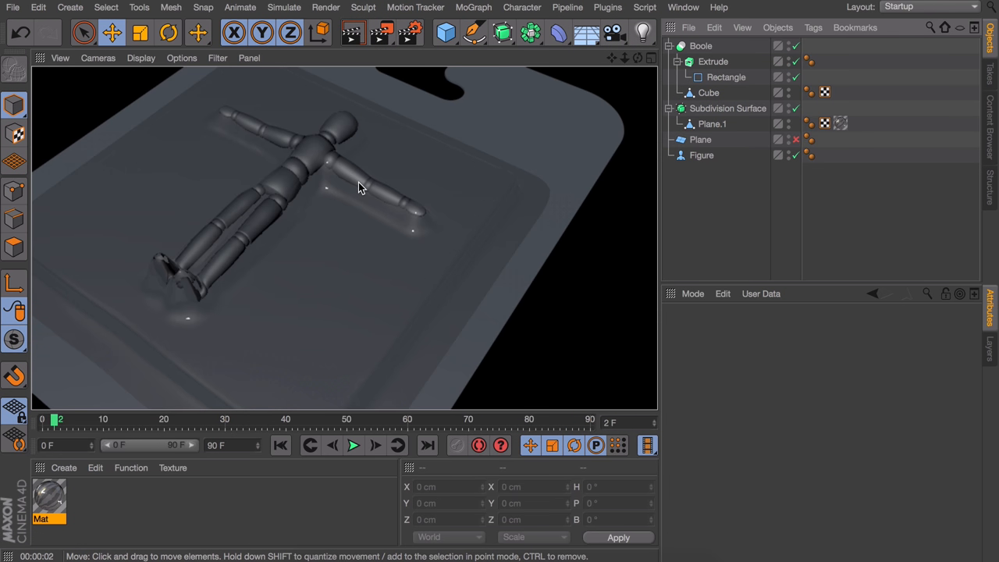
{"action": "mouse_move", "coordinate": [294, 249]}
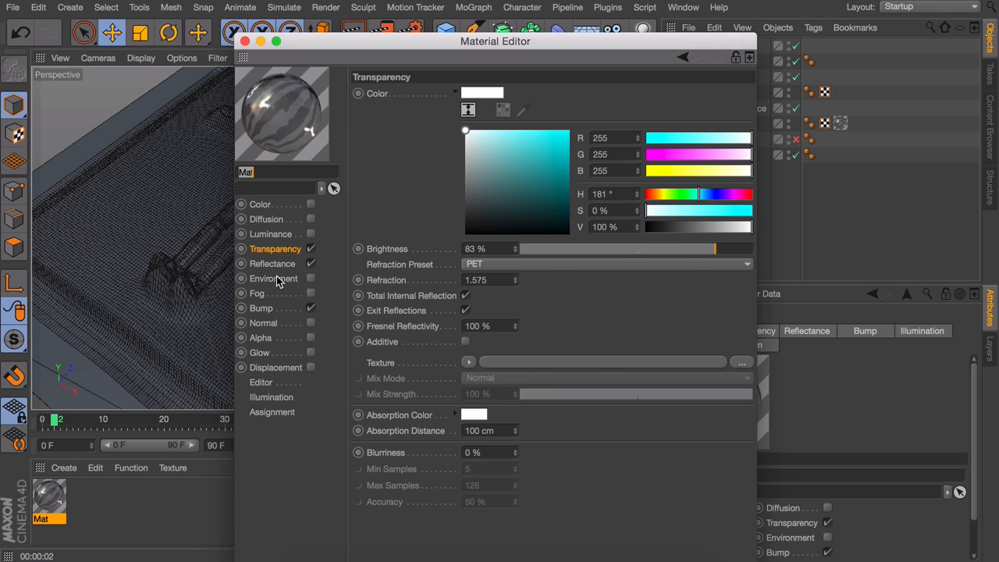
{"action": "left_click", "coordinate": [310, 248]}
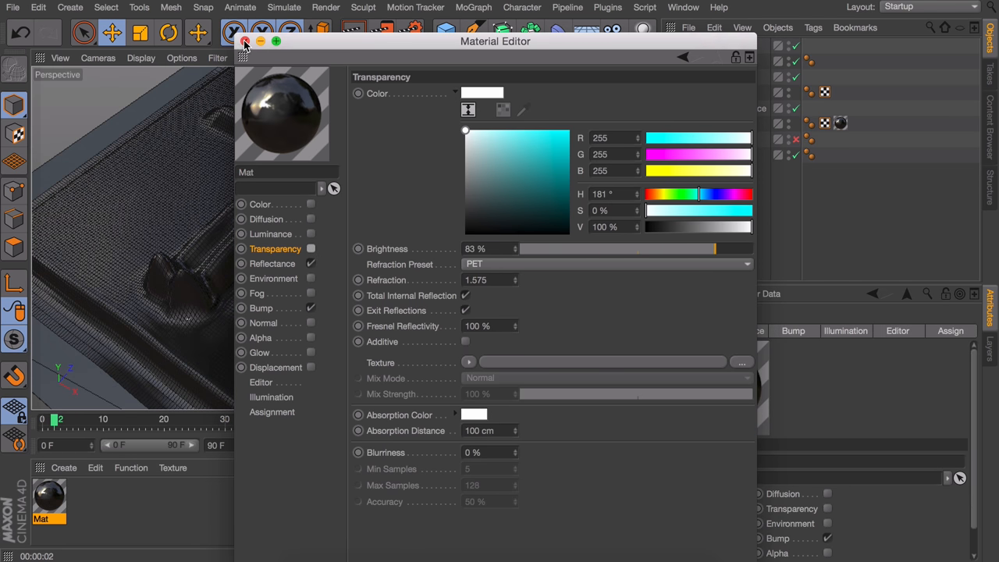
{"action": "left_click", "coordinate": [245, 41]}
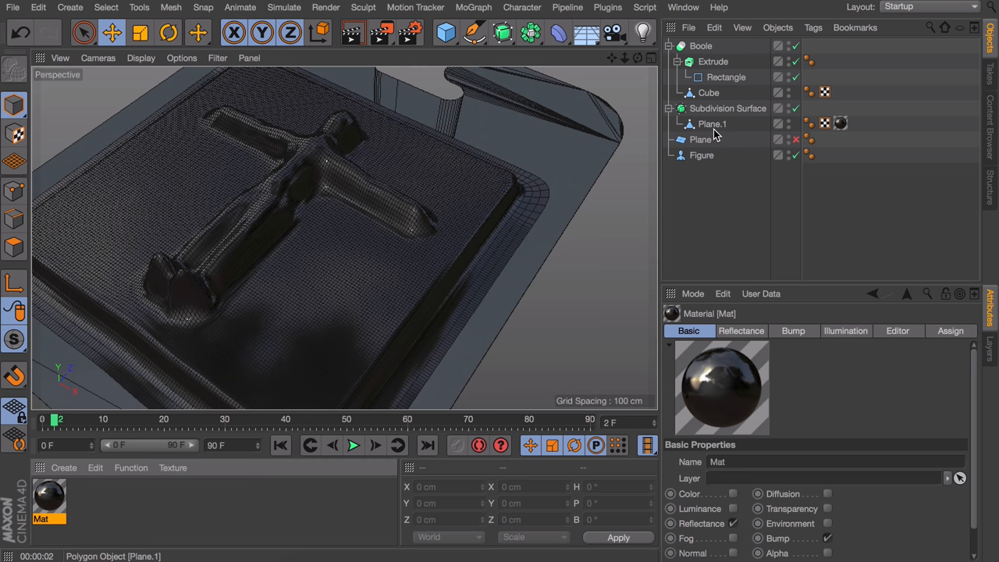
Step: Add a Display tag to Plane.1 with visibility at 15%, then render the view
{"action": "right_click", "coordinate": [712, 124]}
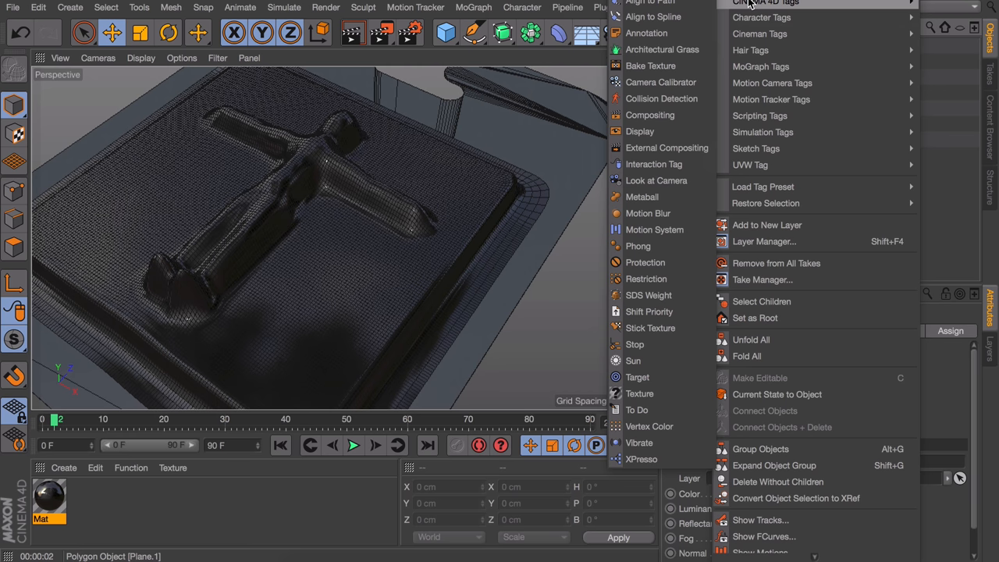
{"action": "mouse_move", "coordinate": [639, 131]}
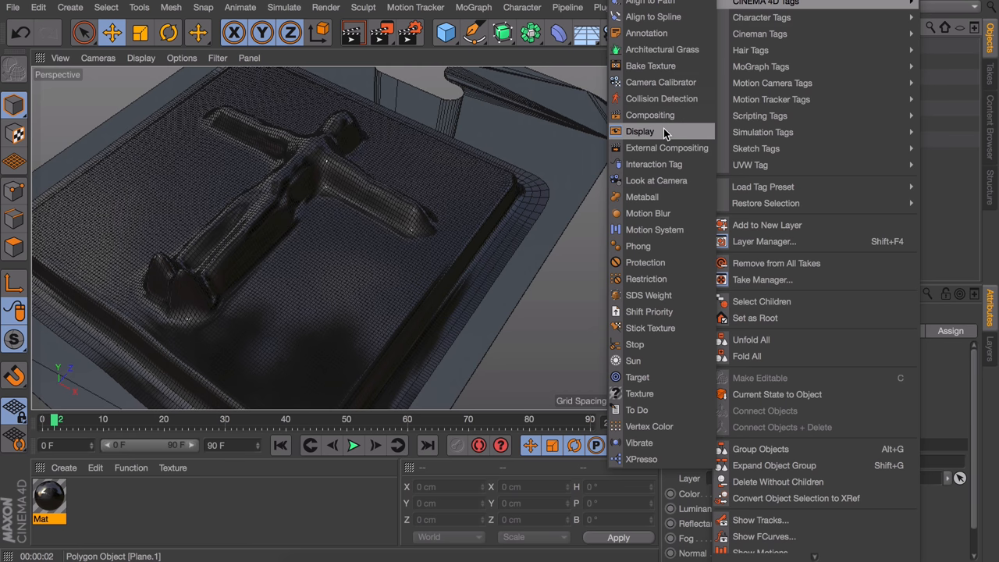
{"action": "left_click", "coordinate": [640, 131]}
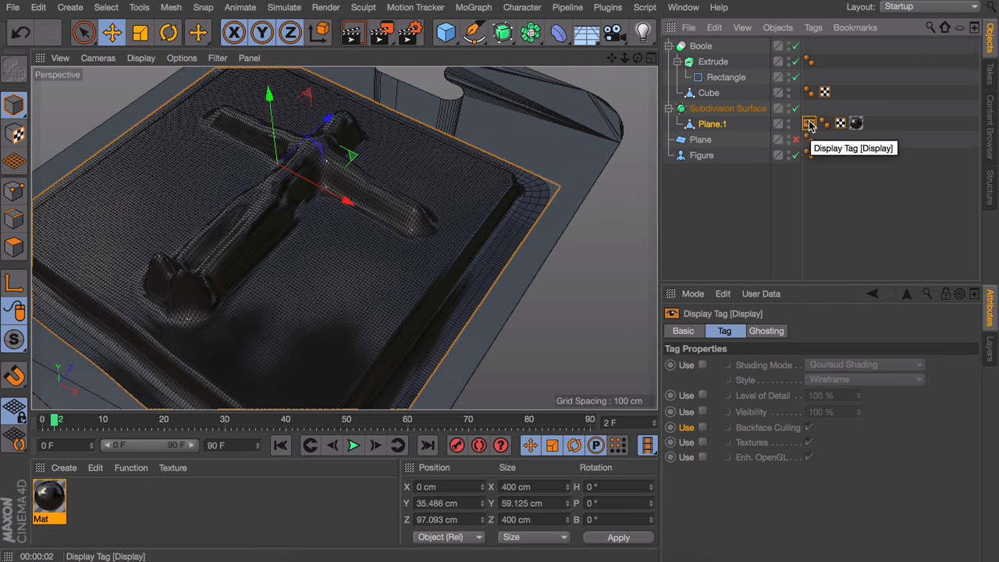
{"action": "mouse_move", "coordinate": [706, 416]}
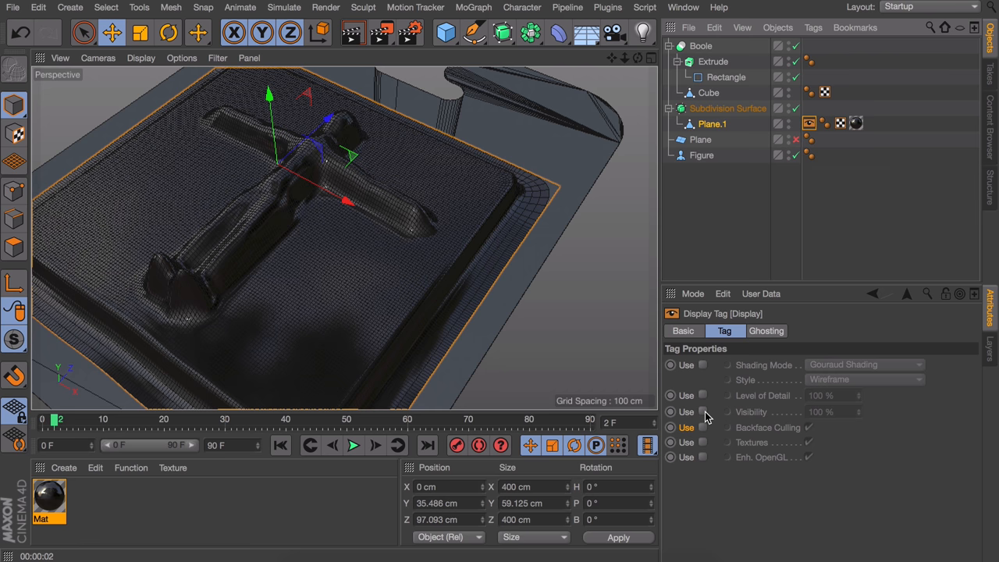
{"action": "left_click", "coordinate": [701, 413]}
{"action": "type", "text": "15"}
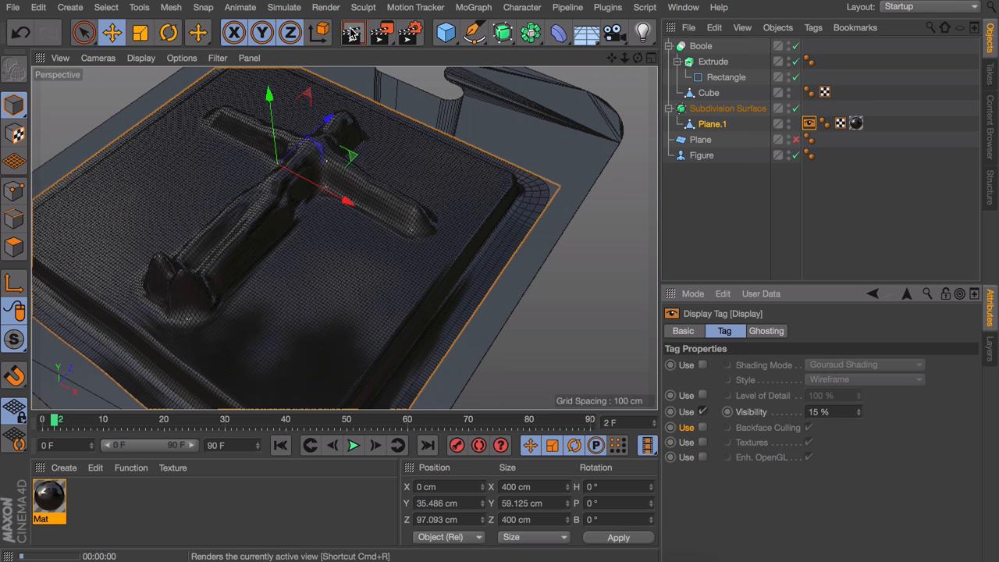
{"action": "left_click", "coordinate": [352, 32]}
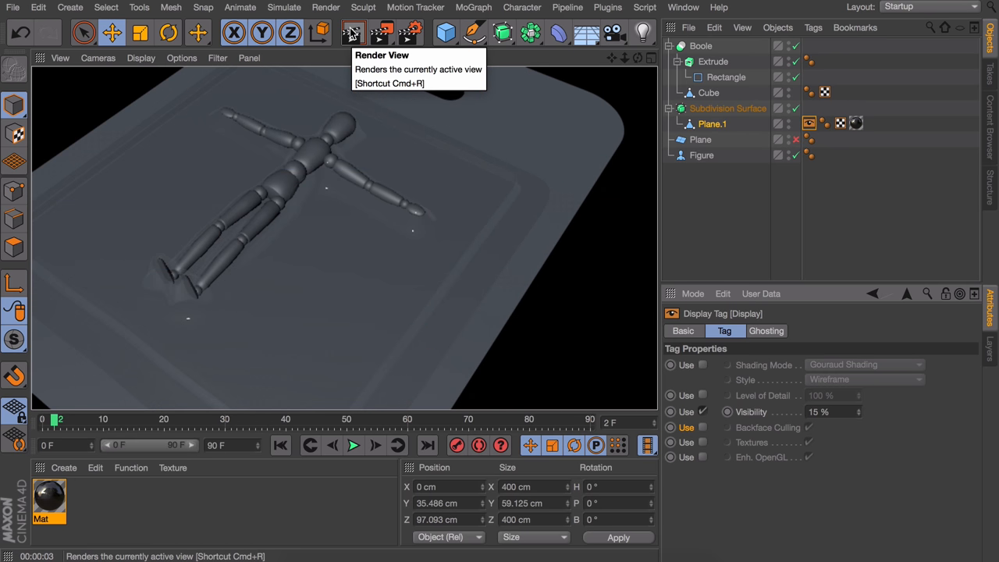
{"action": "mouse_move", "coordinate": [374, 84]}
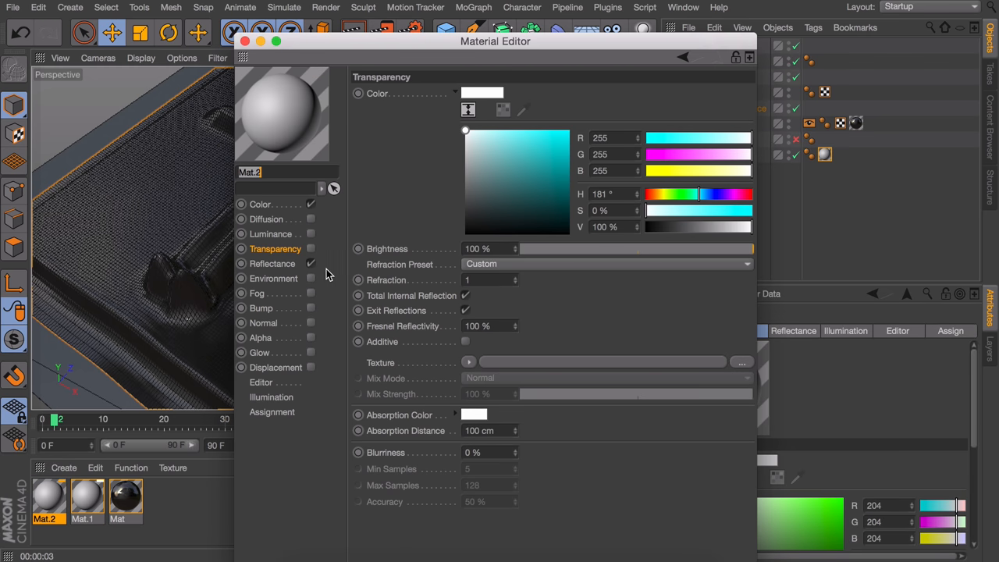
Step: Load the bones-and-footprints pattern JPG as Mat.2's colour texture
{"action": "left_click", "coordinate": [260, 204]}
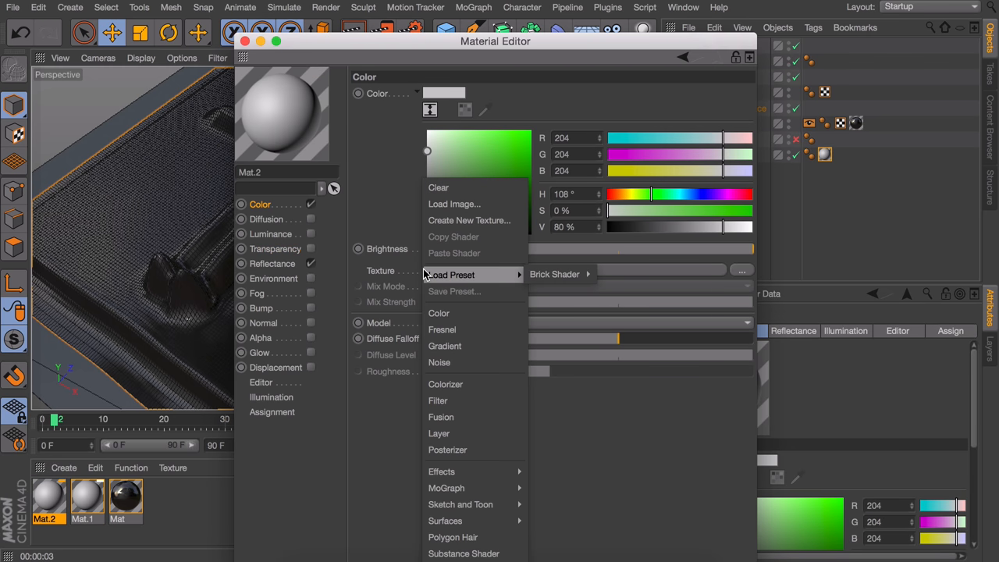
{"action": "left_click", "coordinate": [454, 204]}
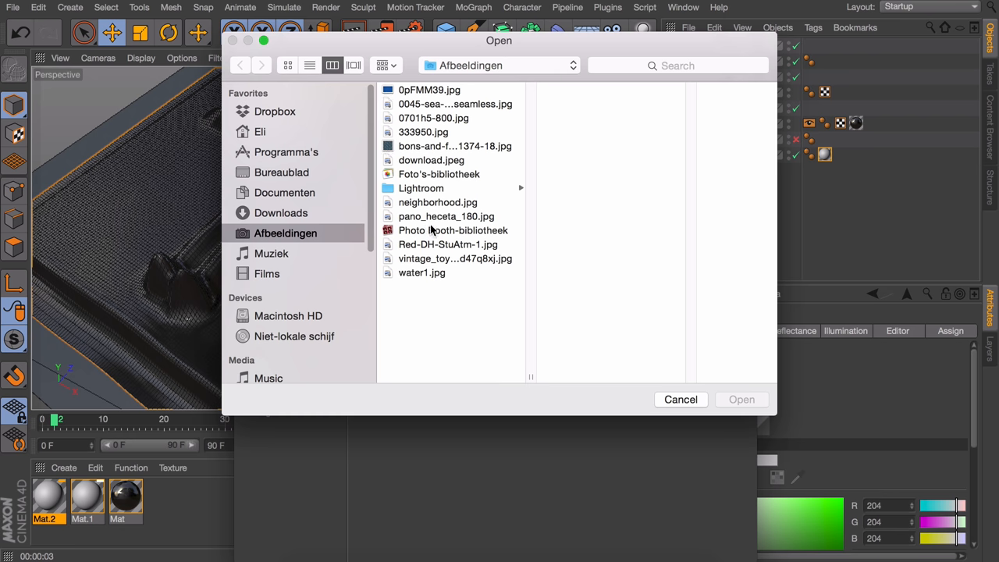
{"action": "left_click", "coordinate": [455, 146]}
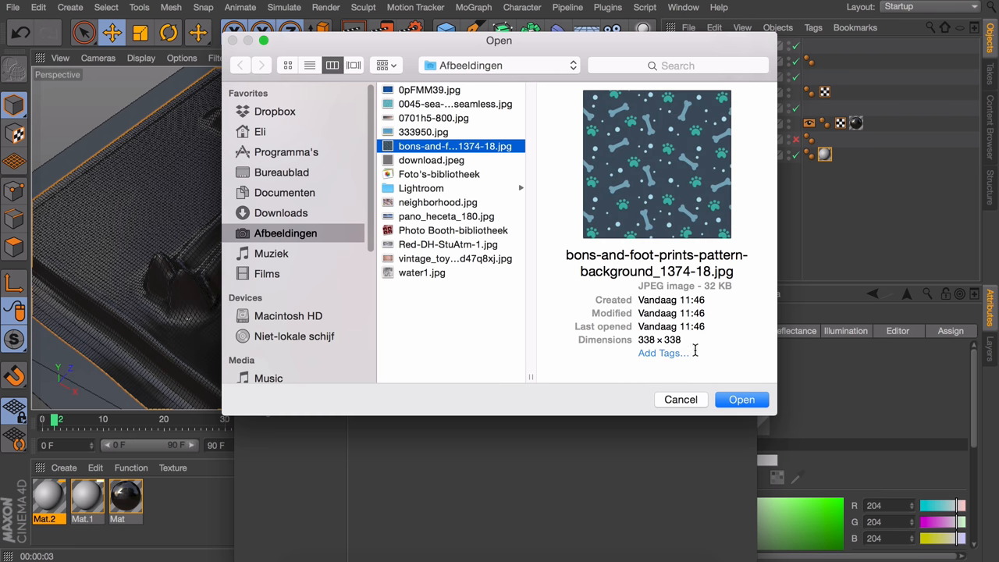
{"action": "left_click", "coordinate": [740, 399]}
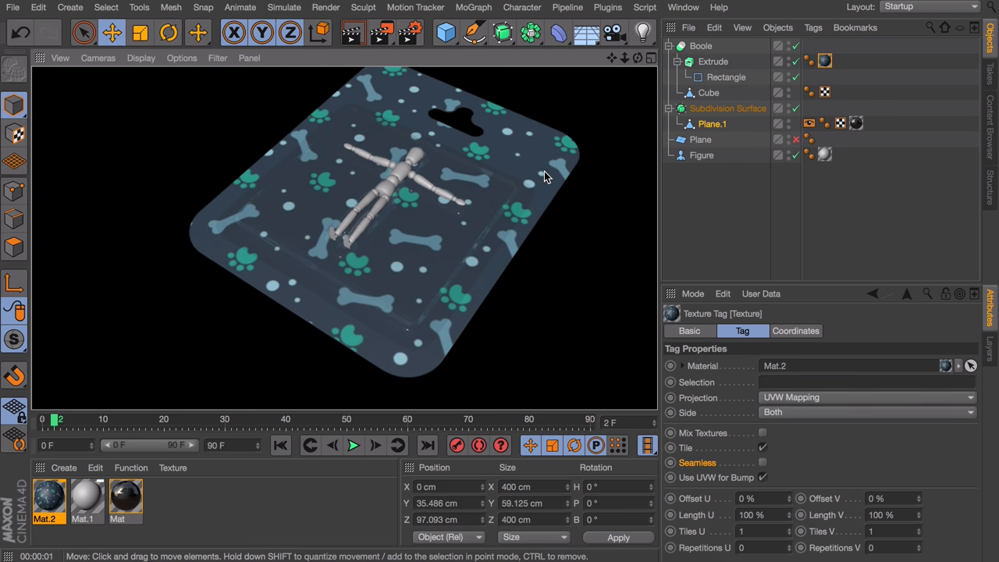
Step: Add a Sky object with the Photo Studio HDRI preset material and render a preview
{"action": "left_click", "coordinate": [586, 31]}
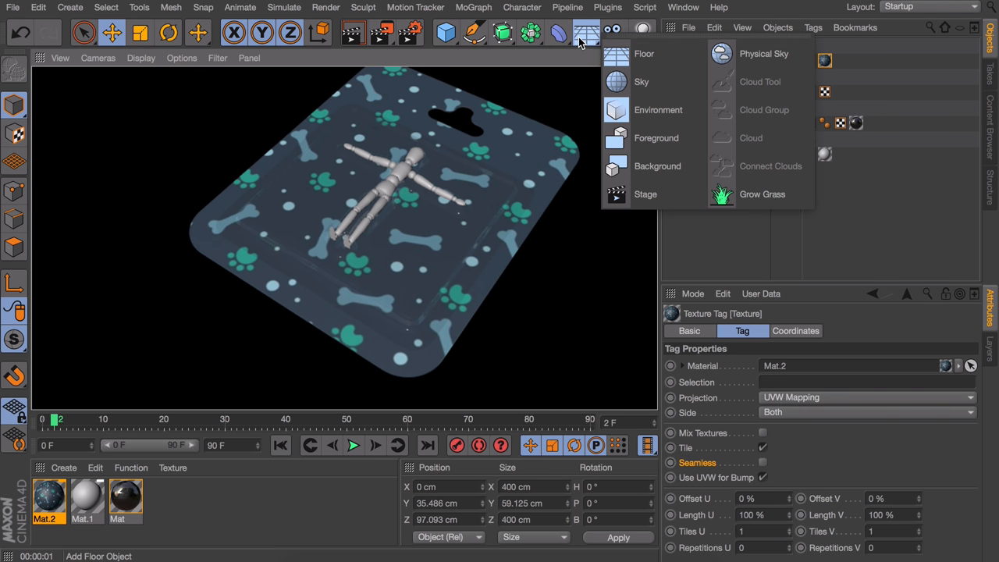
{"action": "left_click", "coordinate": [641, 82]}
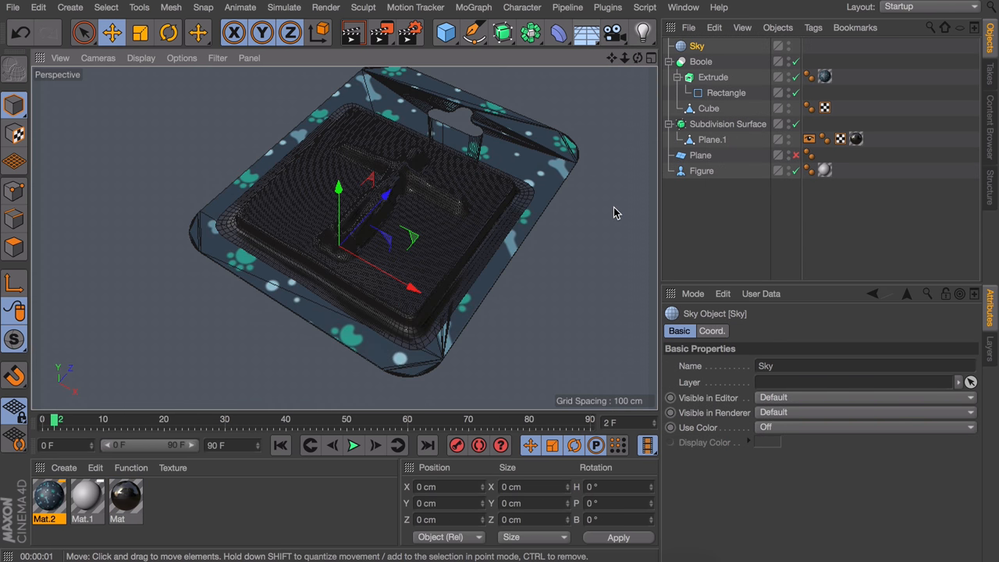
{"action": "mouse_move", "coordinate": [508, 341]}
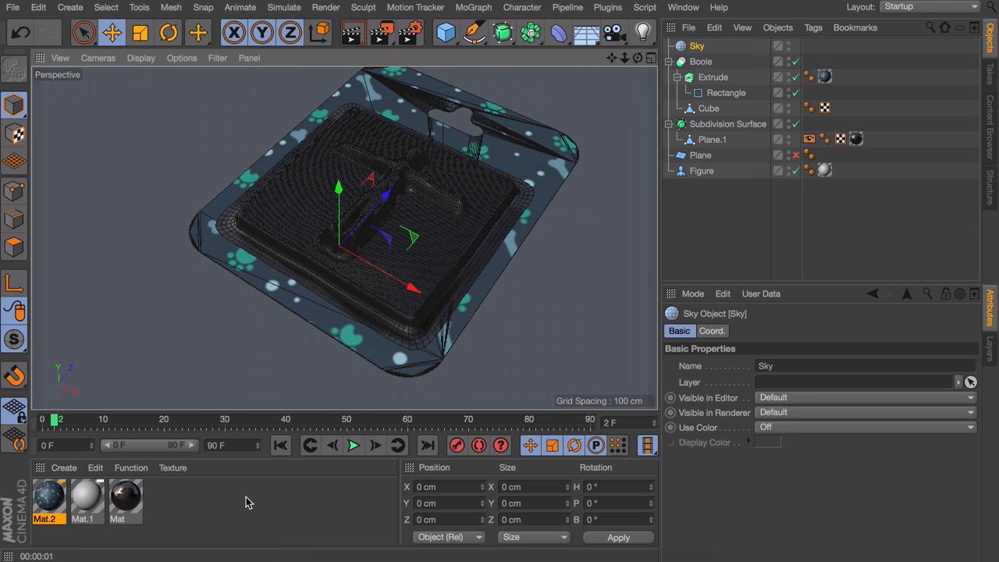
{"action": "left_click", "coordinate": [63, 467]}
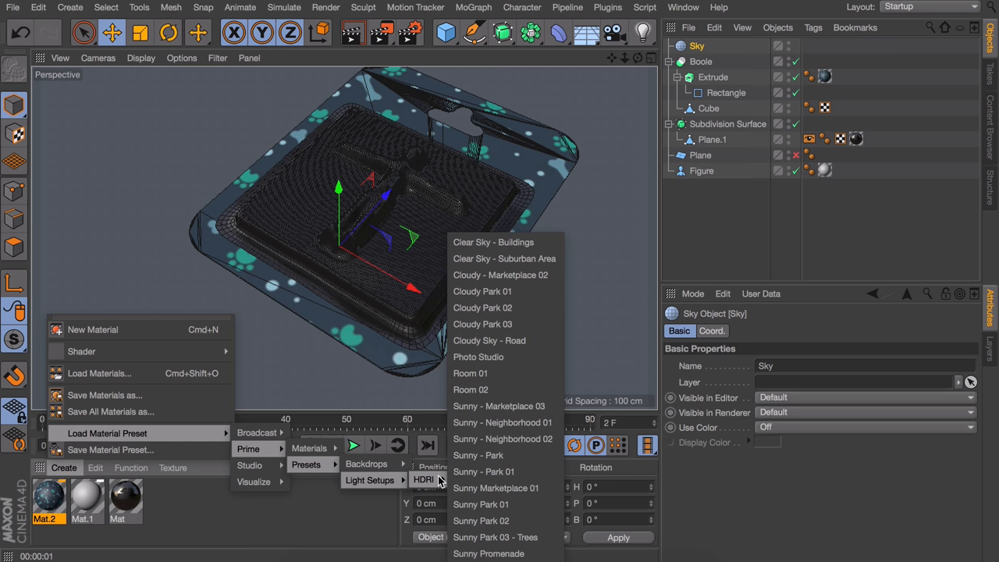
{"action": "left_click", "coordinate": [478, 357]}
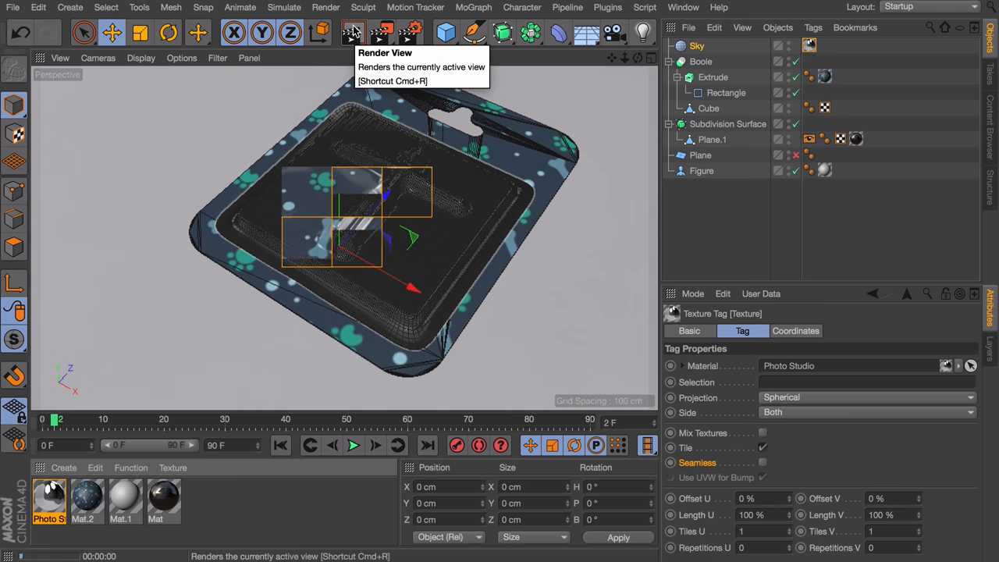
{"action": "left_click", "coordinate": [353, 32]}
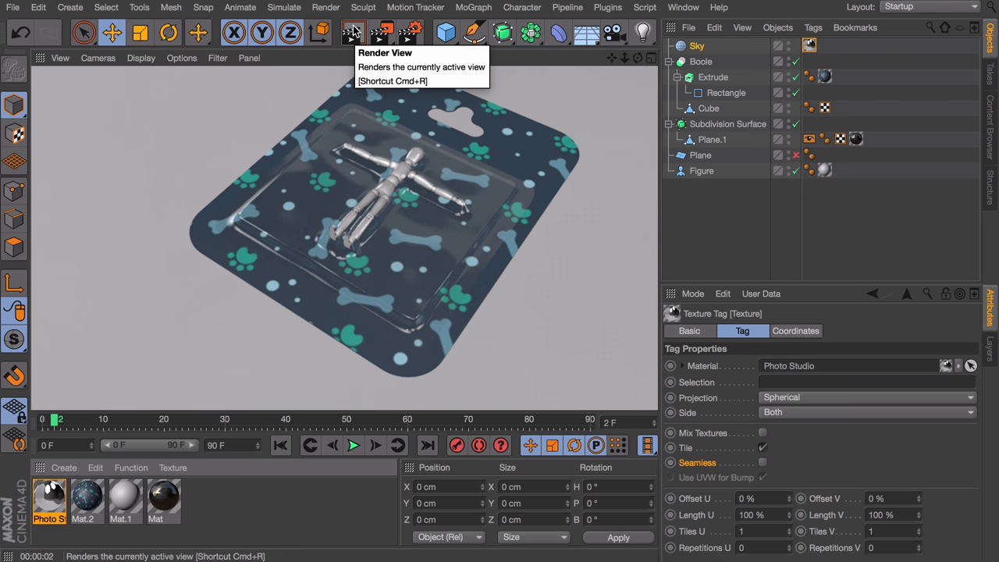
{"action": "mouse_move", "coordinate": [701, 61]}
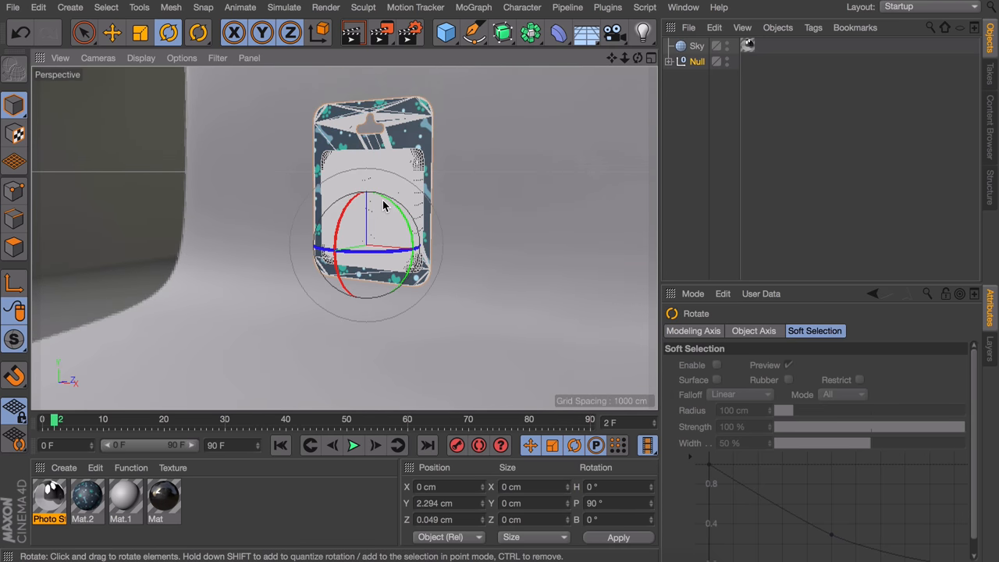
Step: Add an area light with Area shadows, move it out to the right, and render
{"action": "left_click", "coordinate": [643, 32]}
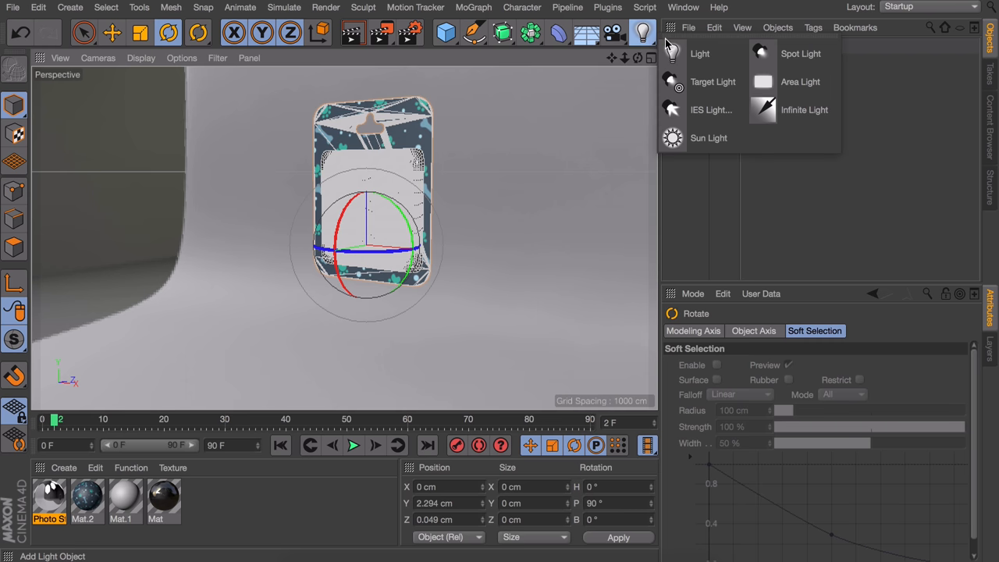
{"action": "left_click", "coordinate": [699, 54]}
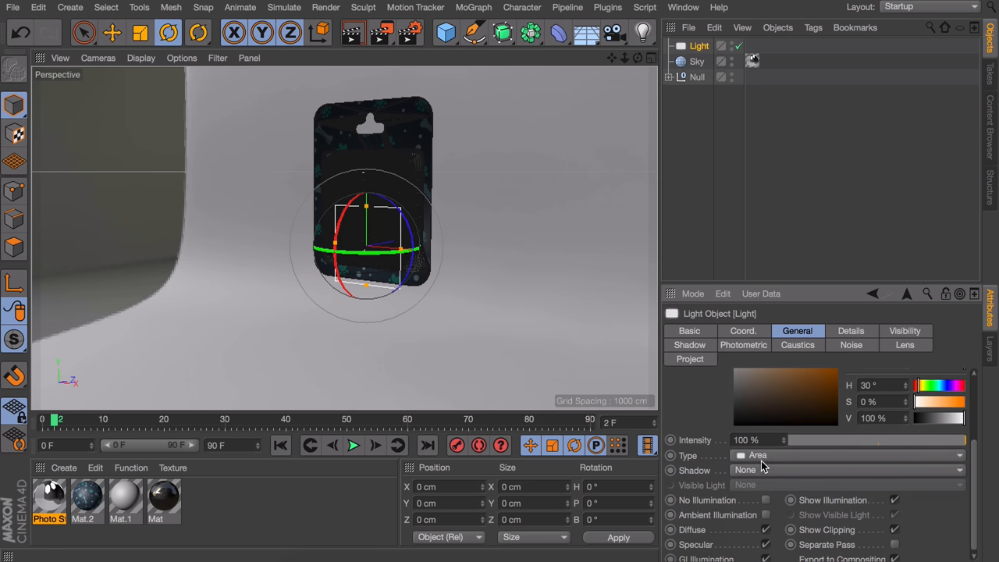
{"action": "left_click", "coordinate": [846, 469]}
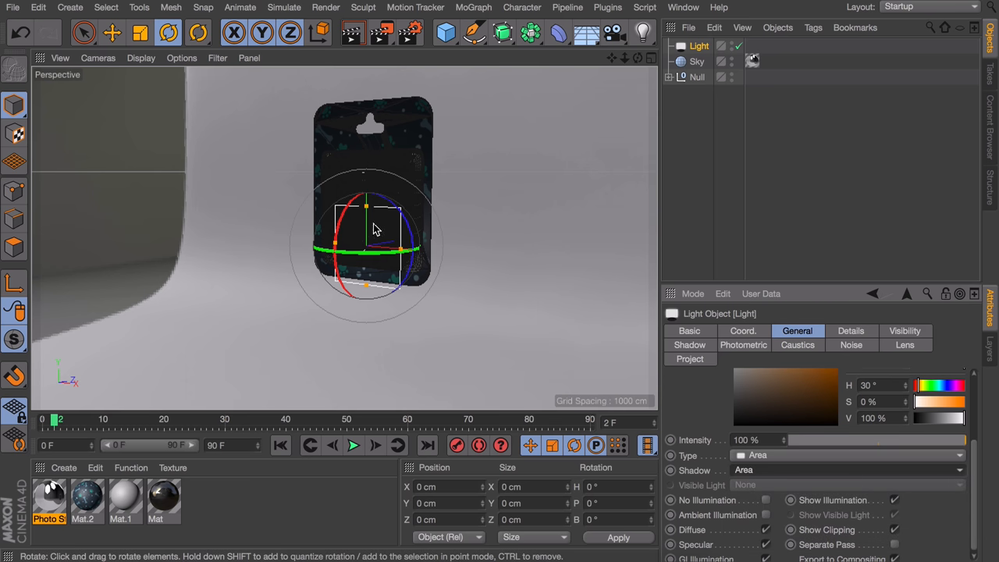
{"action": "left_click", "coordinate": [112, 32]}
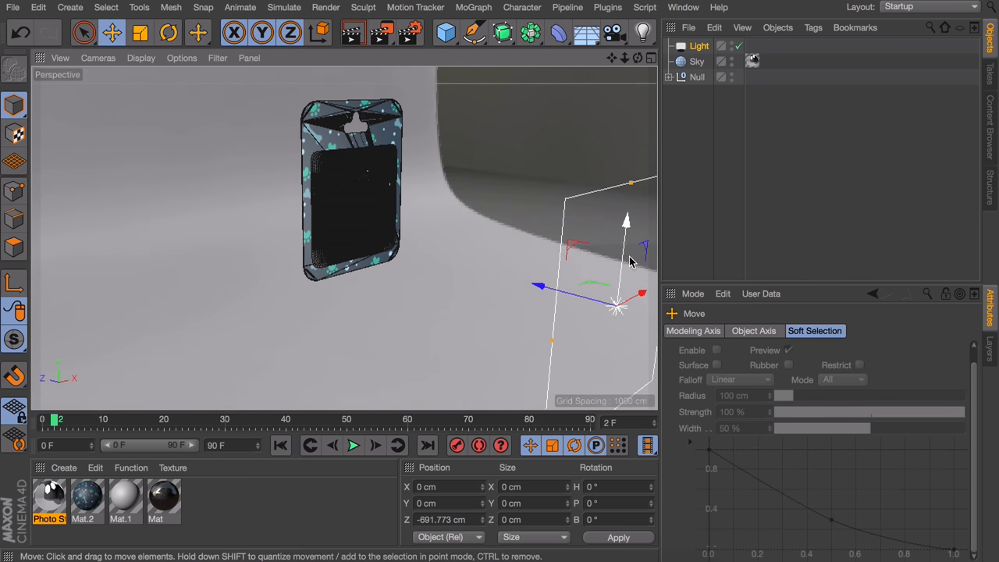
{"action": "left_click_drag", "start_coordinate": [616, 304], "coordinate": [624, 250]}
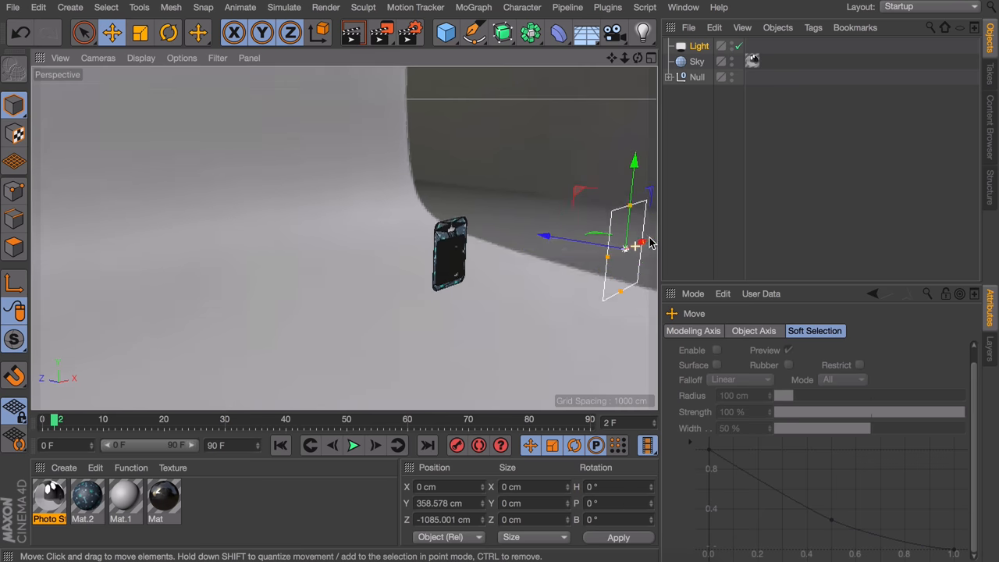
{"action": "left_click", "coordinate": [168, 32]}
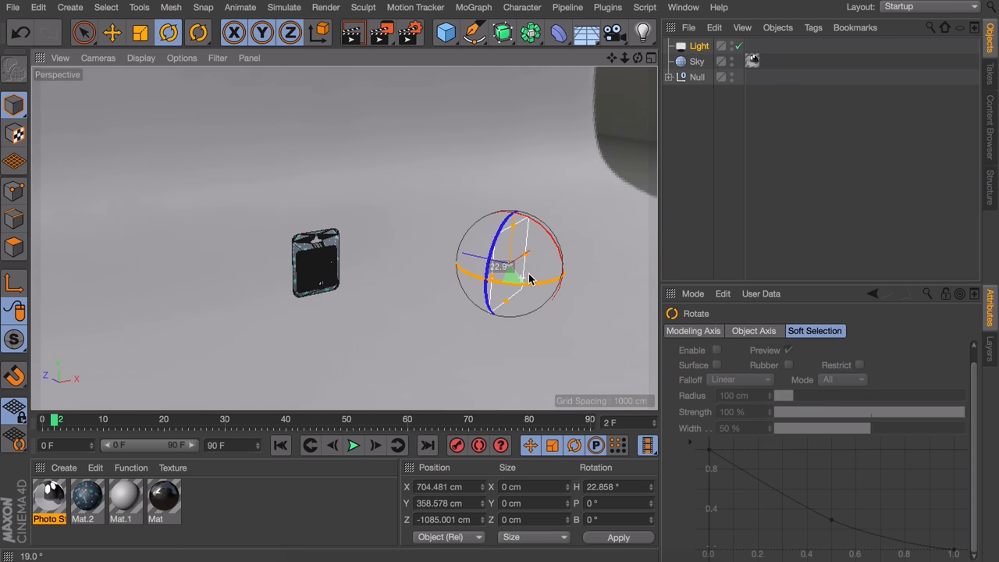
{"action": "left_click", "coordinate": [111, 32]}
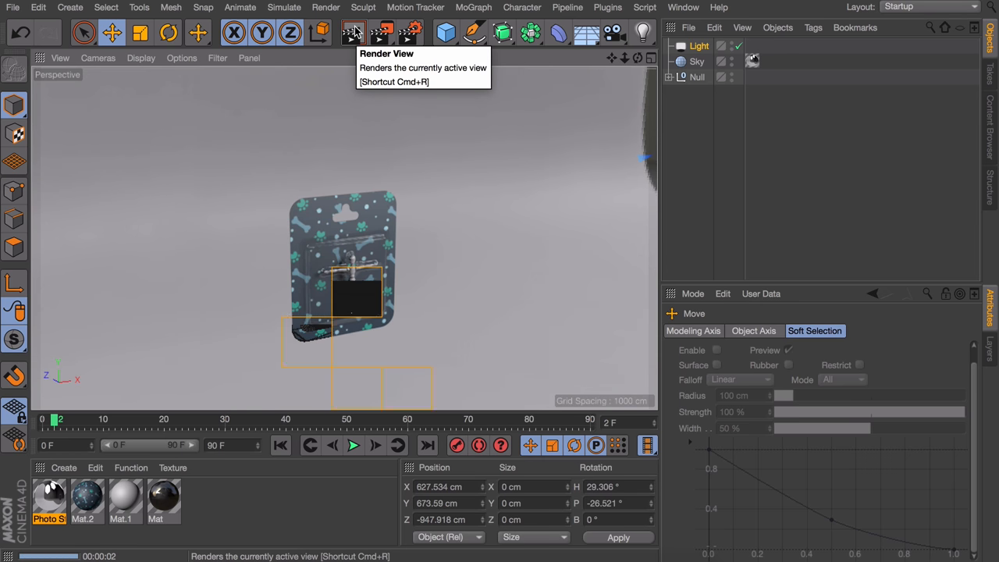
{"action": "mouse_move", "coordinate": [558, 144]}
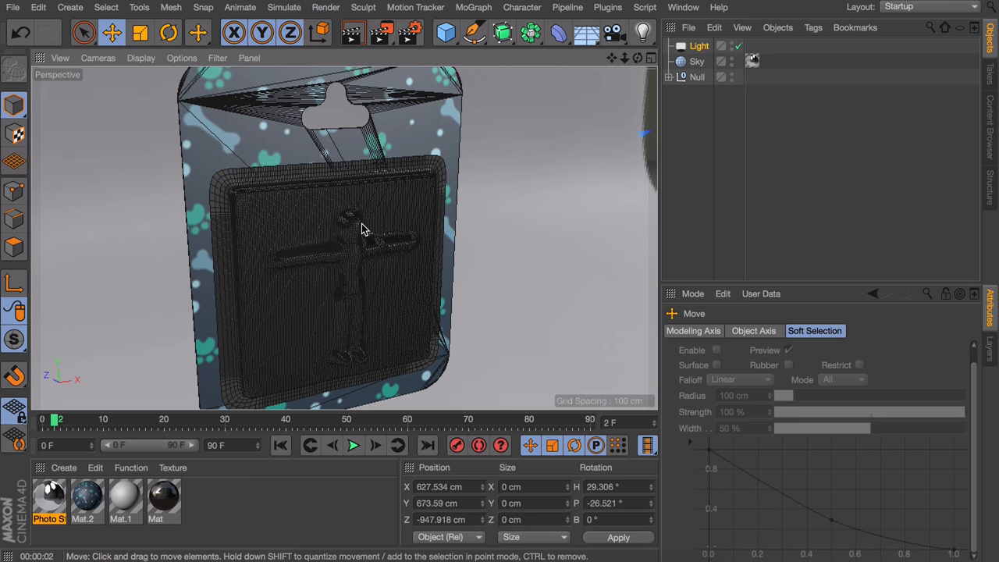
Step: Add Light.1 inside a Cloner at 49% intensity with only Specular enabled
{"action": "left_click", "coordinate": [522, 7]}
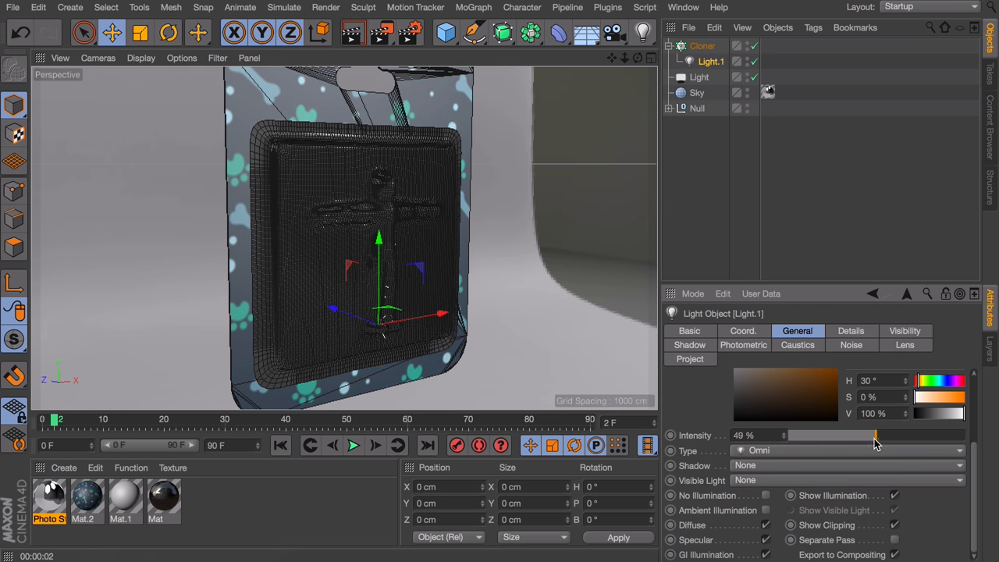
{"action": "mouse_move", "coordinate": [707, 515]}
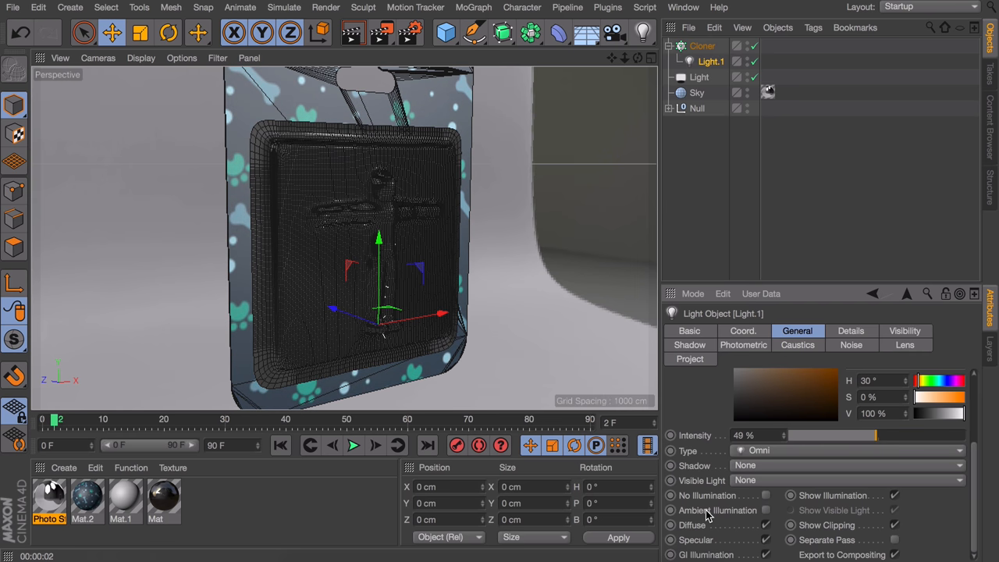
{"action": "mouse_move", "coordinate": [732, 524]}
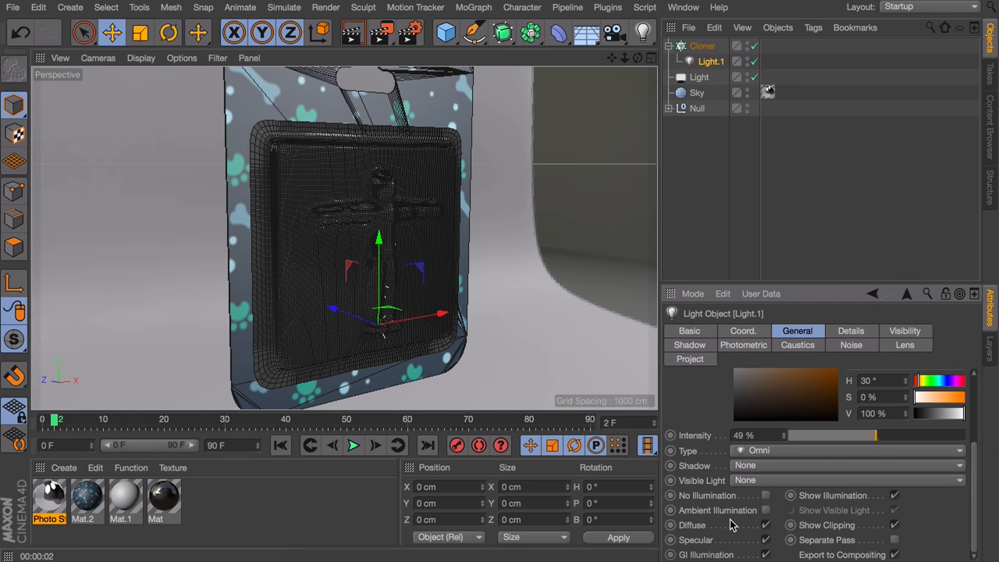
{"action": "mouse_move", "coordinate": [748, 528]}
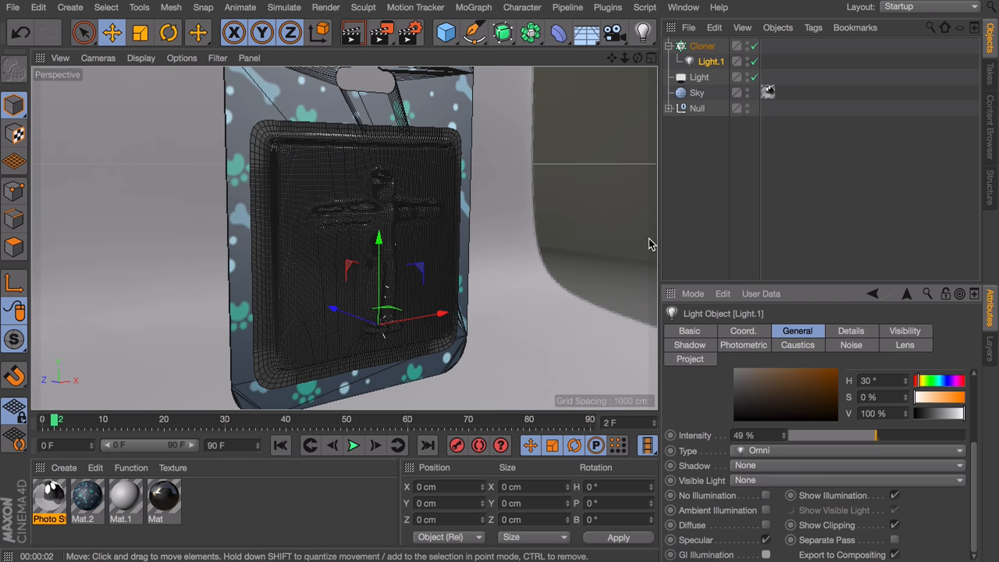
{"action": "mouse_move", "coordinate": [702, 46]}
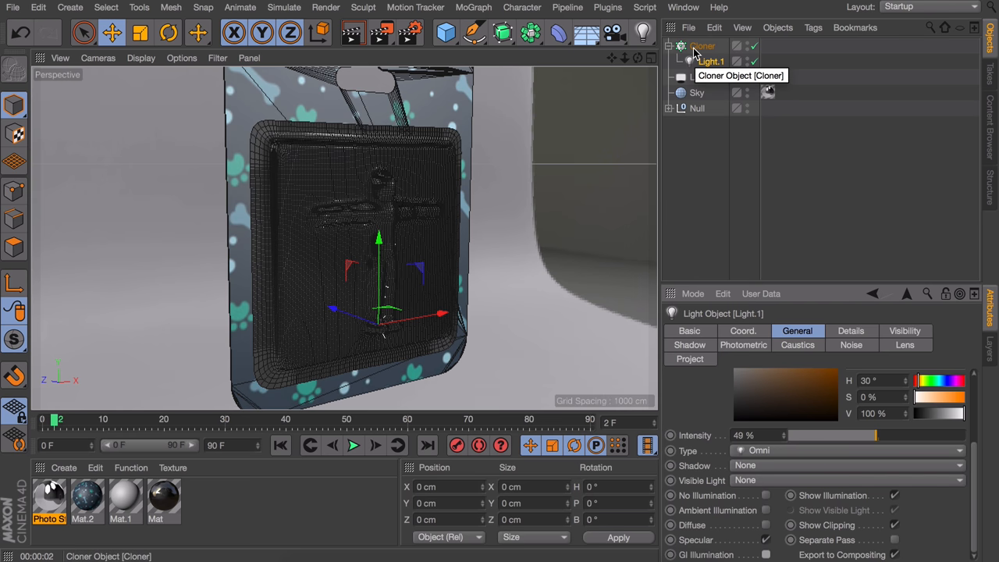
Step: Set the Cloner to Radial mode, 12 clones, XZ plane, radius about 1328 cm
{"action": "left_click", "coordinate": [701, 45]}
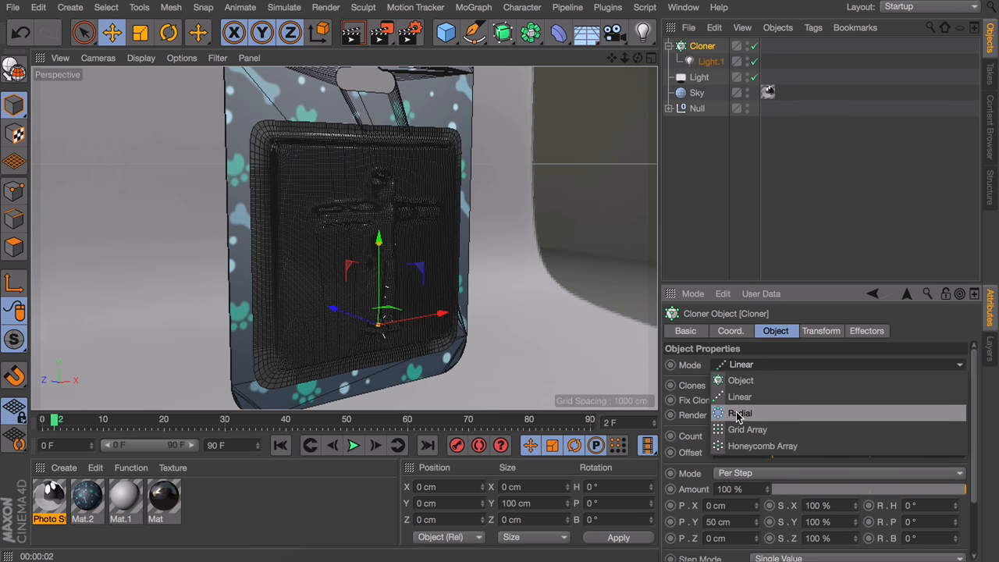
{"action": "left_click", "coordinate": [739, 413]}
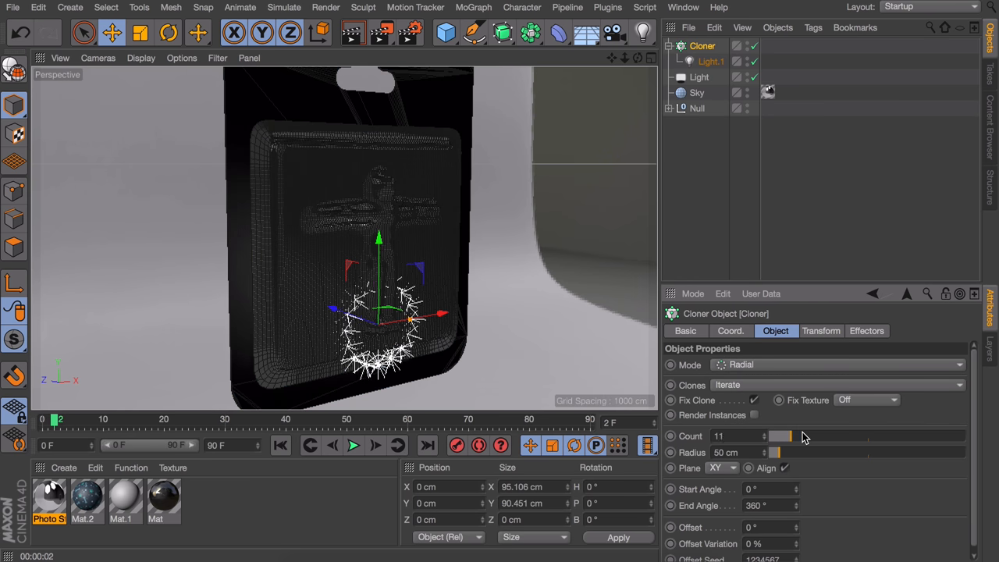
{"action": "left_click", "coordinate": [780, 436]}
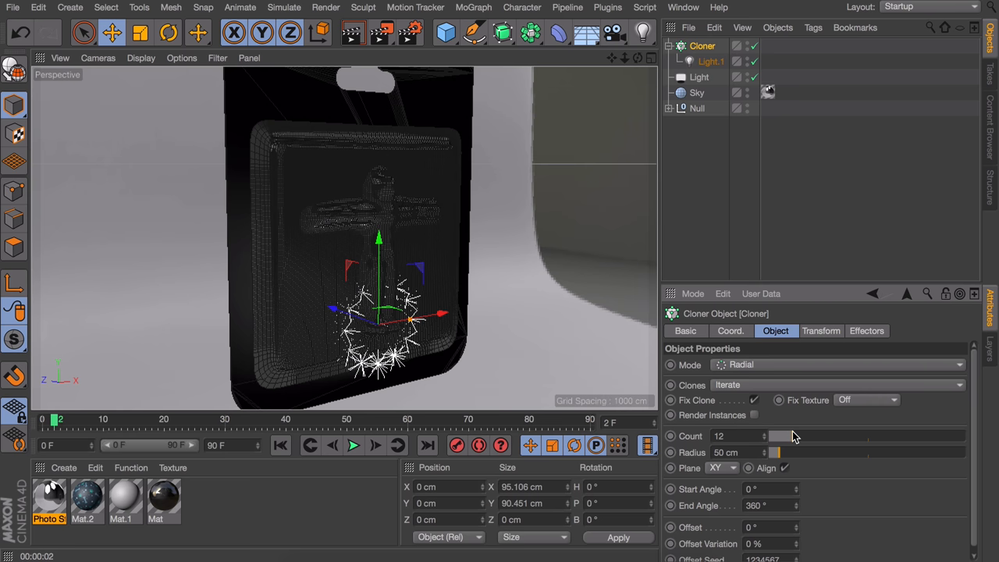
{"action": "left_click", "coordinate": [721, 467]}
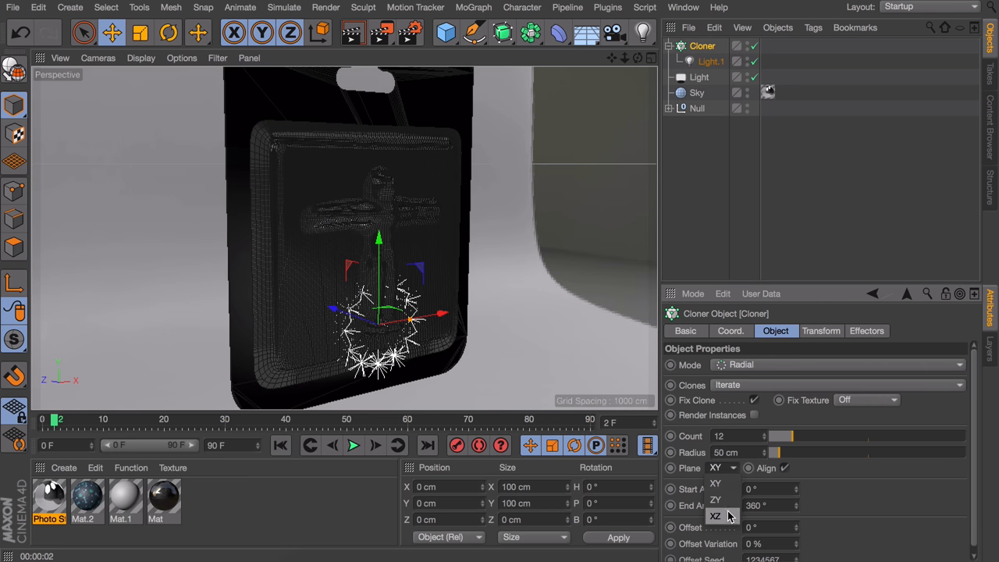
{"action": "left_click", "coordinate": [715, 515]}
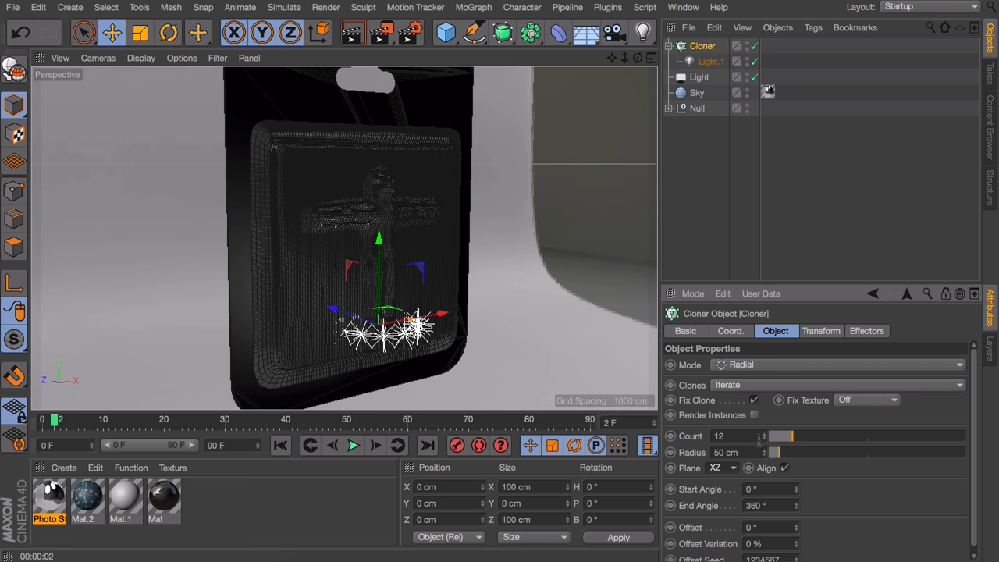
{"action": "left_click_drag", "start_coordinate": [775, 453], "coordinate": [960, 453]}
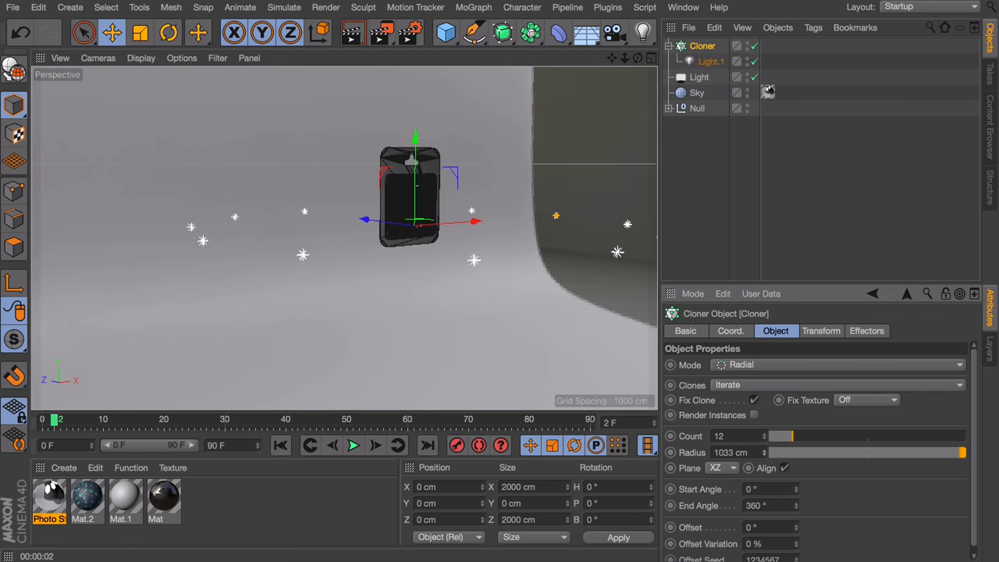
{"action": "left_click_drag", "start_coordinate": [858, 453], "coordinate": [882, 453]}
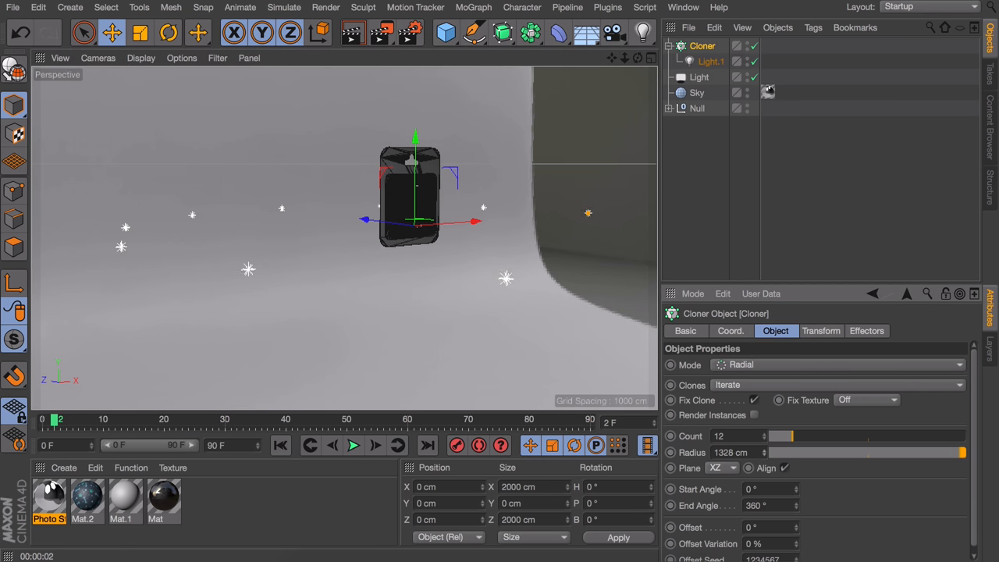
{"action": "left_click_drag", "start_coordinate": [780, 452], "coordinate": [761, 451]}
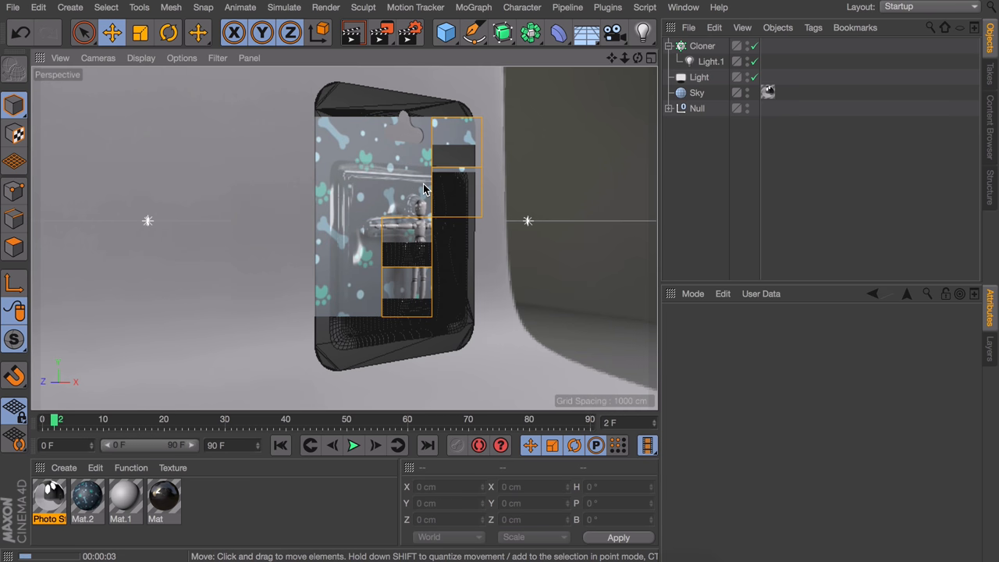
Step: Render a preview of the lit blister pack and create a new Light object
{"action": "left_click", "coordinate": [353, 445]}
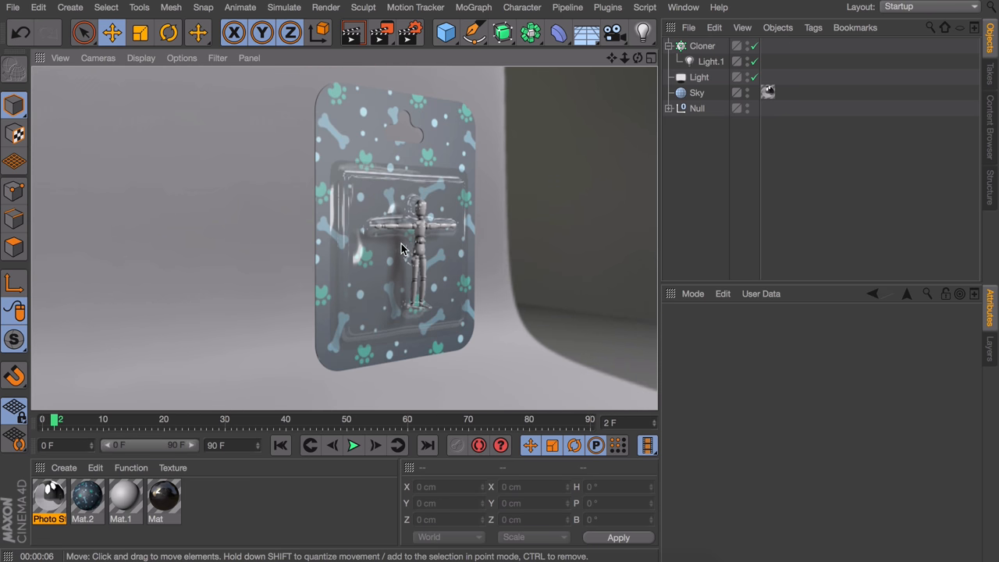
{"action": "mouse_move", "coordinate": [675, 150]}
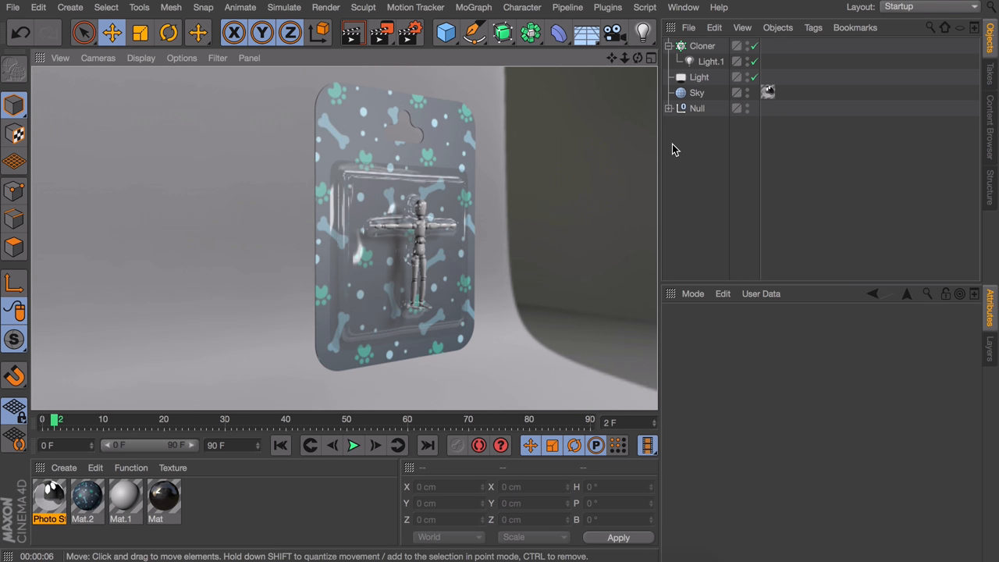
{"action": "left_click", "coordinate": [702, 45]}
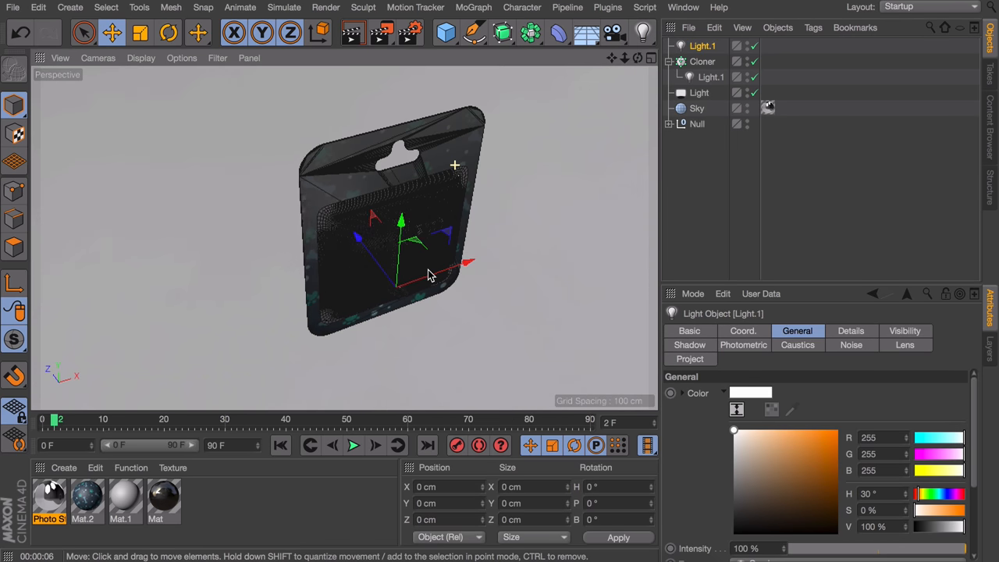